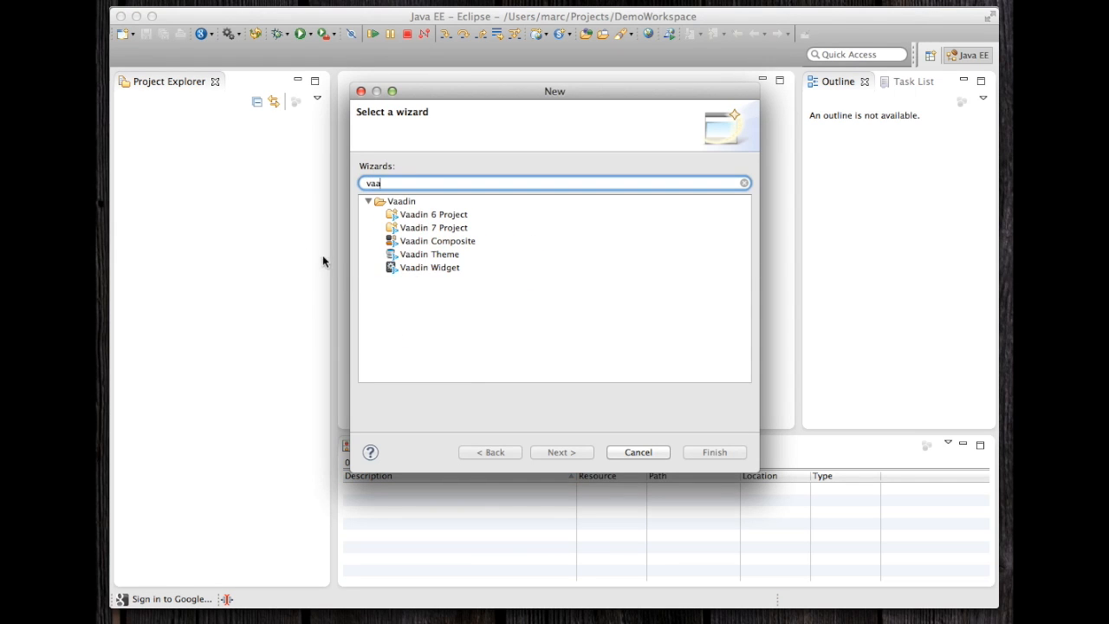
Run the Vaadin 7 Project wizard to create 'FontIconDemo', accepting default settings on every page.
click(434, 227)
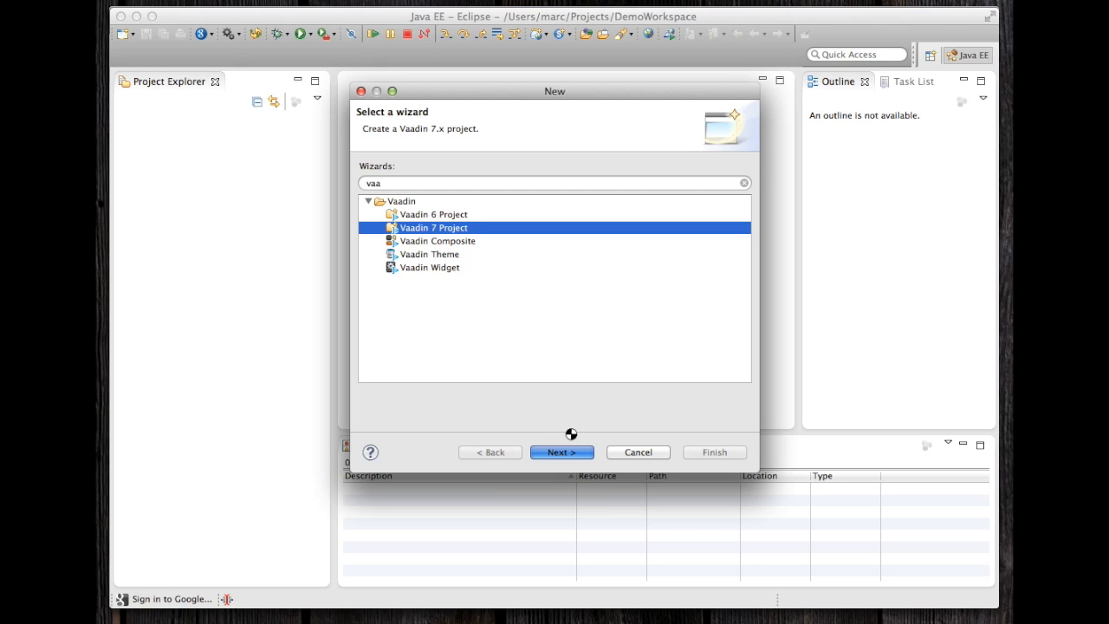
click(562, 452)
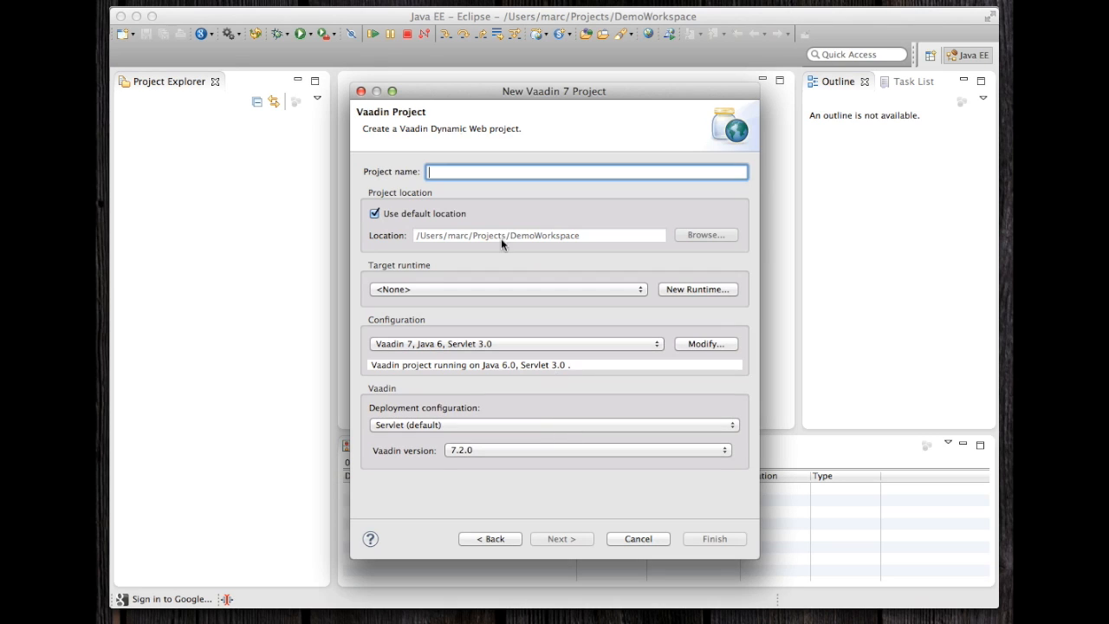
text(FontIconDemo)
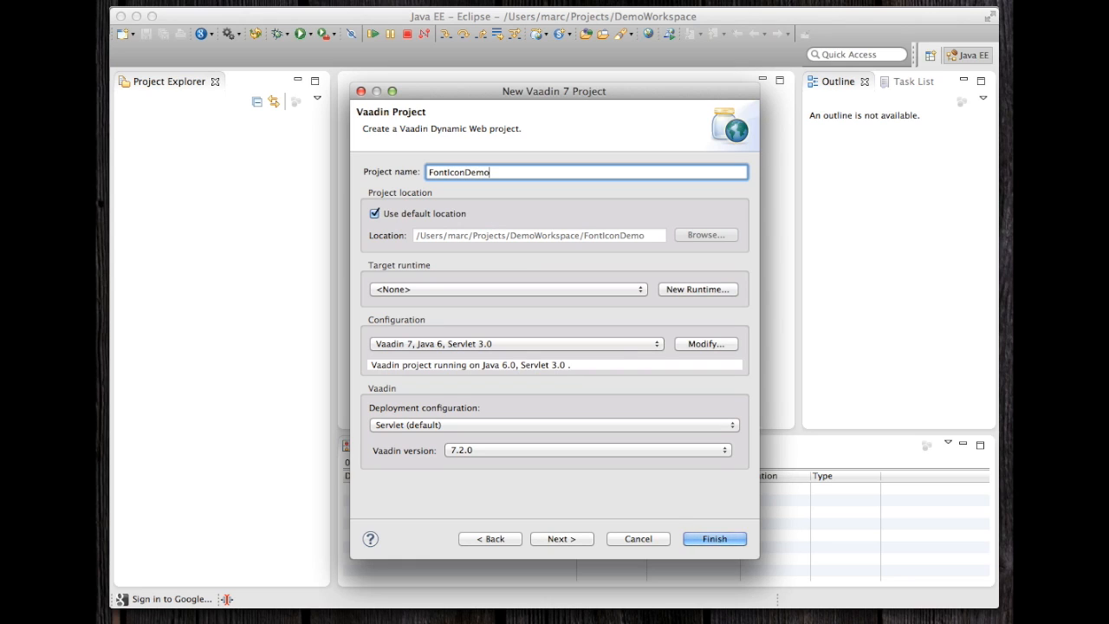
mouse_move(542, 520)
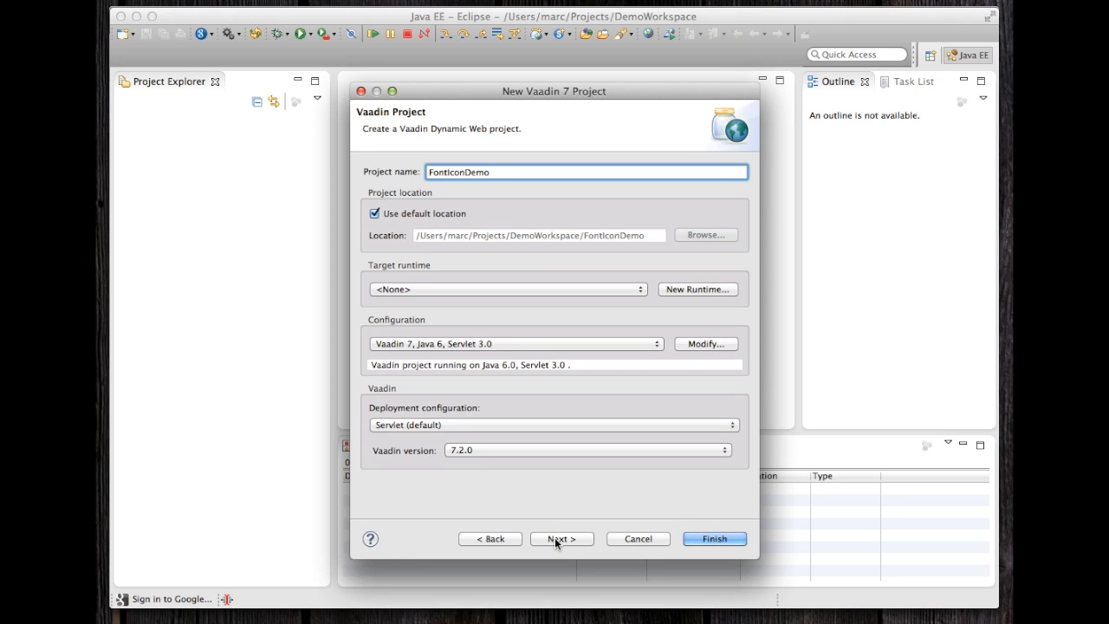
click(559, 539)
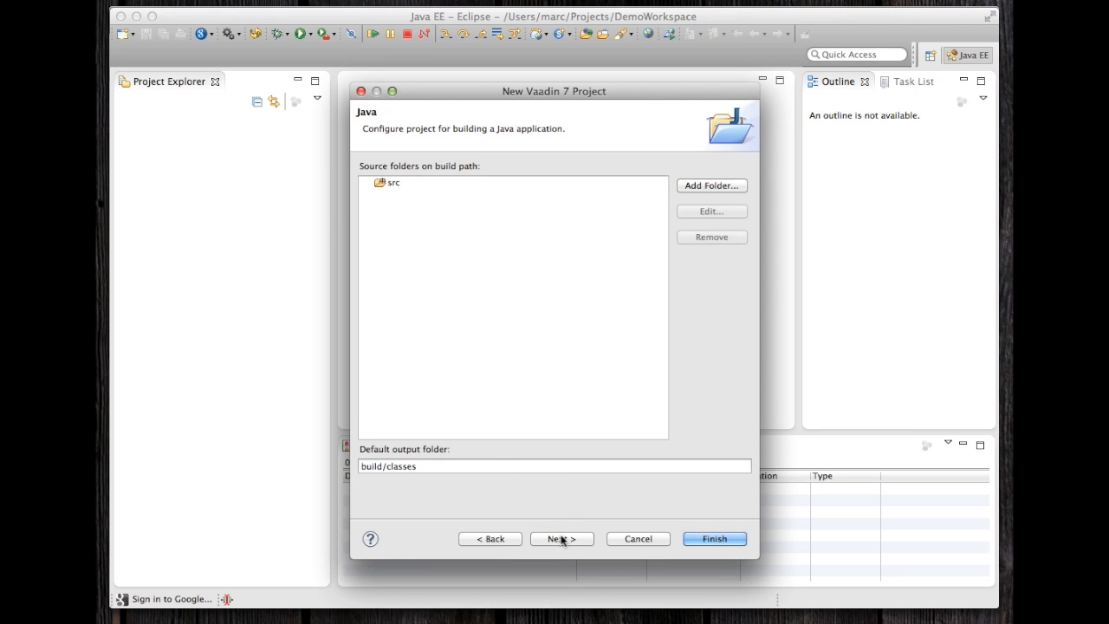
click(562, 539)
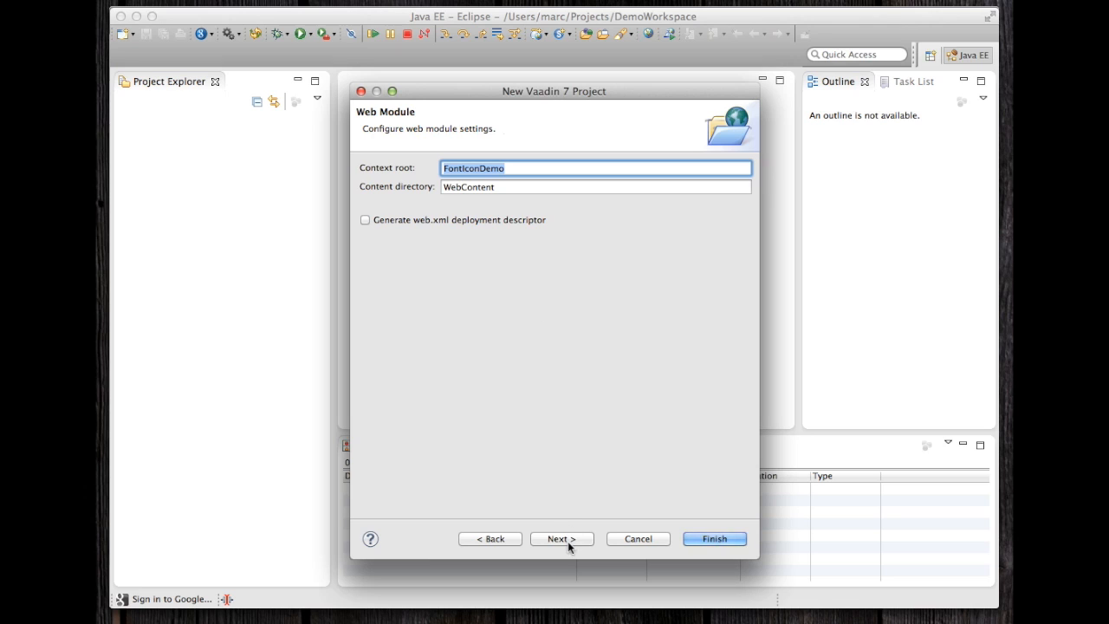
click(562, 539)
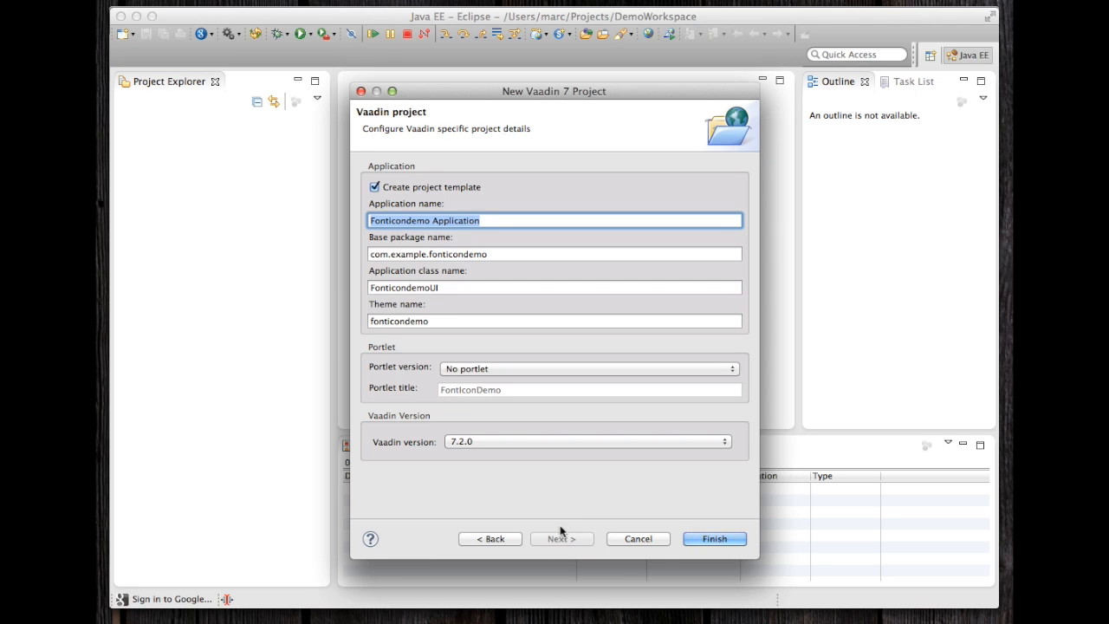
click(715, 539)
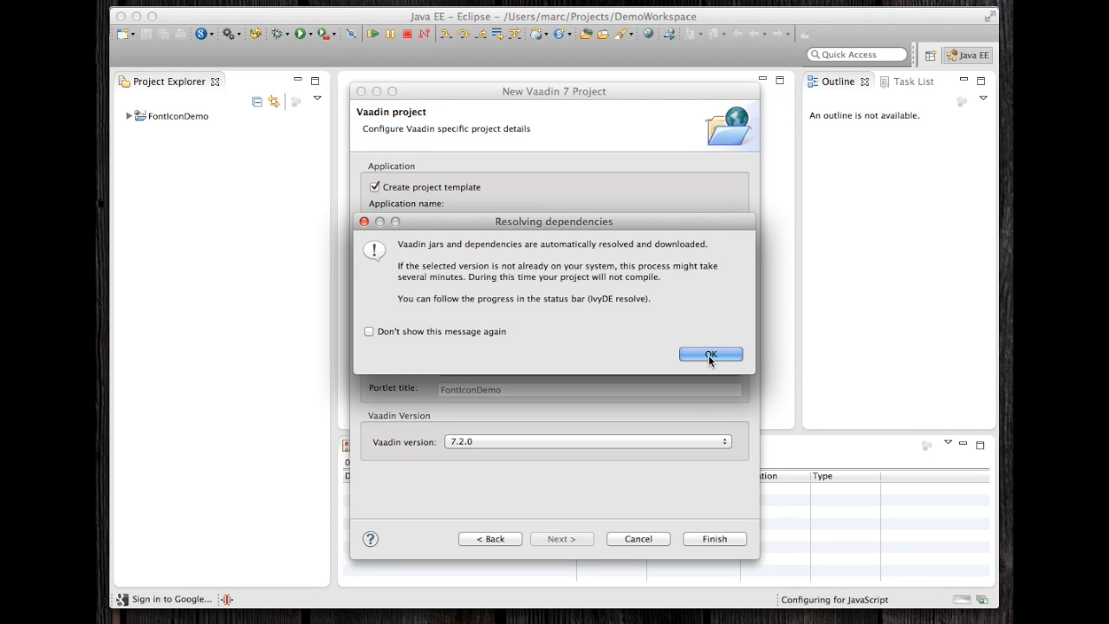
Dismiss the dependency notice and open FonticondemoUI.java under Java Resources > src > com.example.fonticondemo.
click(711, 354)
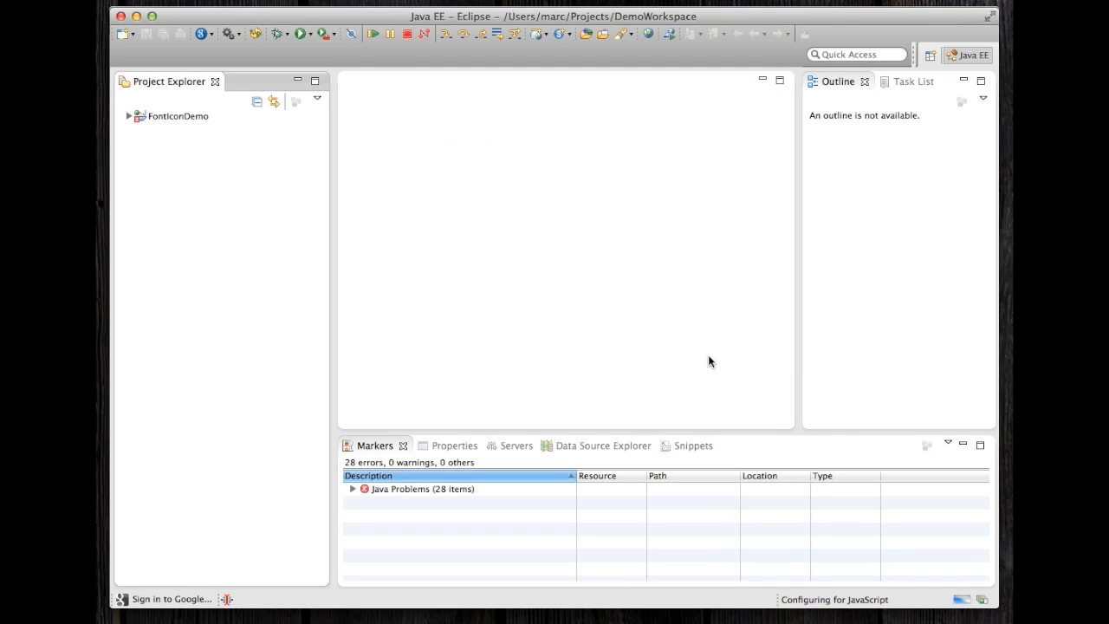
click(174, 116)
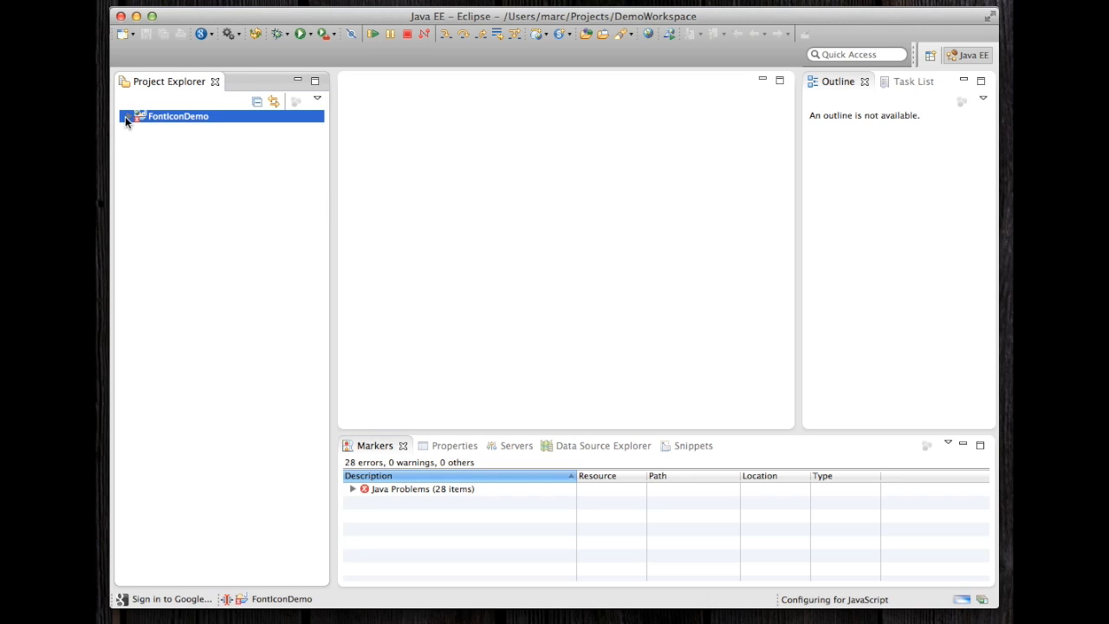
click(128, 121)
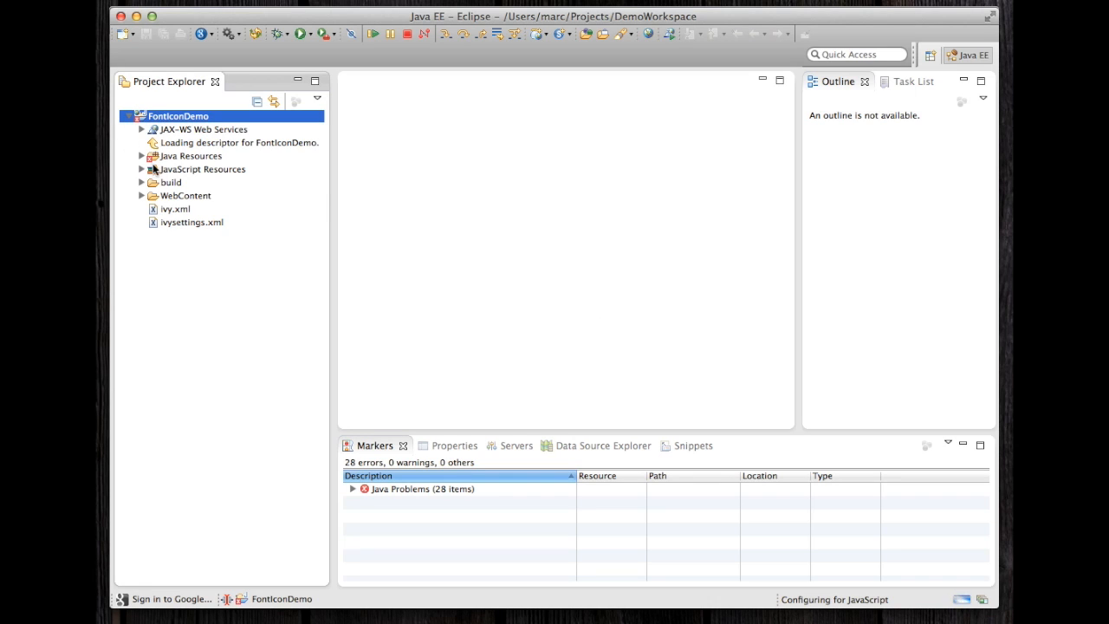
click(142, 156)
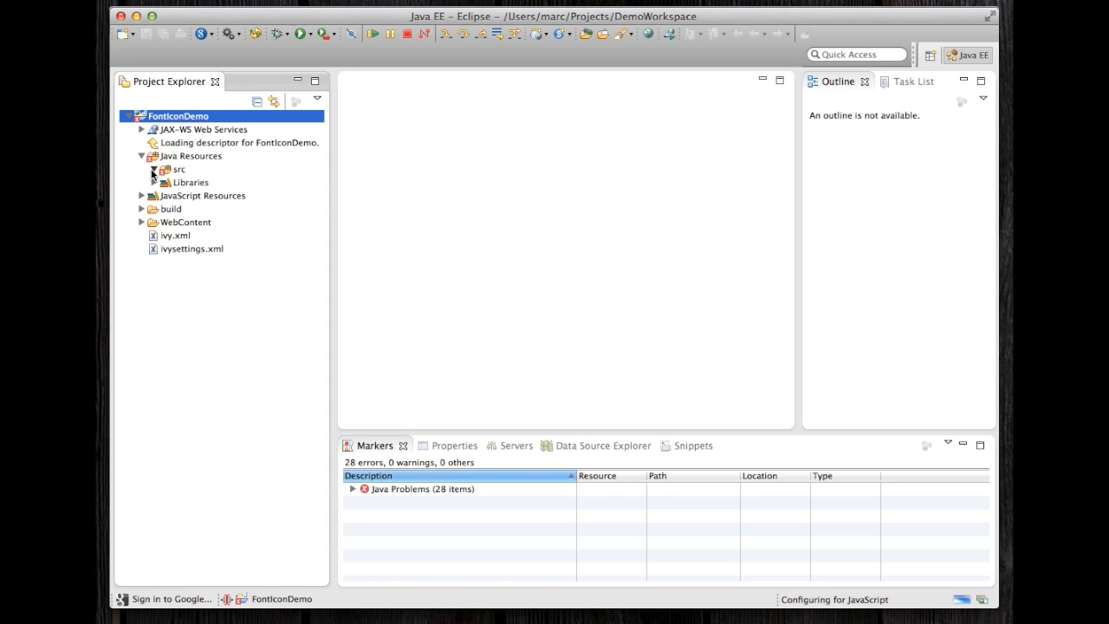
click(154, 169)
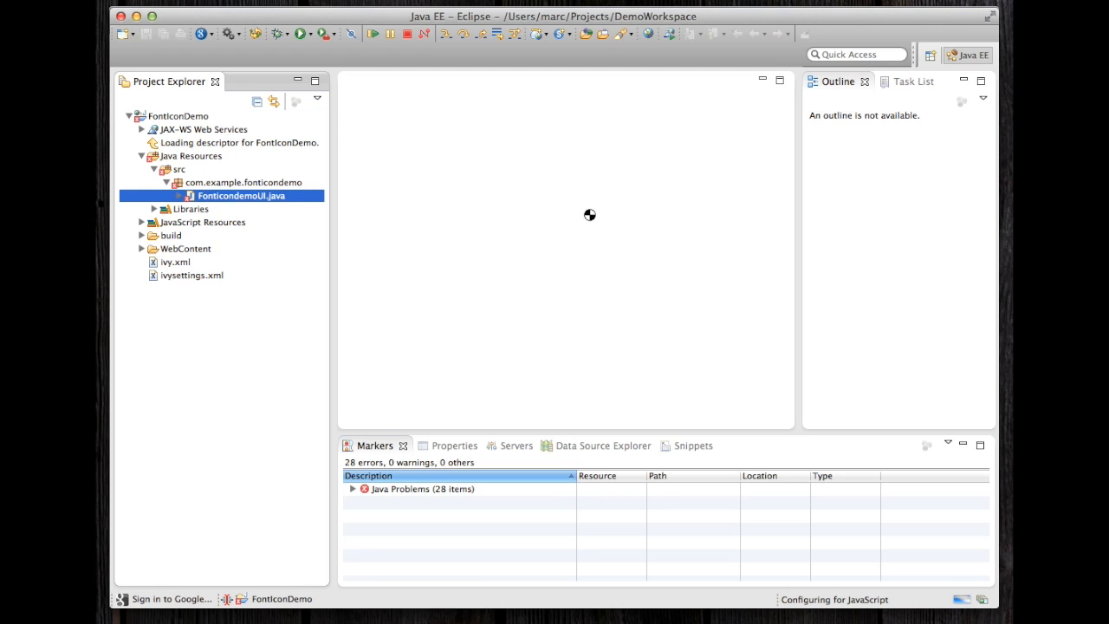
double_click(227, 195)
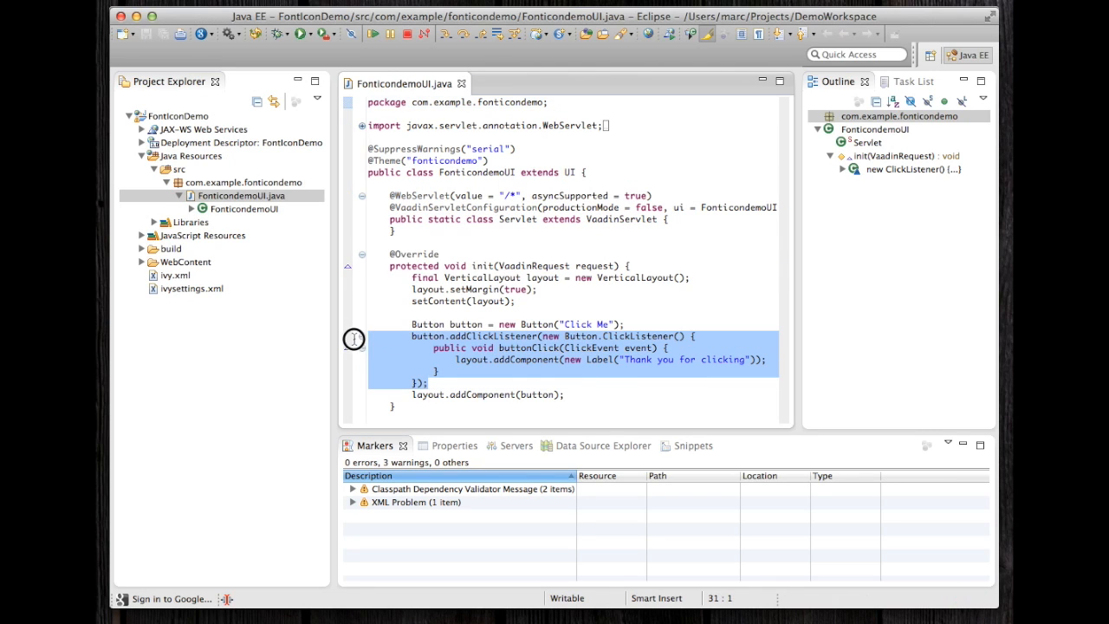
Delete the click listener, caption the button 'Bookmark', and add setIcon(FontAwesome.BOOKMARK).
key(Delete)
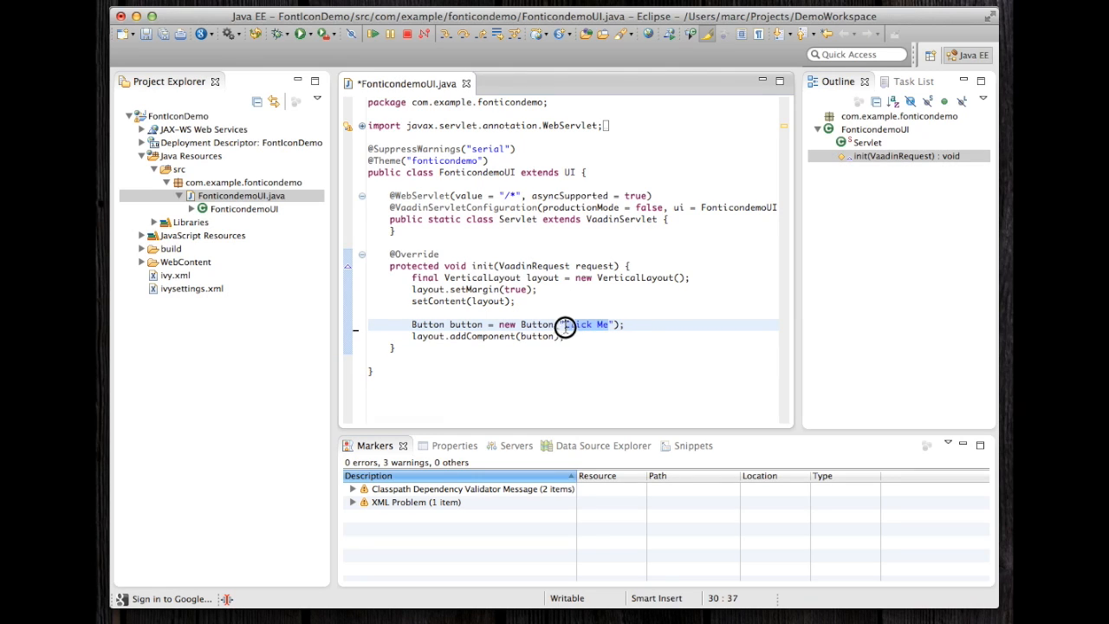
text(Bookmark)
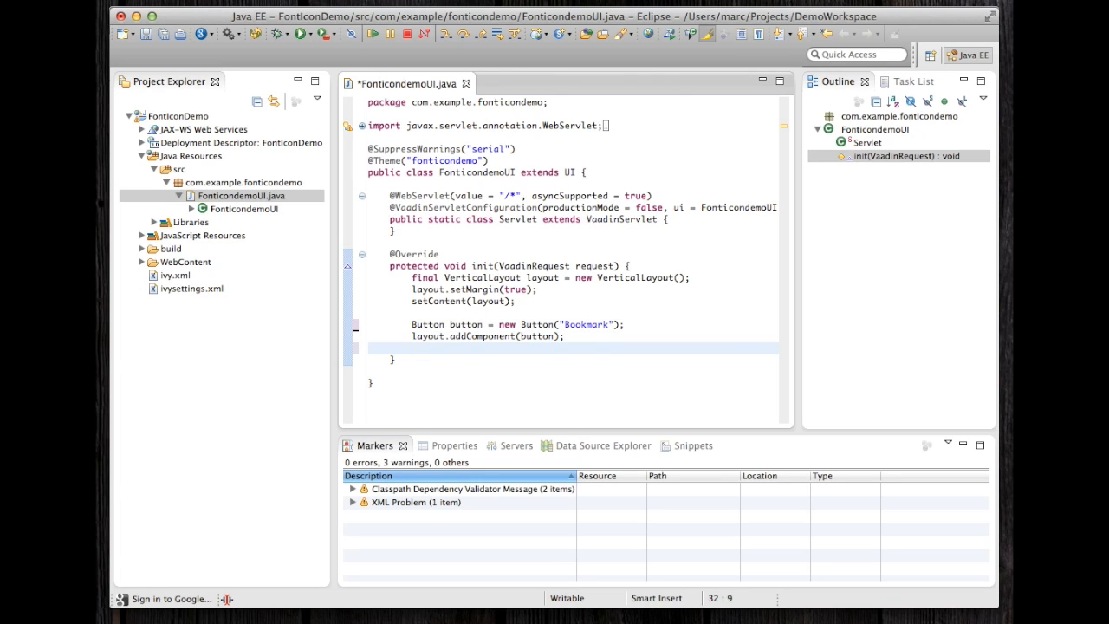
text(button.)
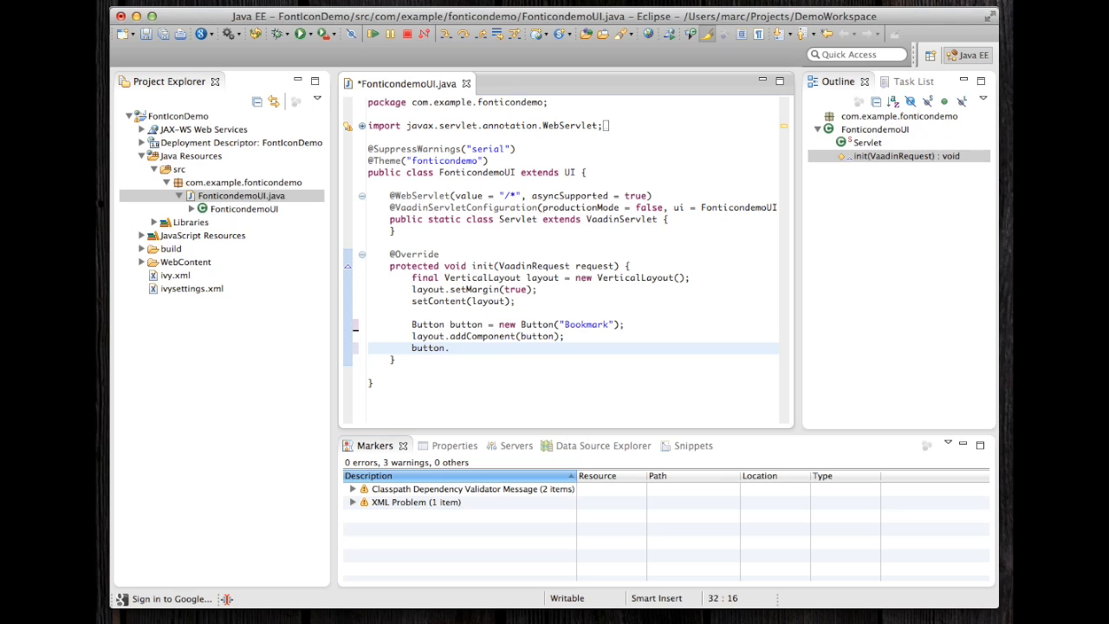
text(ad)
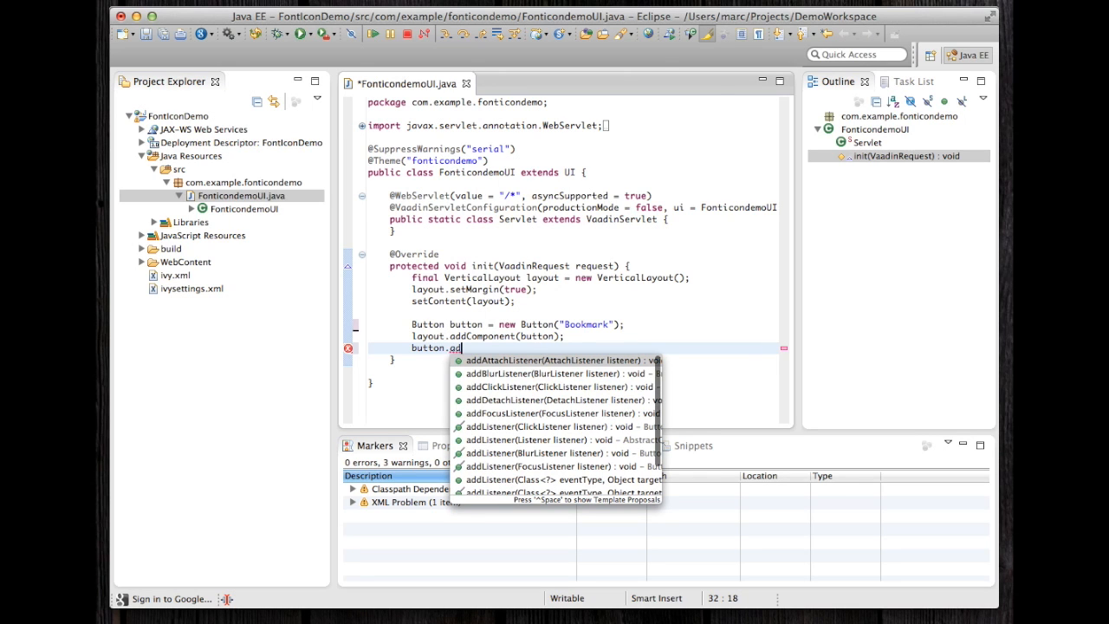
text(setIcon(icon)
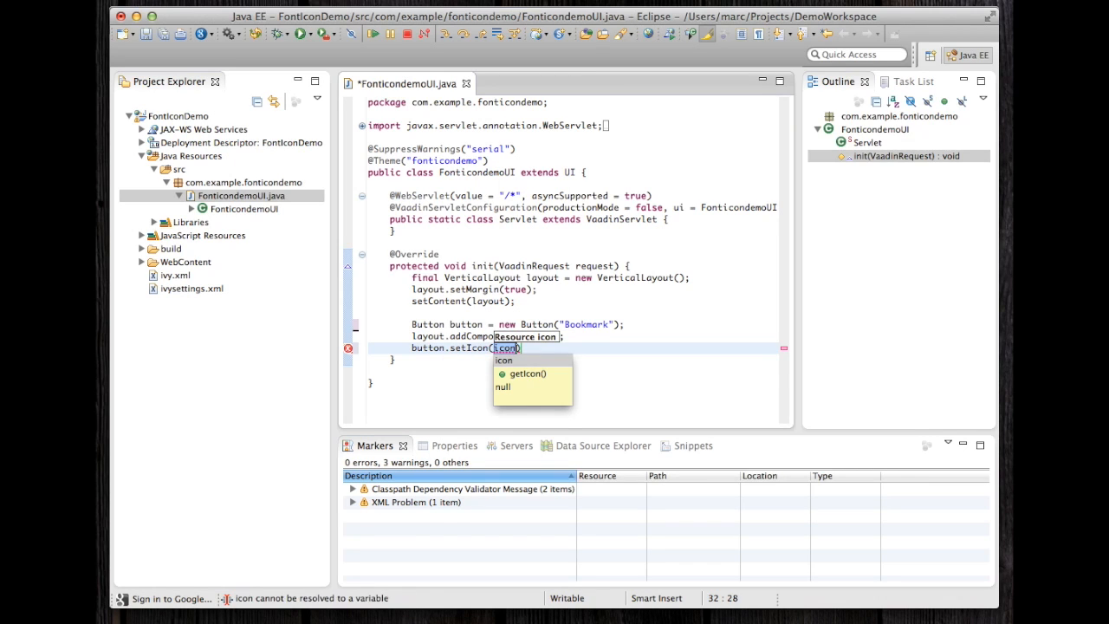
text(FontAwesome)
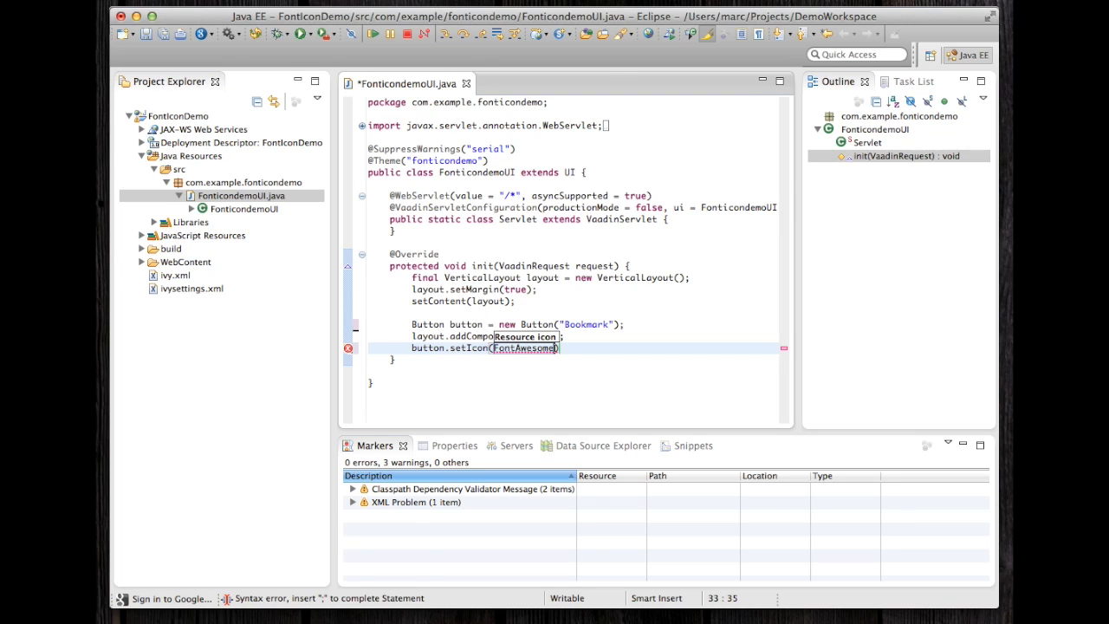
text(.BOO)
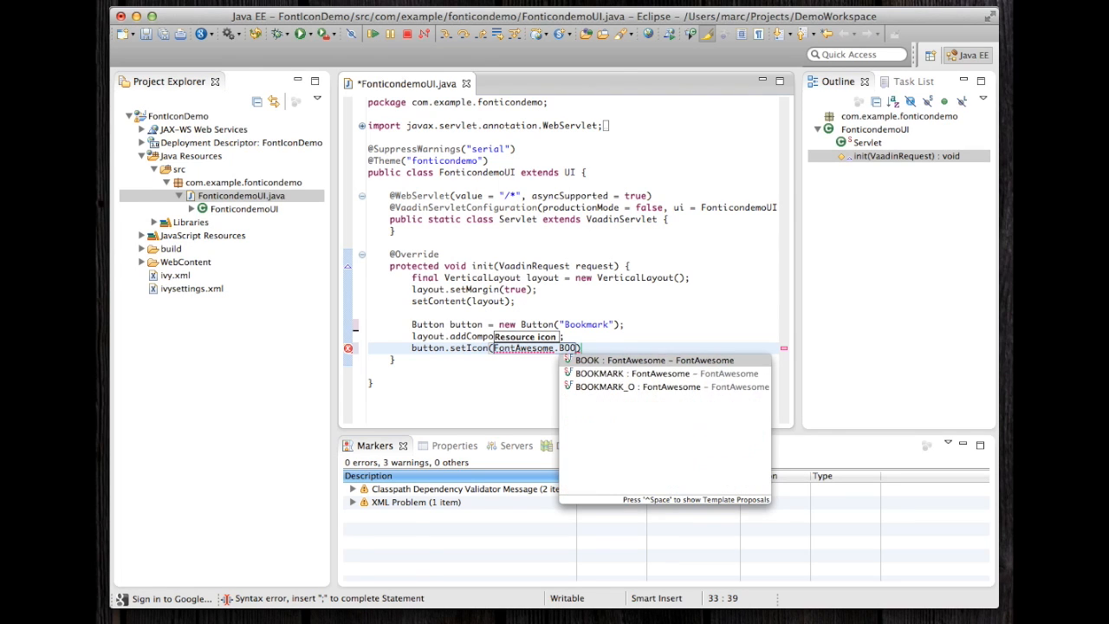
click(633, 373)
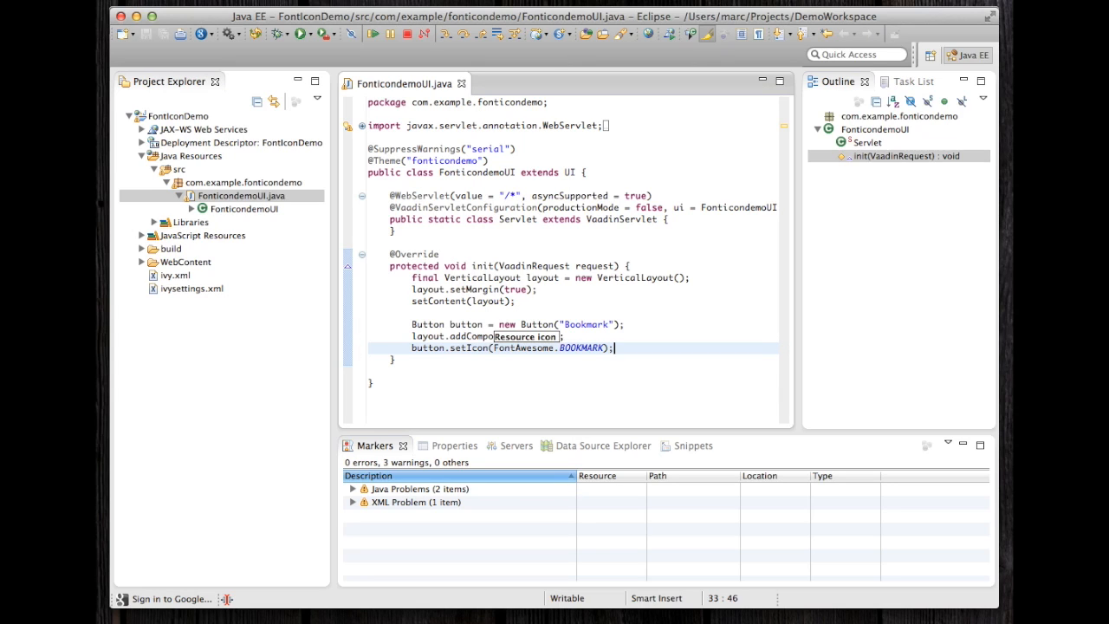
mouse_move(266, 197)
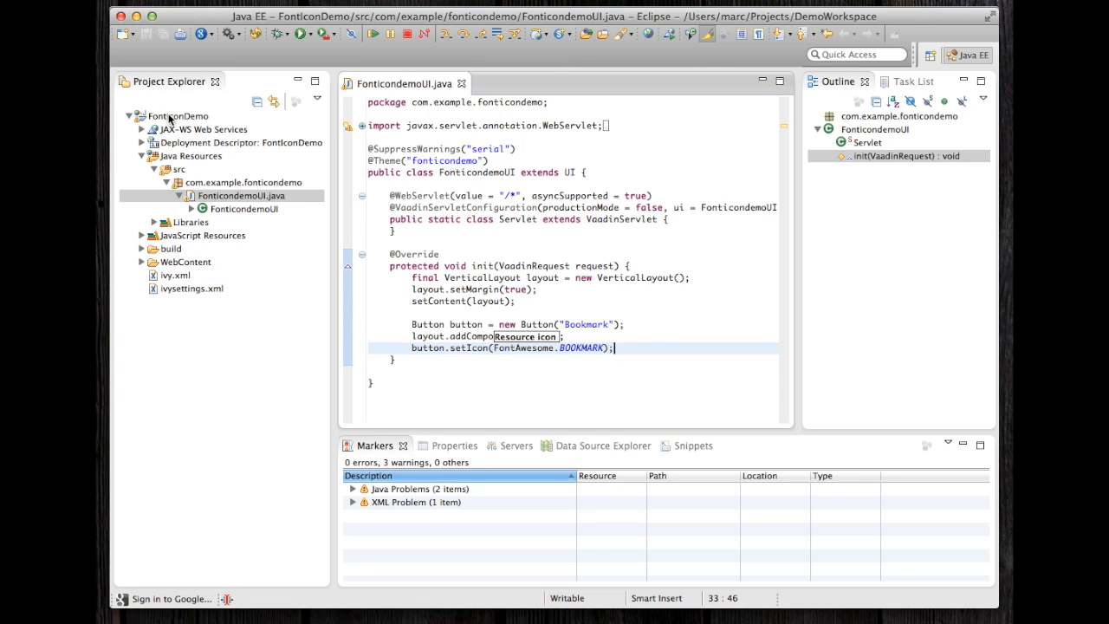
Run FontIconDemo on a server, choosing Apache Tomcat v7.0 as the server type.
right_click(174, 115)
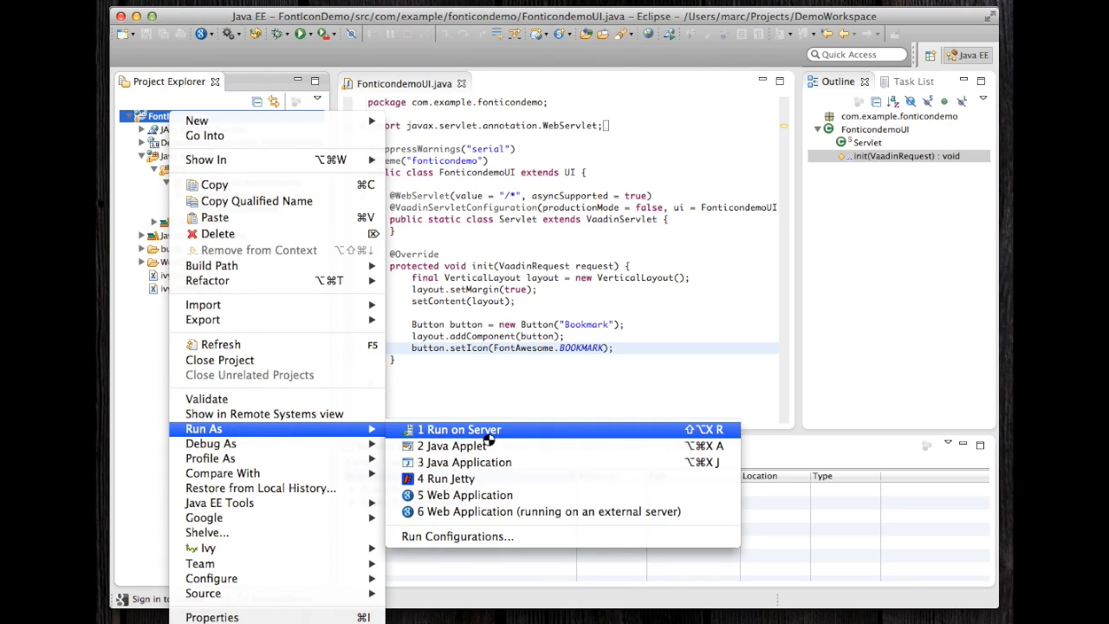
click(458, 430)
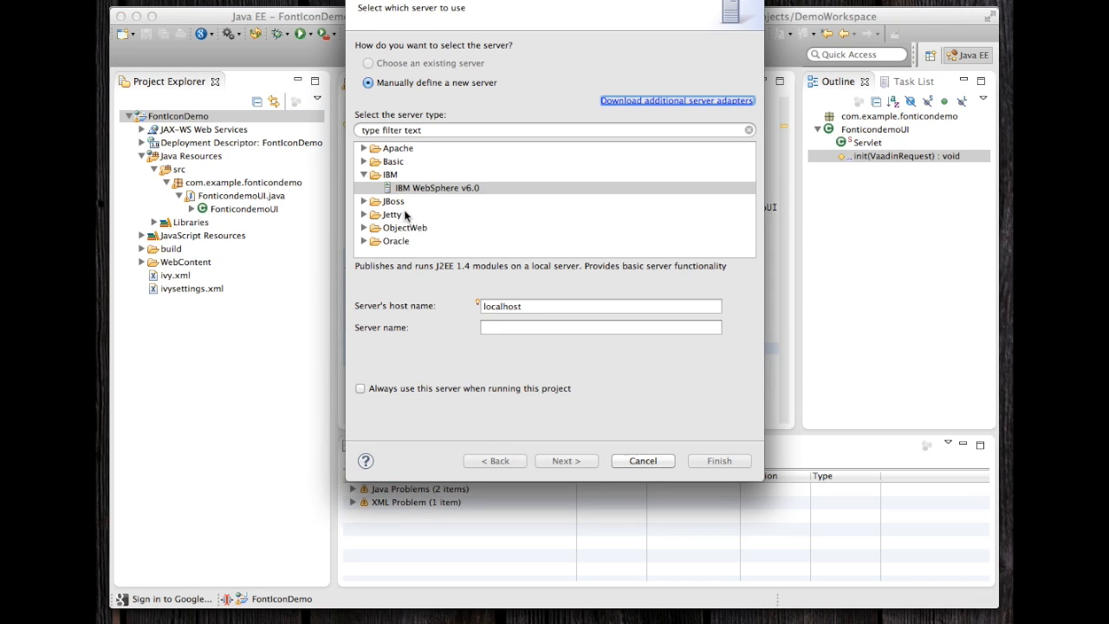
click(364, 148)
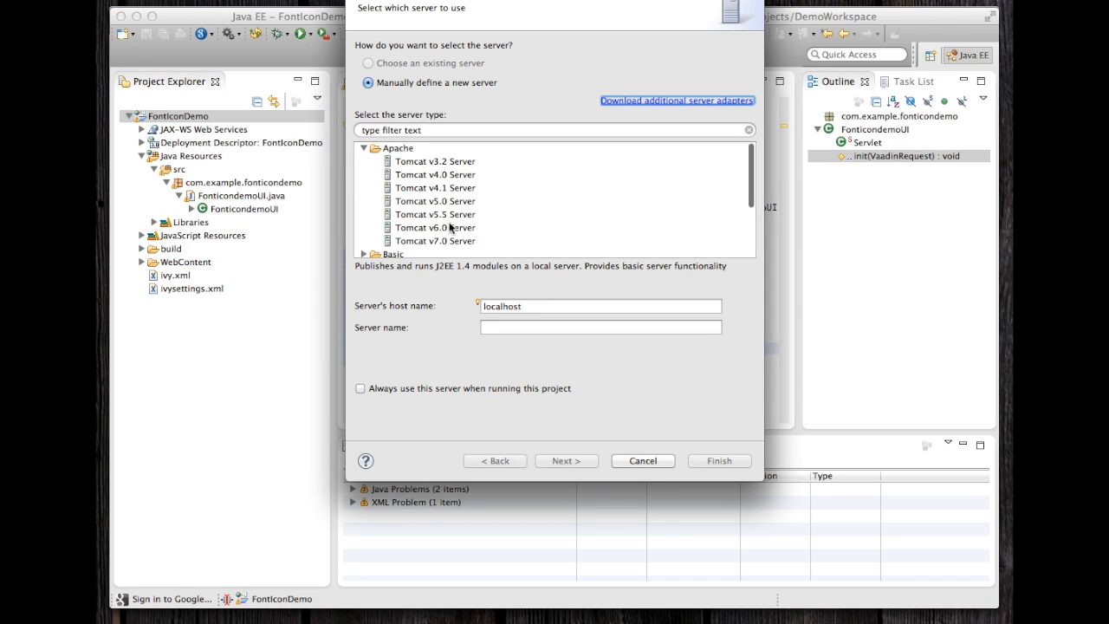
click(435, 240)
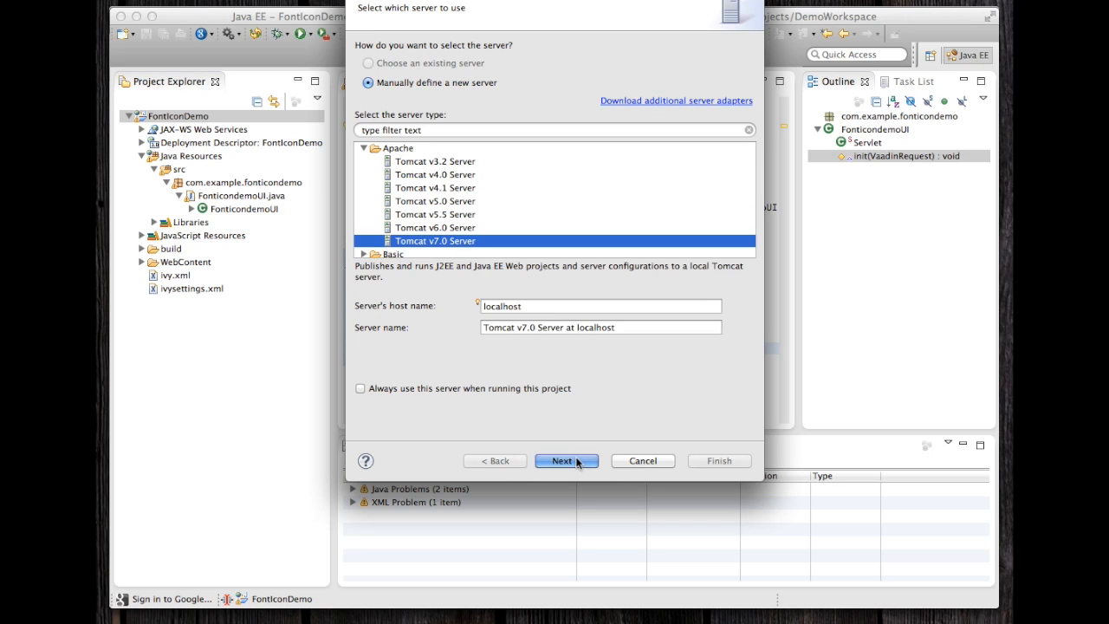
click(566, 460)
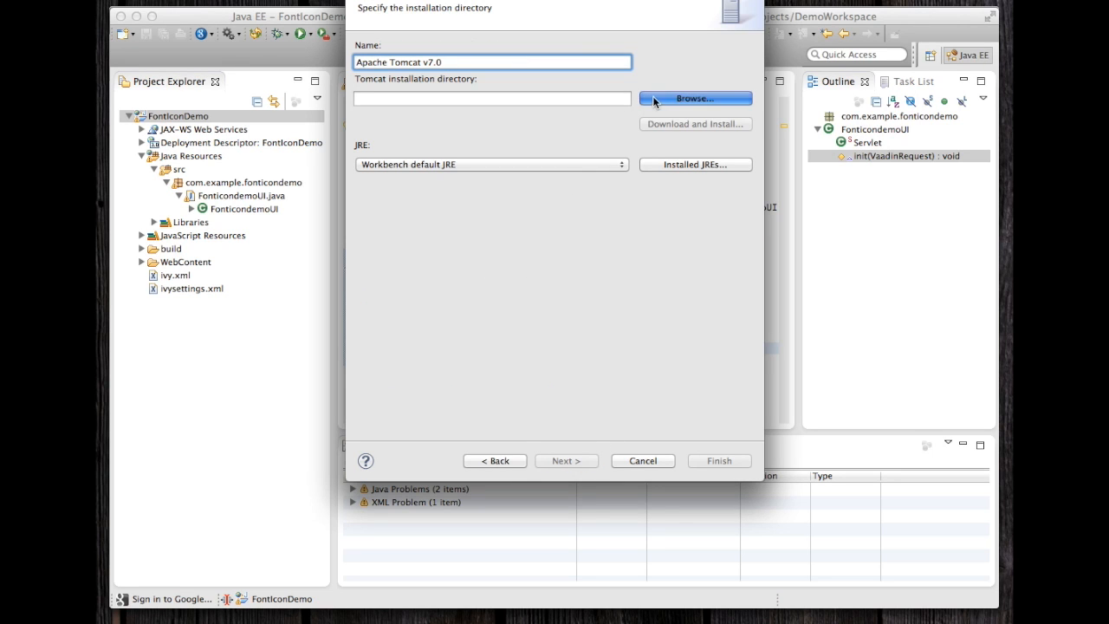
Set the Tomcat installation folder to Applications/apache-tomcat-7.0.39 and finish the server setup.
click(695, 98)
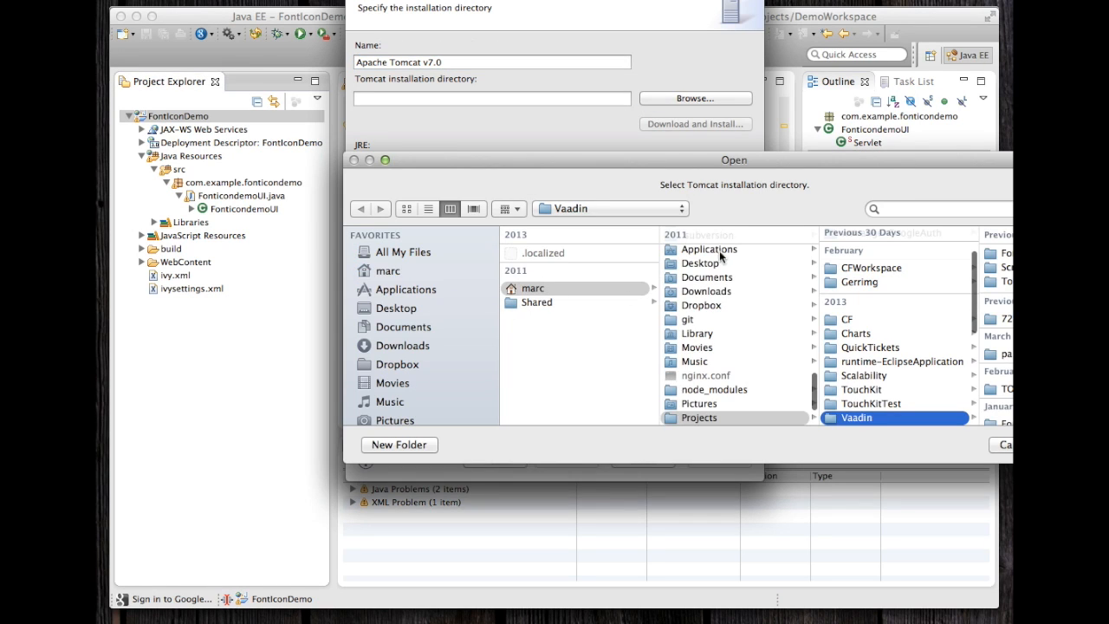
click(707, 249)
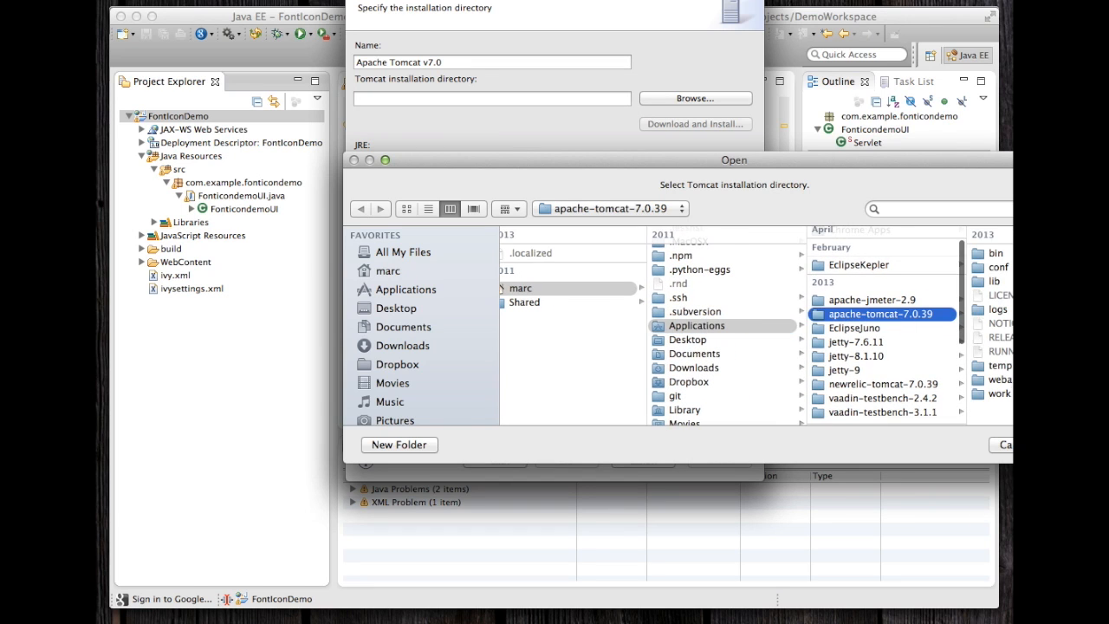
click(1004, 445)
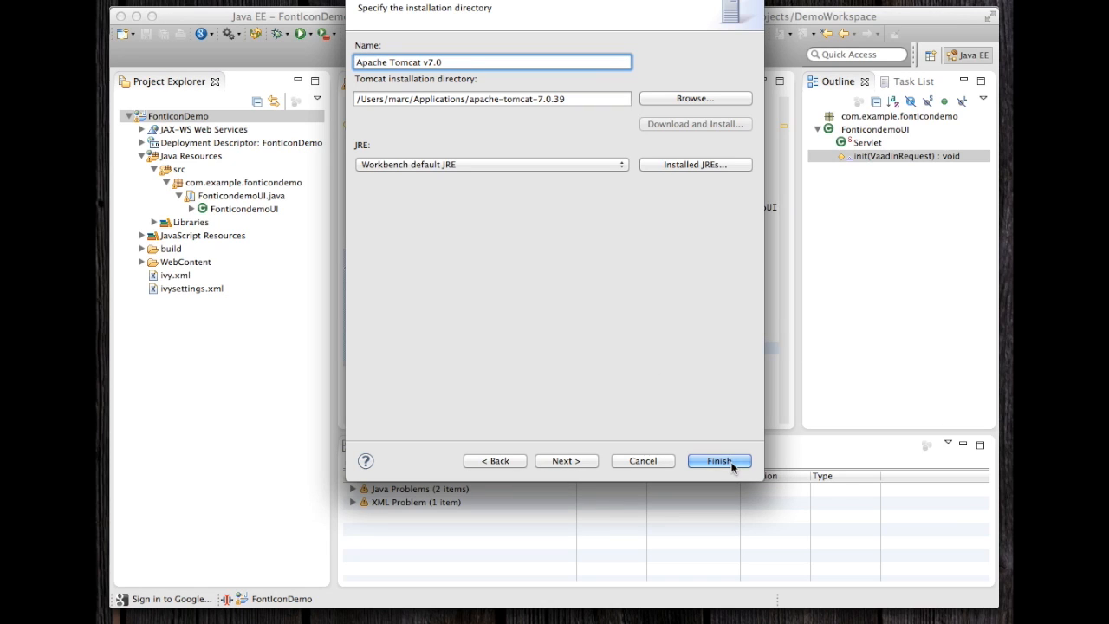
click(718, 460)
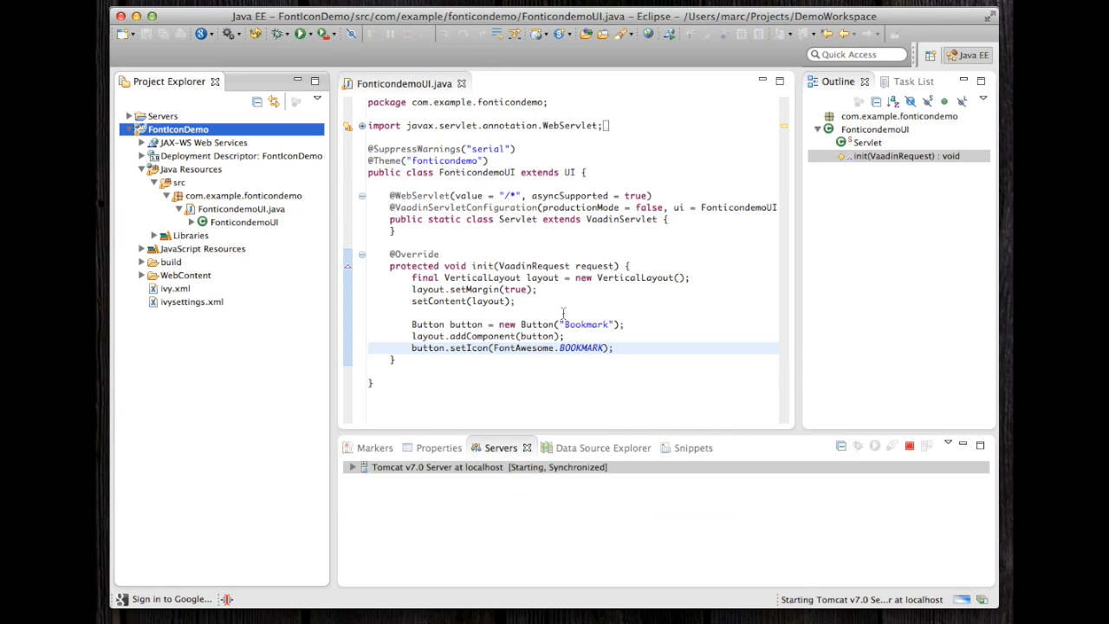
Check Tomcat's startup log in the Console, then show the running FontIconDemo app.
click(738, 448)
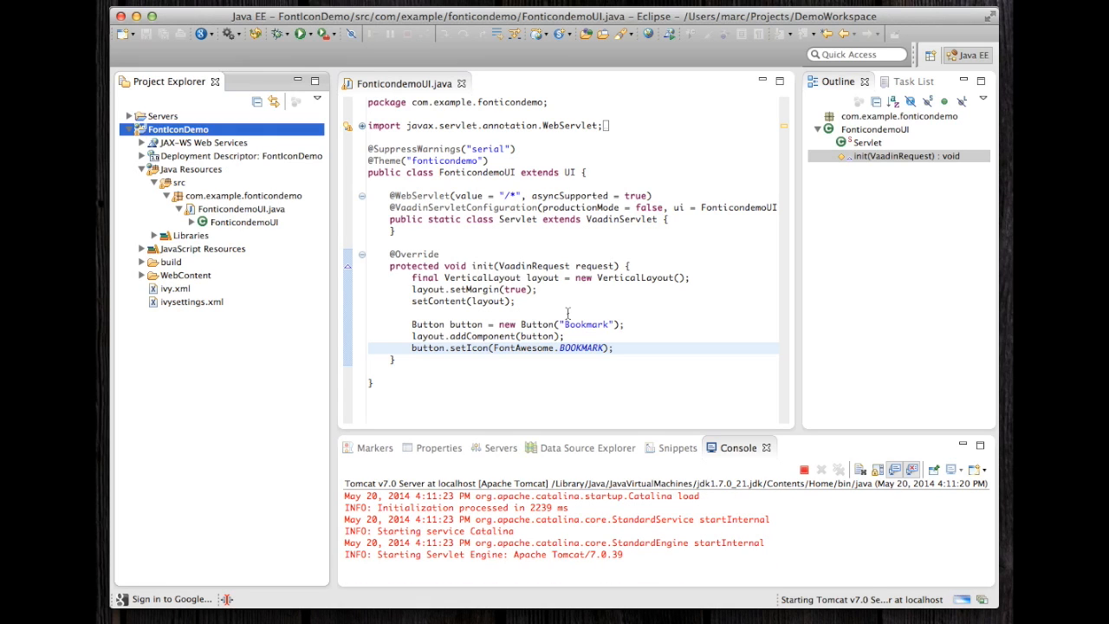
click(501, 447)
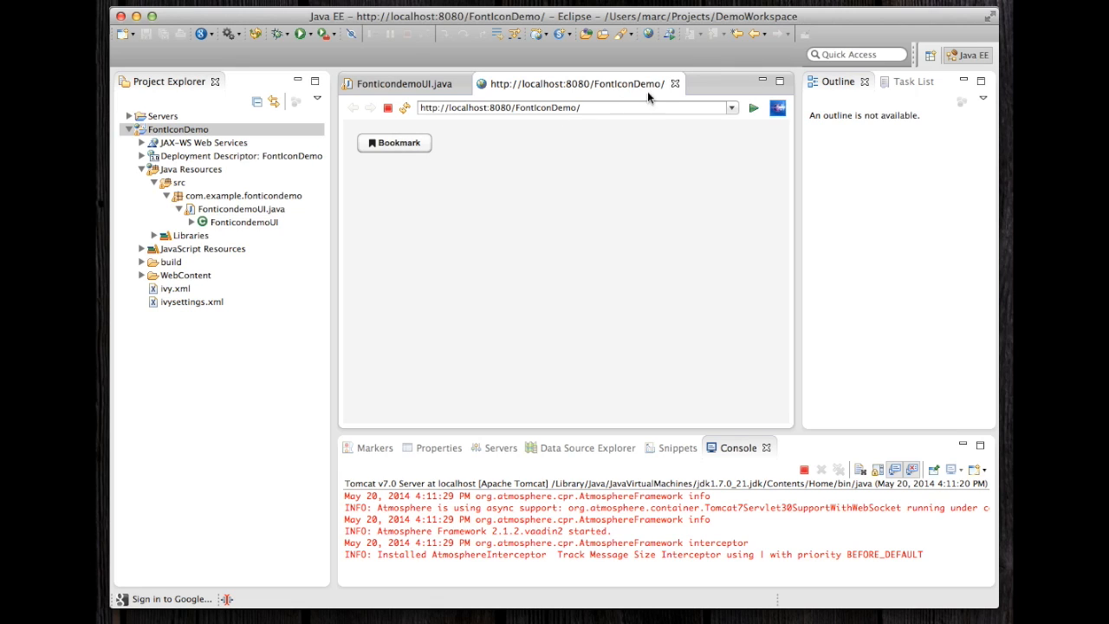
mouse_move(686, 84)
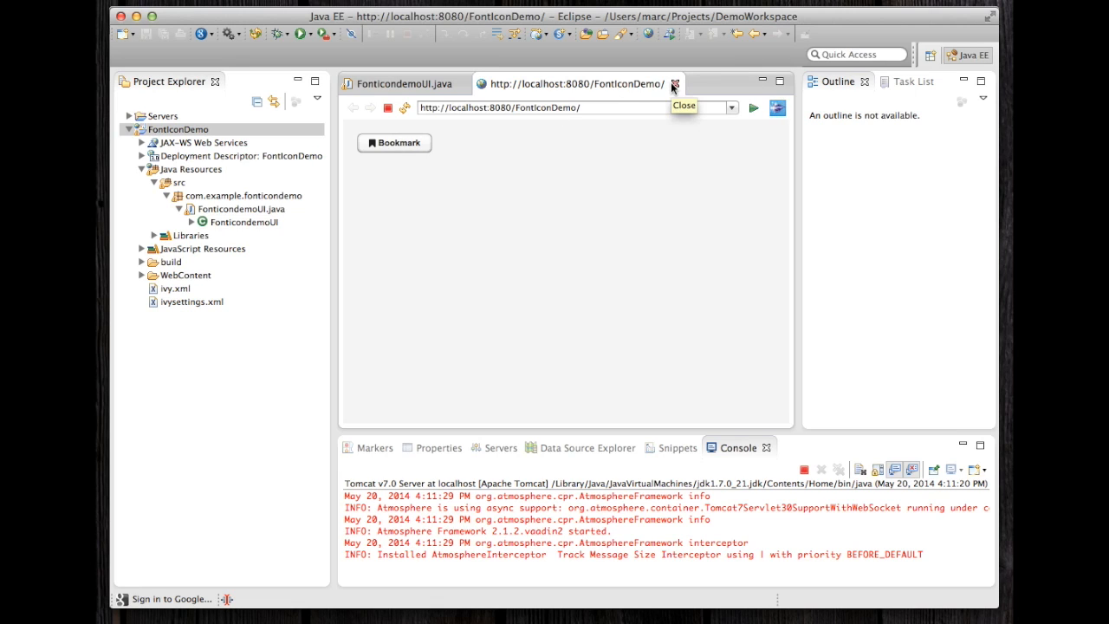
mouse_move(612, 233)
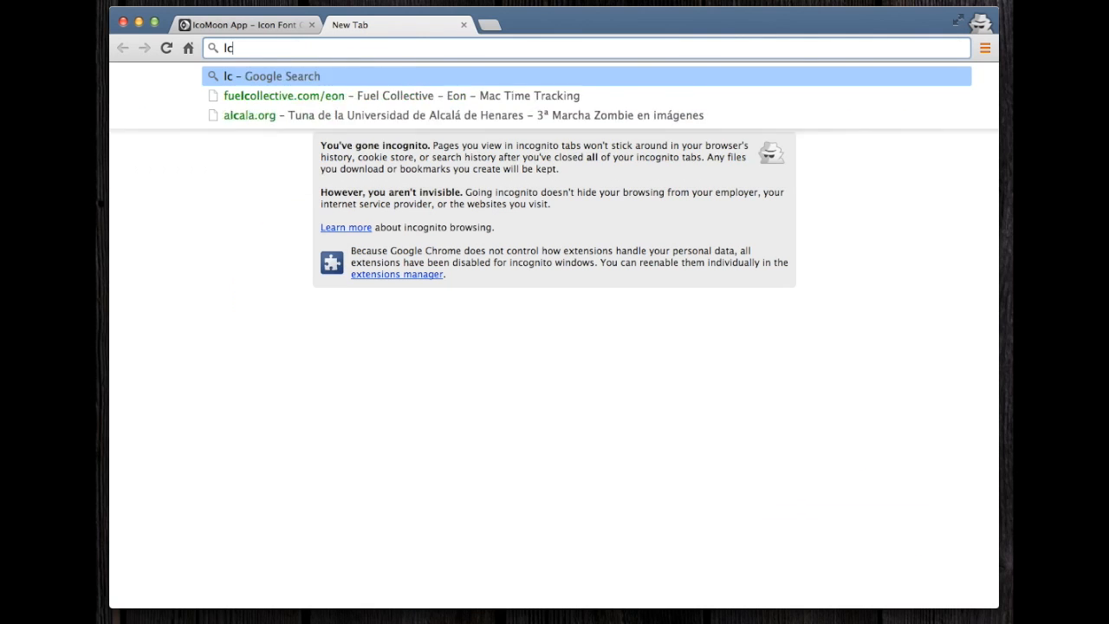
Fix the typed address to localhost and load localhost:8080/FontIconDemo/.
key(Backspace)
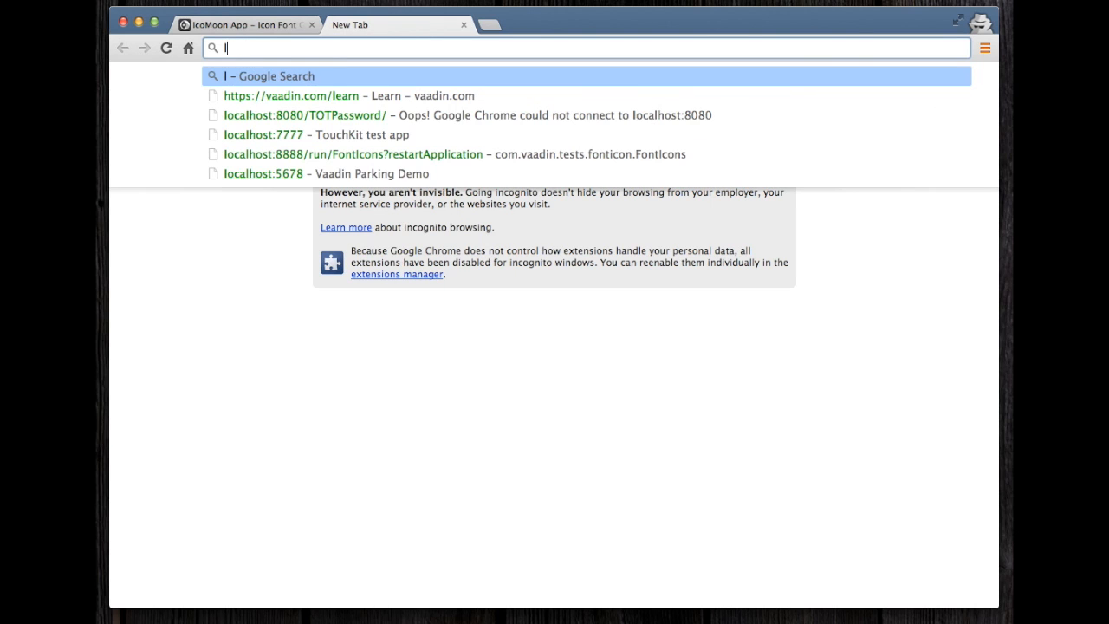
text(oc)
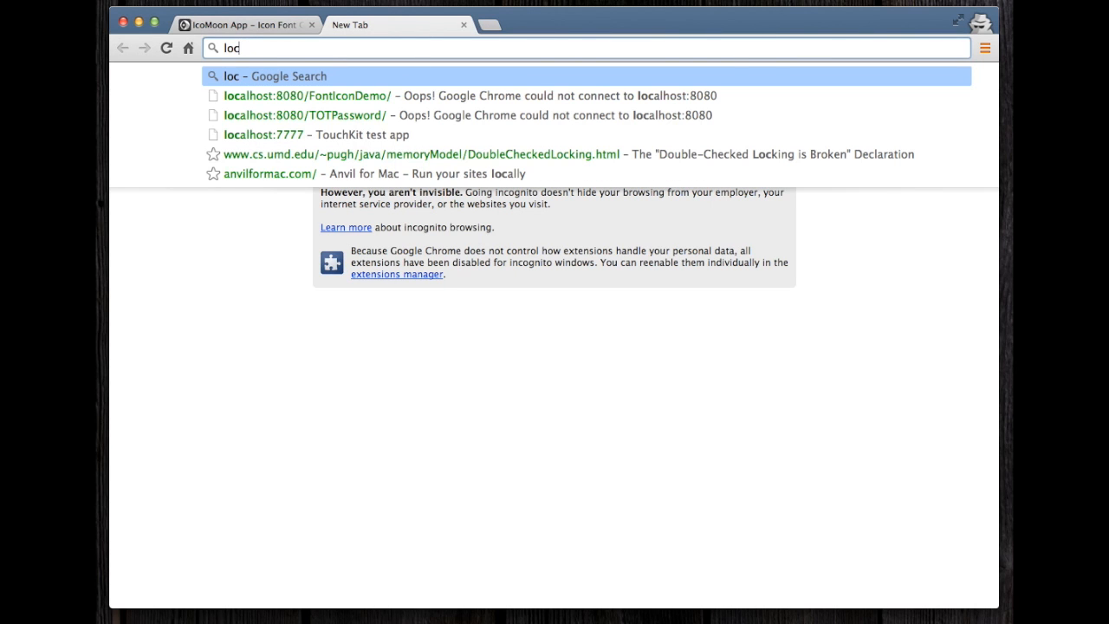
click(303, 95)
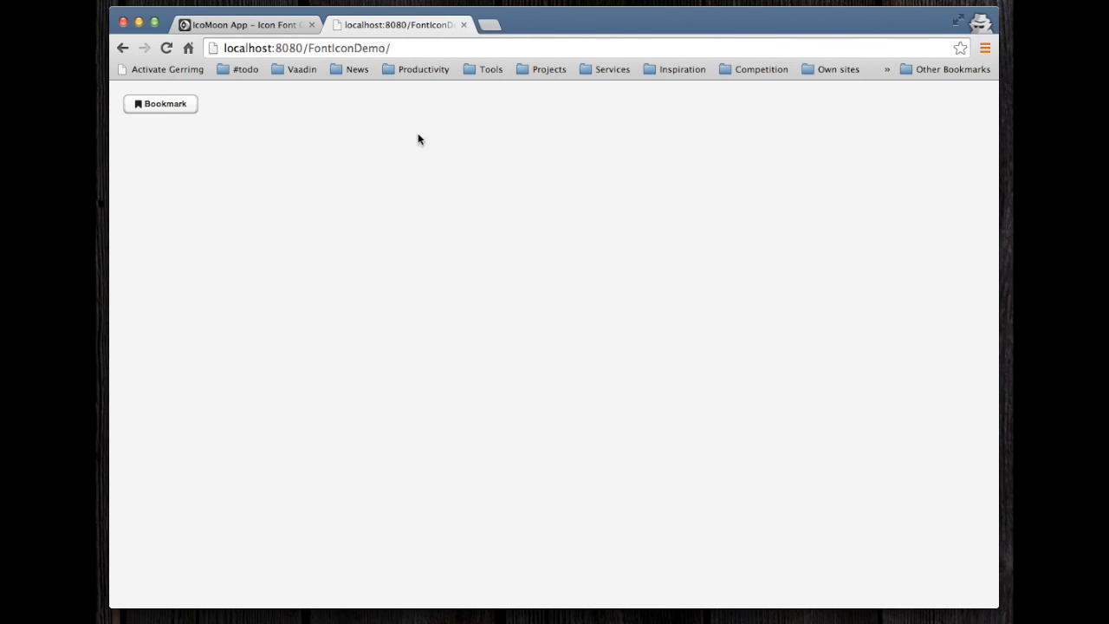
mouse_move(170, 109)
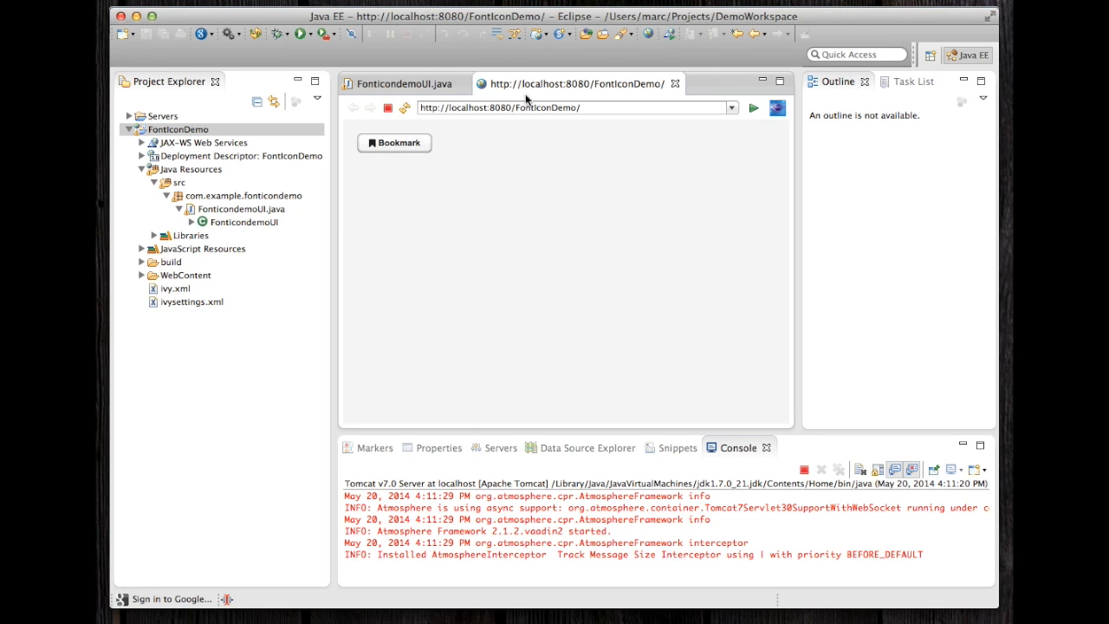
Add button.addStyleName("mystyle") after setIcon in FonticondemoUI.java and save.
click(403, 82)
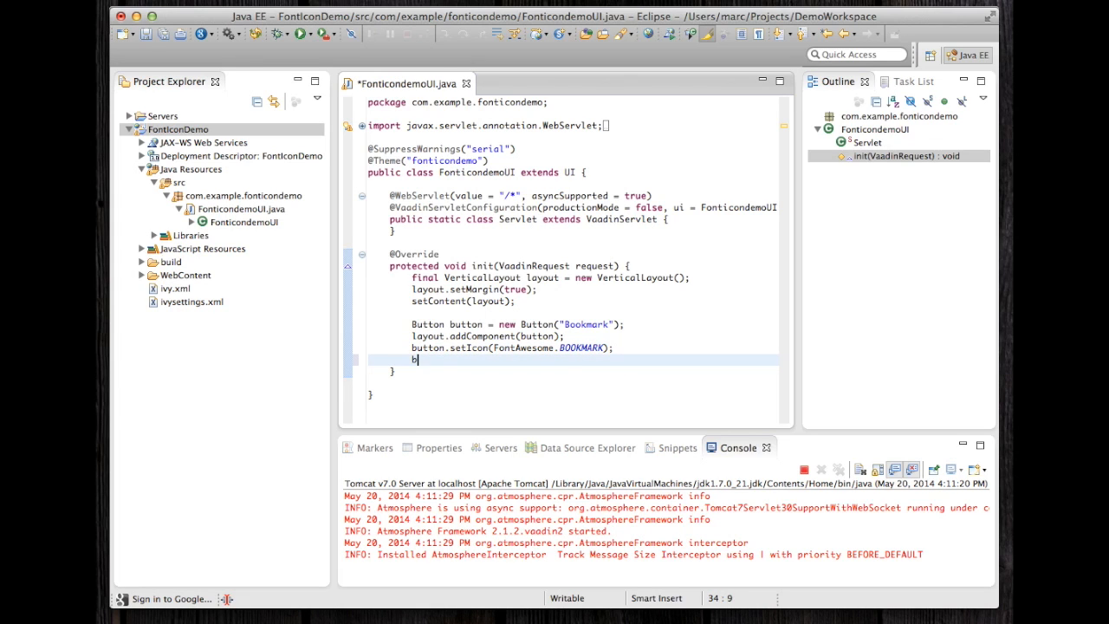
text(utton.add)
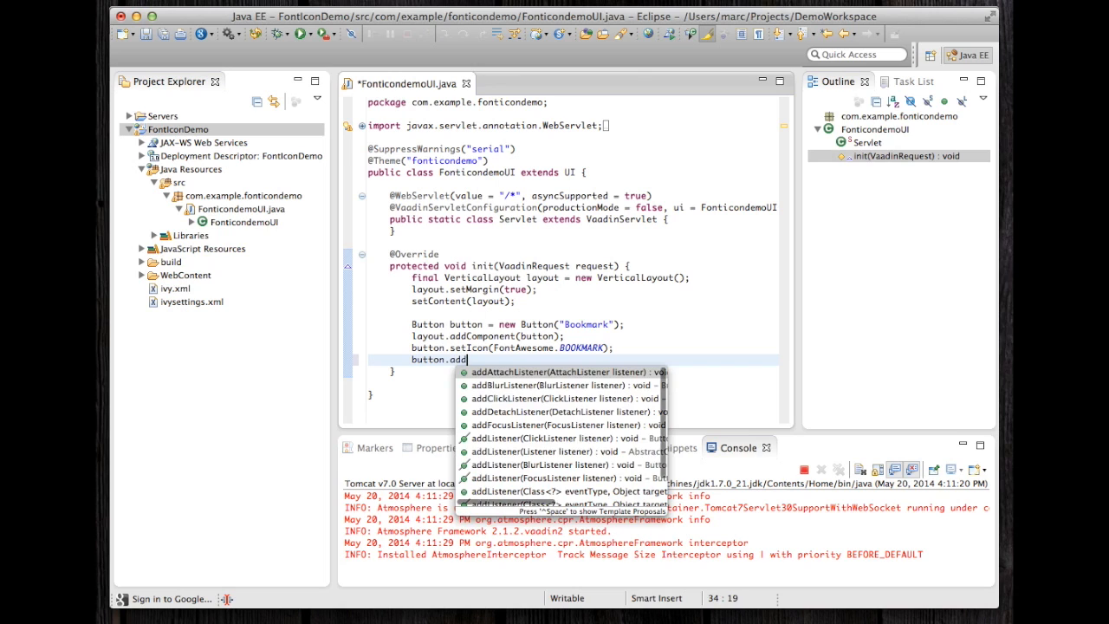
text(StyleName(style)
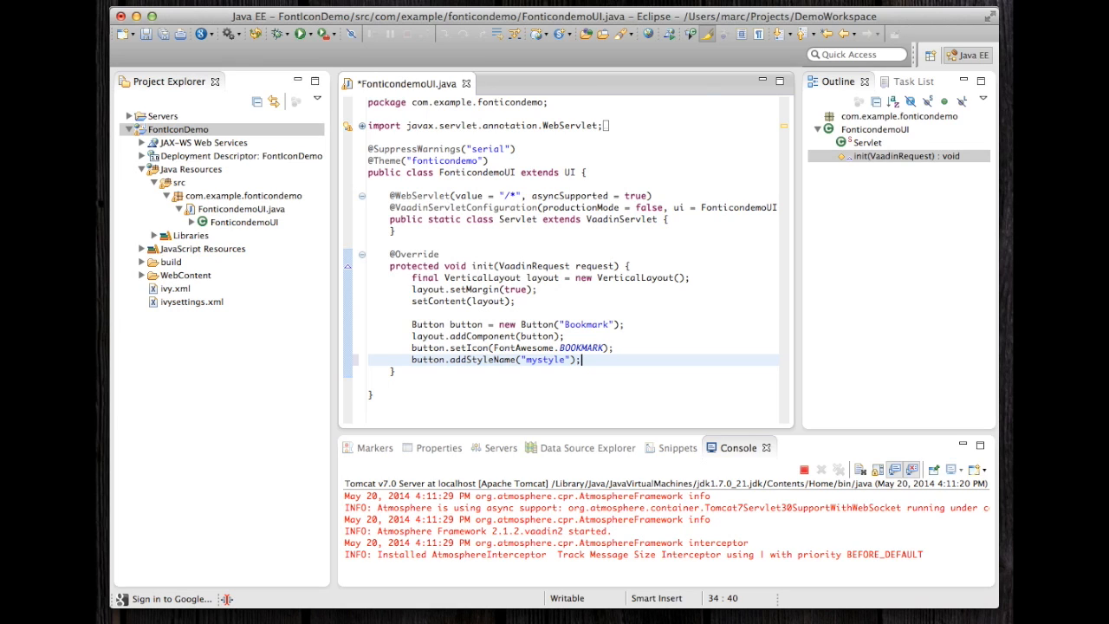
key(Cmd+S)
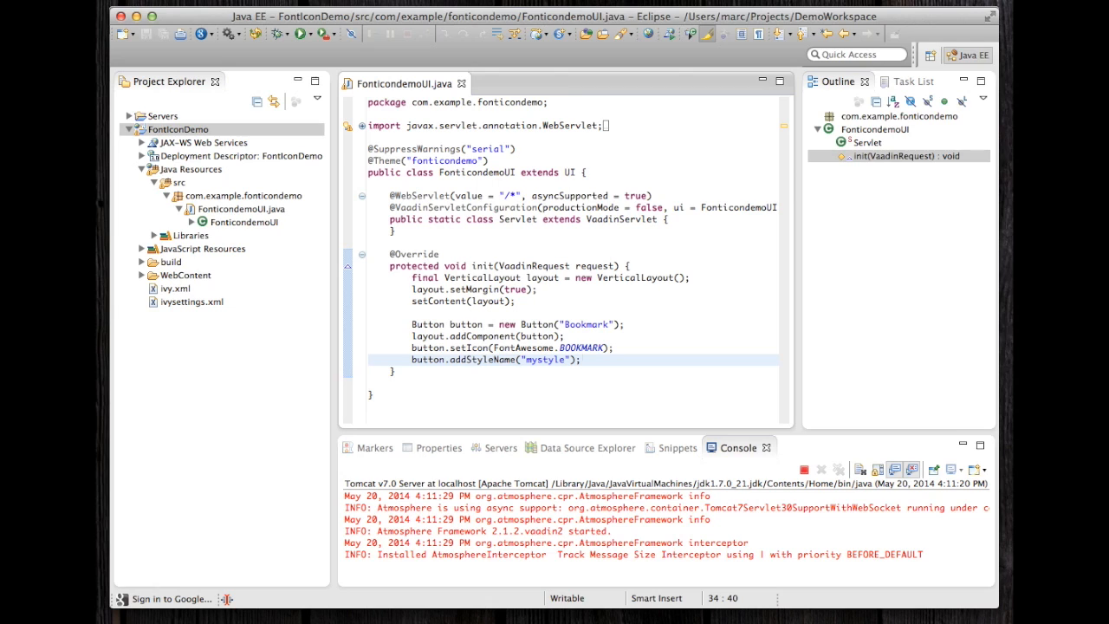
mouse_move(194, 246)
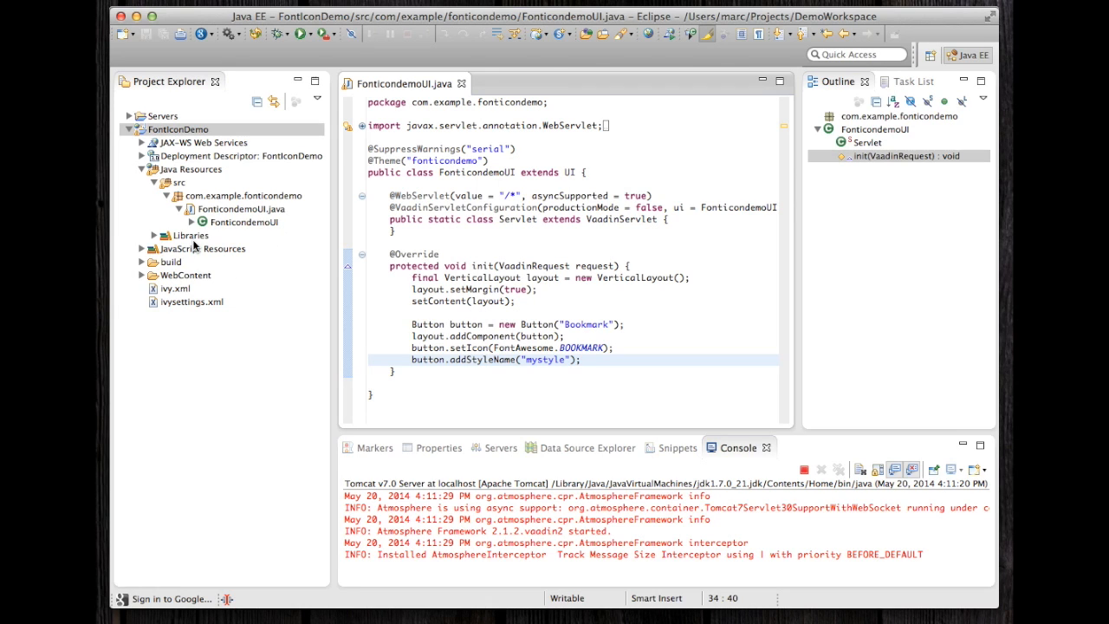
Expand WebContent > VAADIN > themes > fonticondemo and bring up fonticondemo.scss's context menu.
click(142, 275)
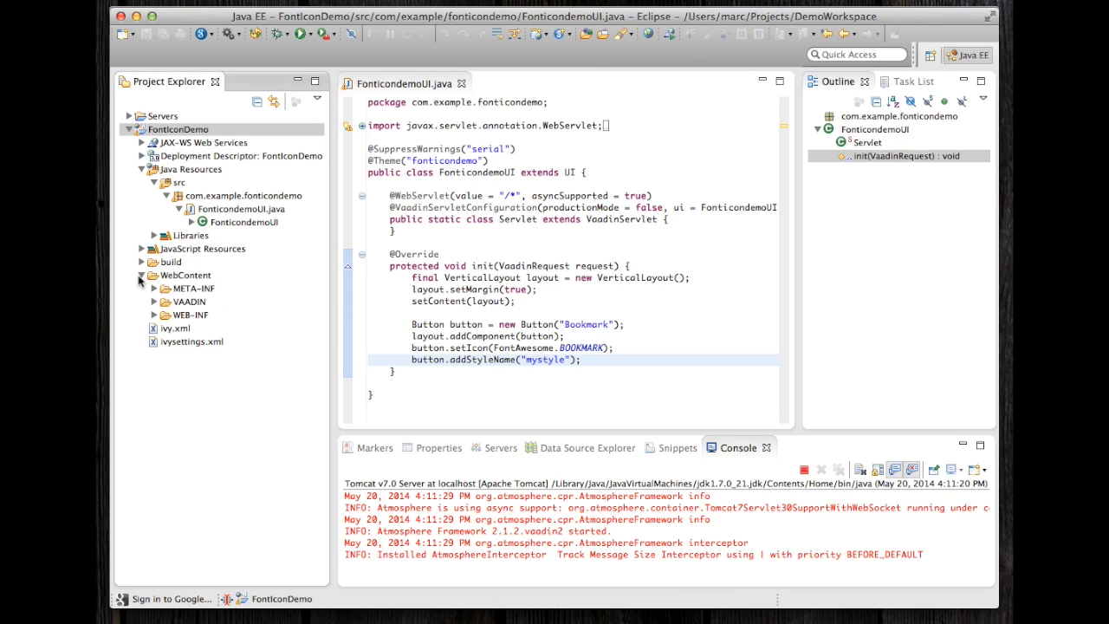
click(155, 301)
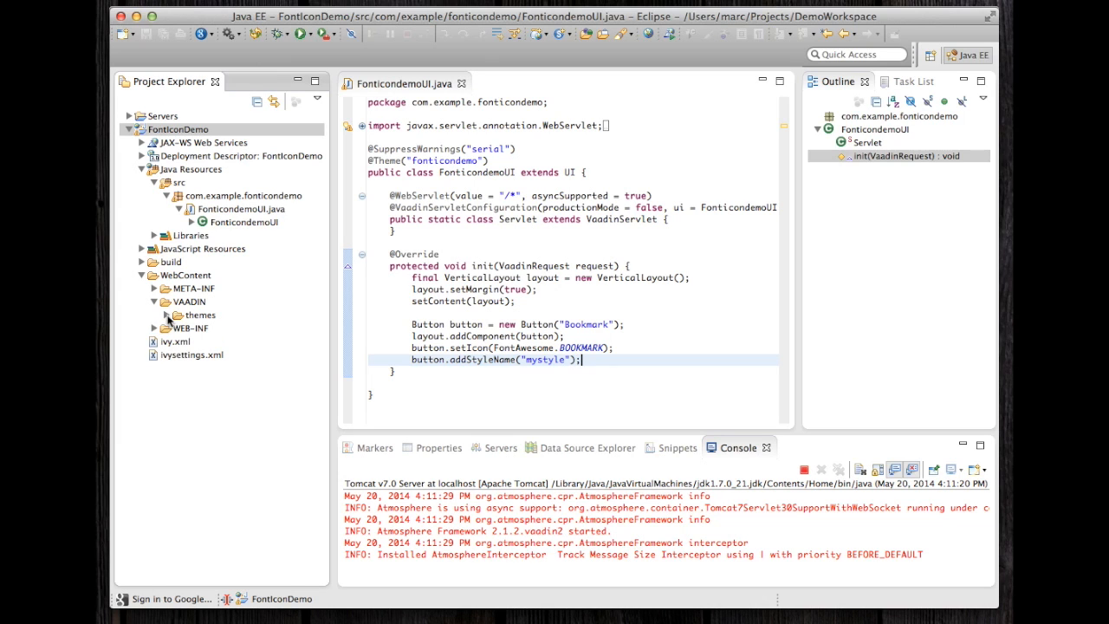
click(167, 316)
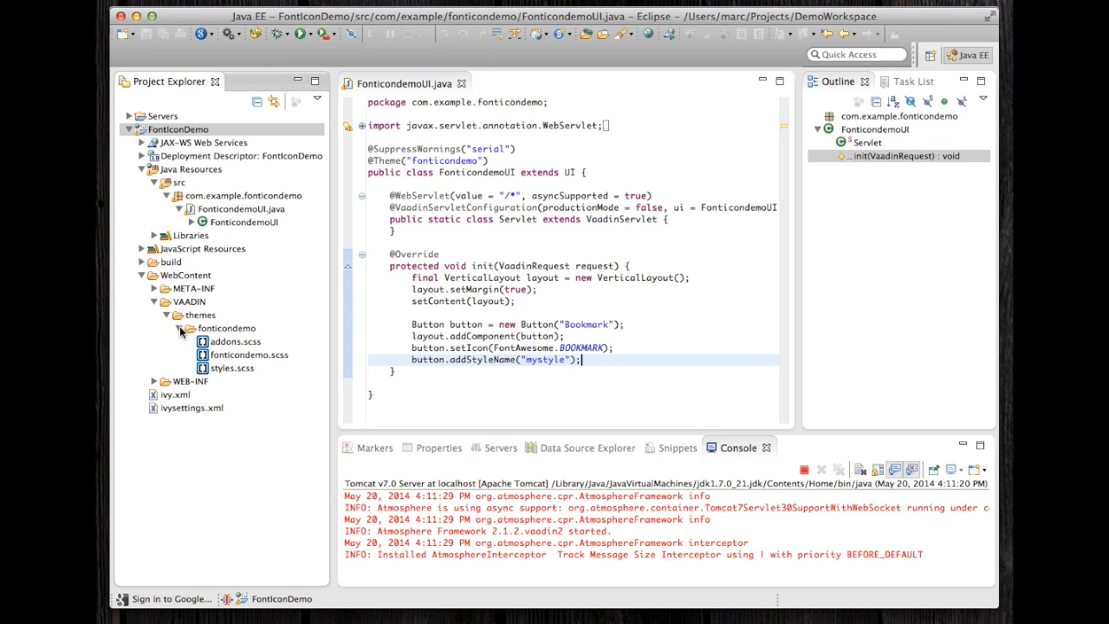
click(238, 355)
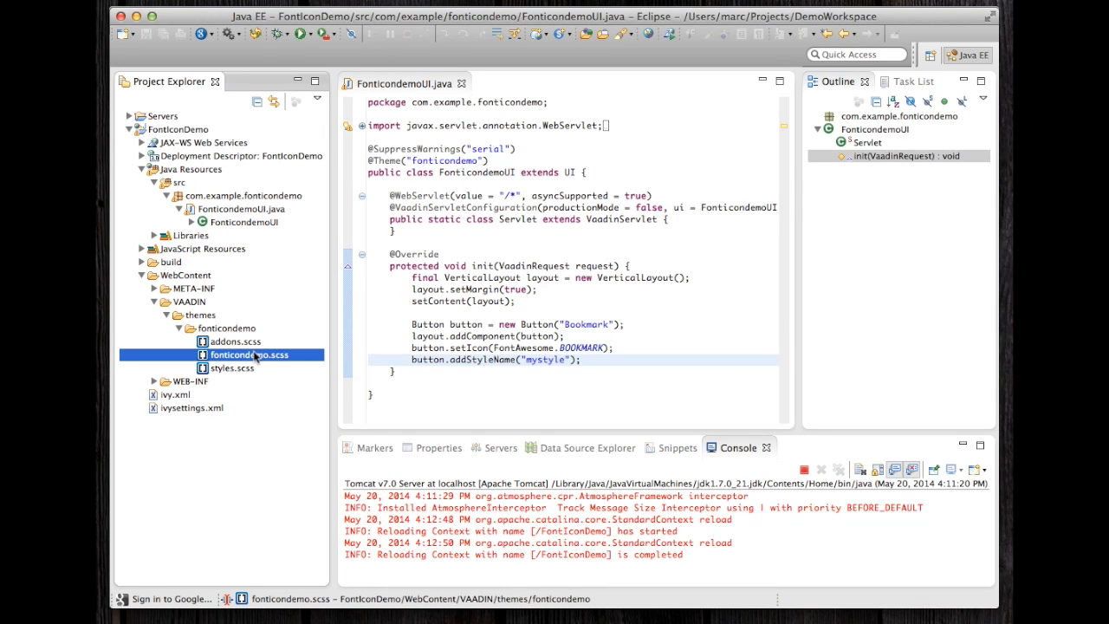
right_click(239, 354)
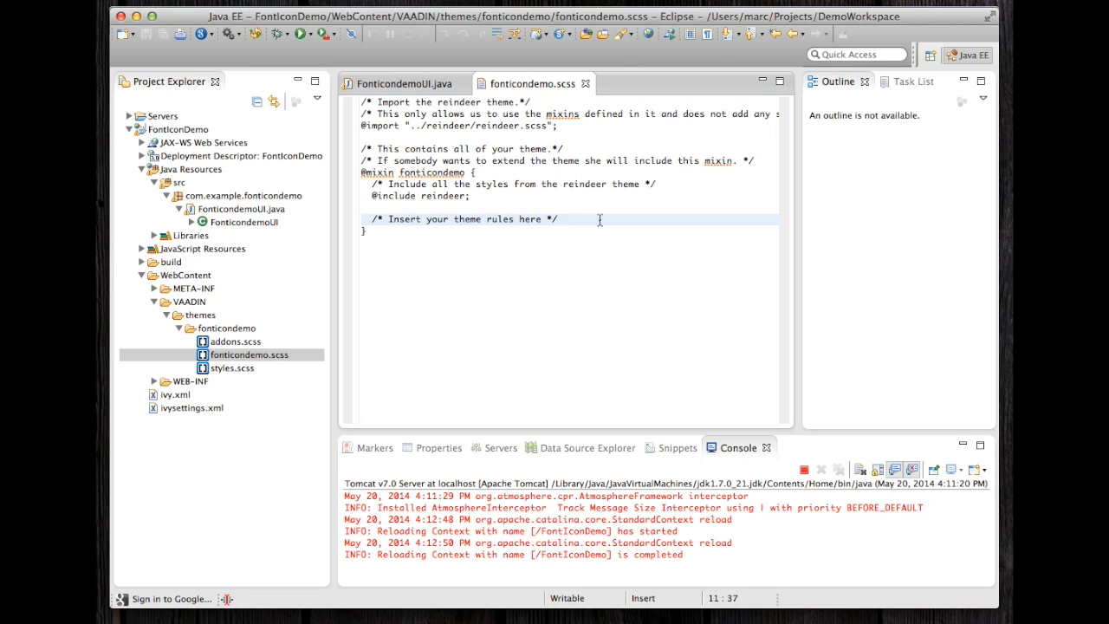
Add a '.mystyle { color: red; }' rule to fonticondemo.scss and save it.
key(Enter)
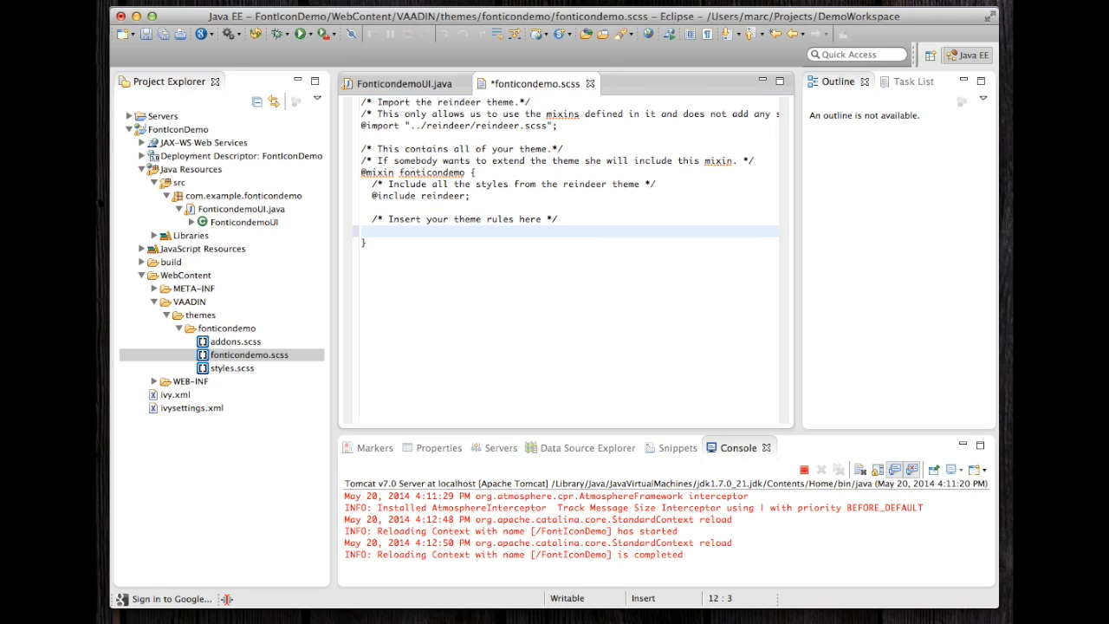
text(.)
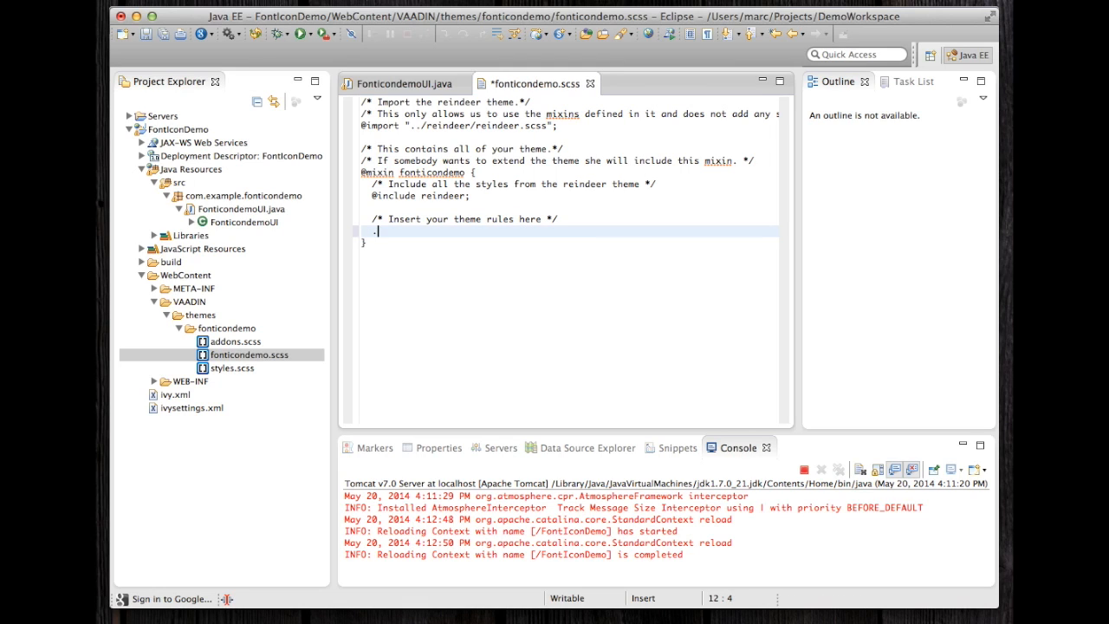
text(myst)
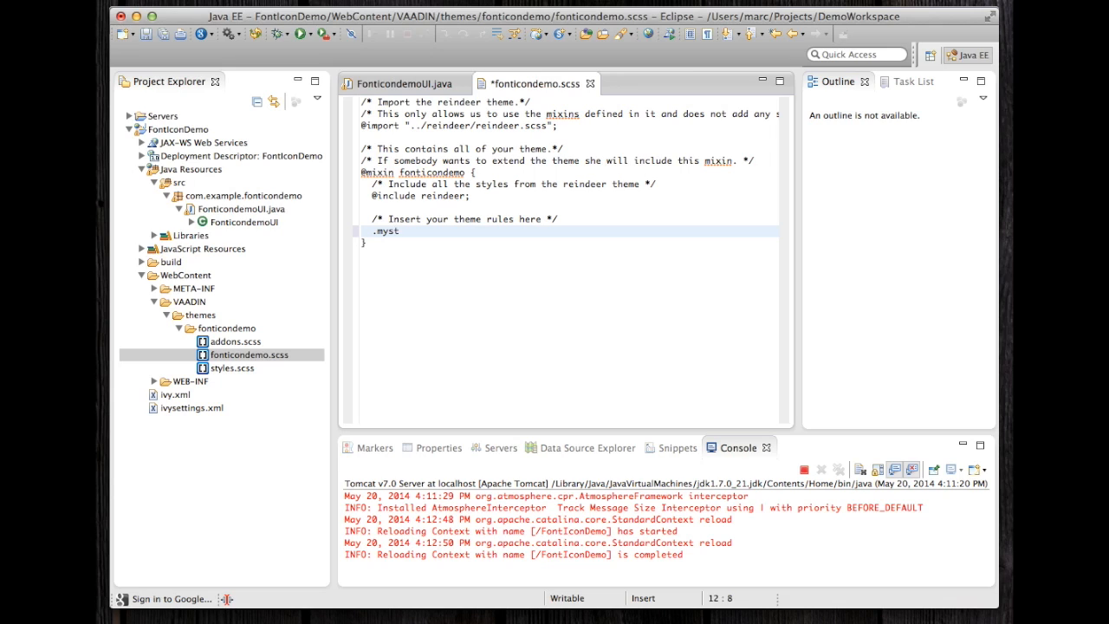
text(yle)
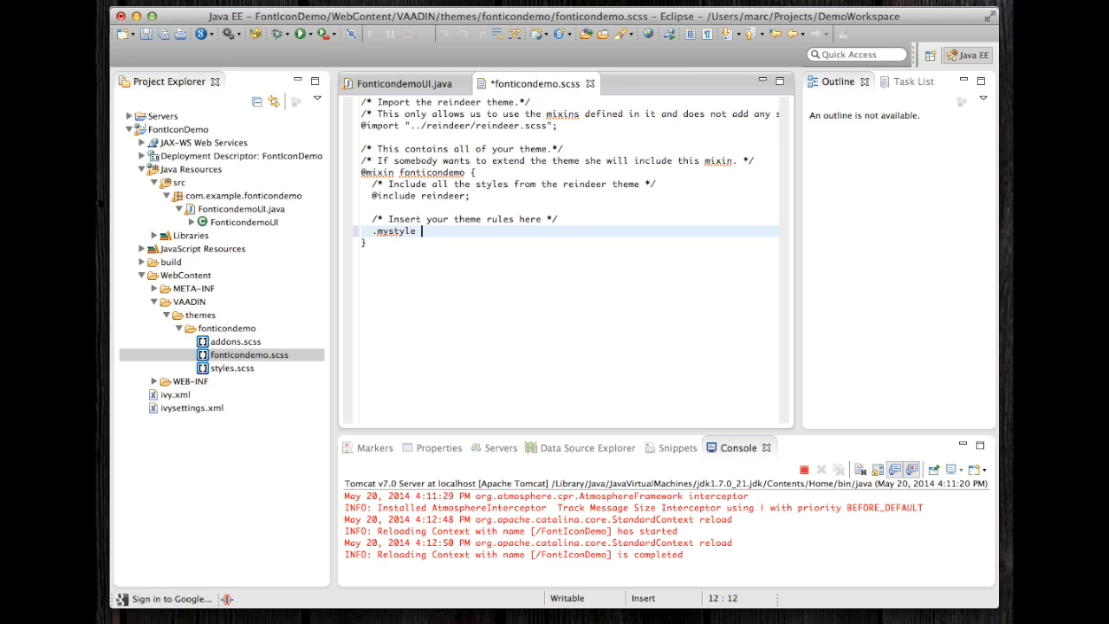
text({)
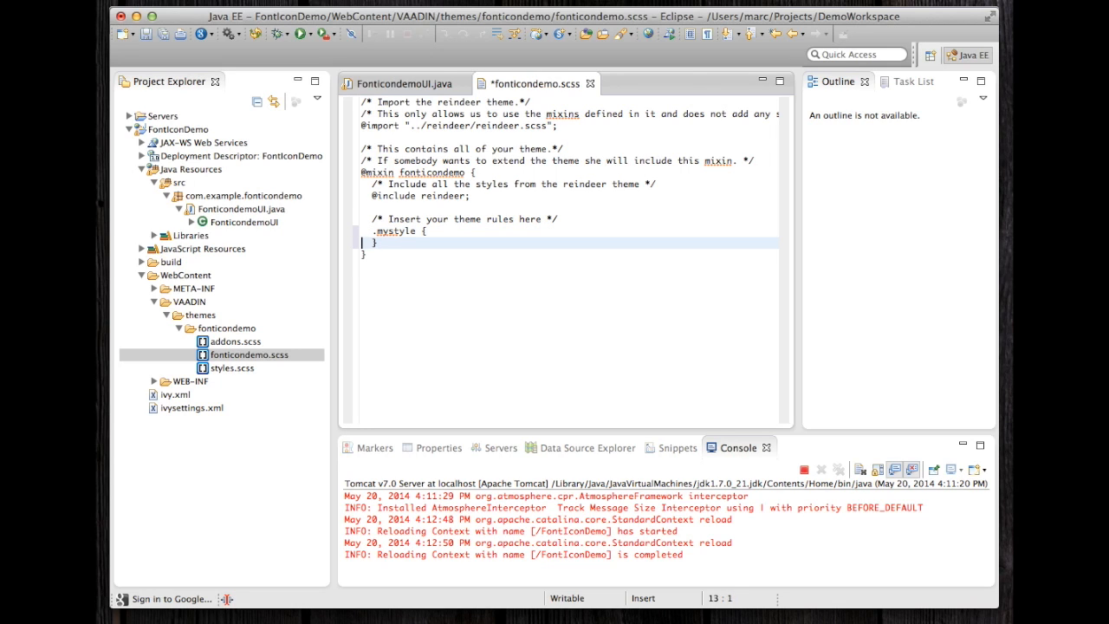
key(Enter)
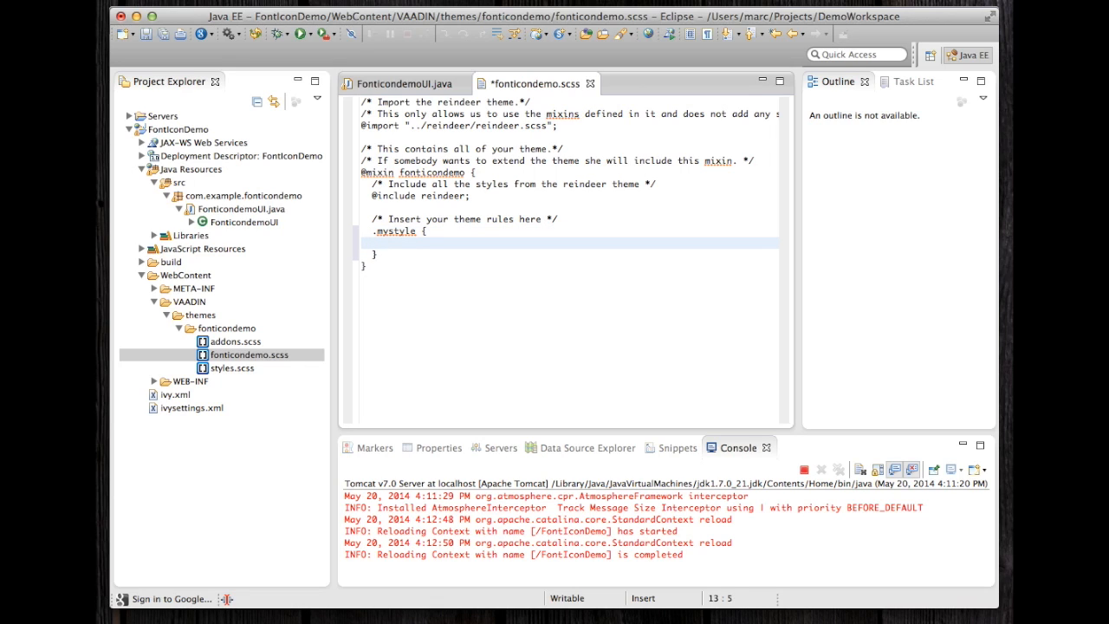
text(color: red;)
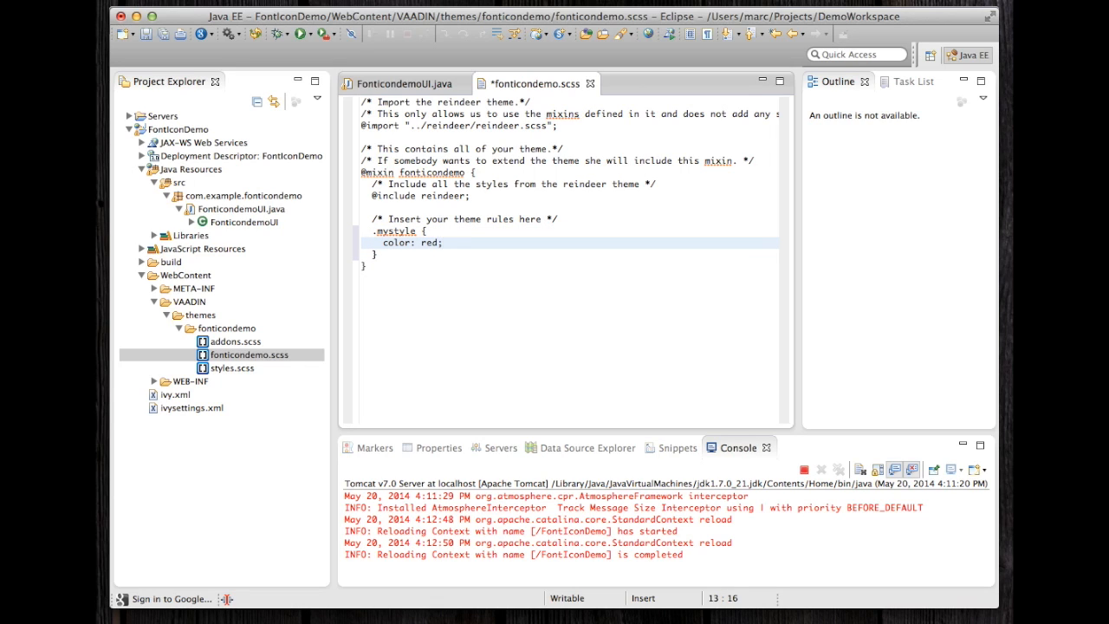
key(Cmd+S)
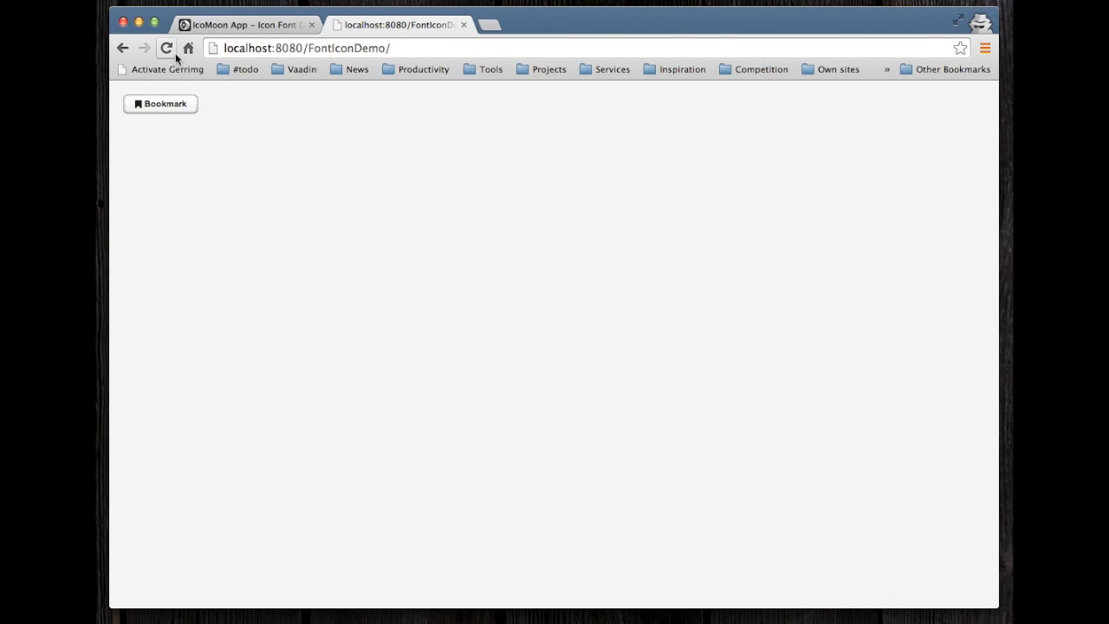
Reload the localhost:8080/FontIconDemo tab to see the red button styling.
click(172, 48)
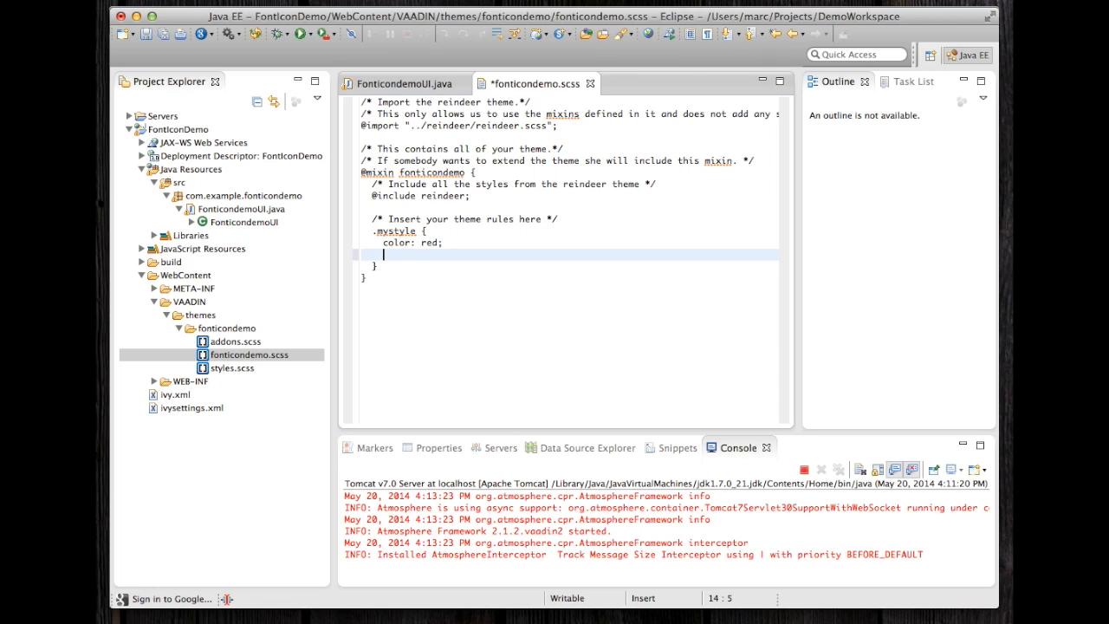
Type font-size: 20px; and margin-top: -8px; under color: red in fonticondemo.scss.
text(font-size:)
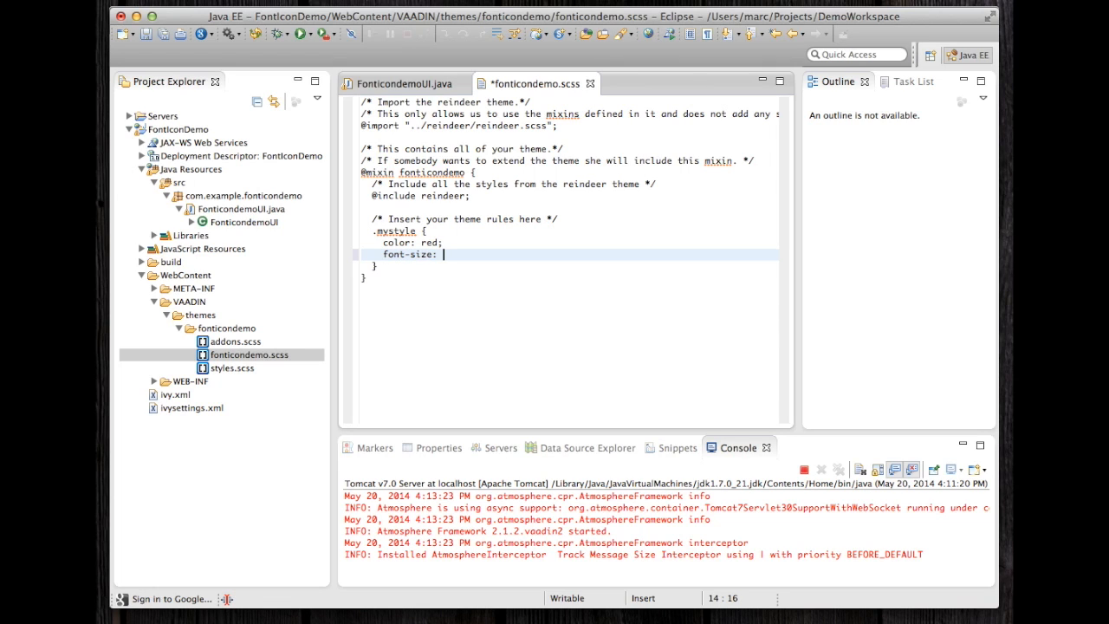
text(20)
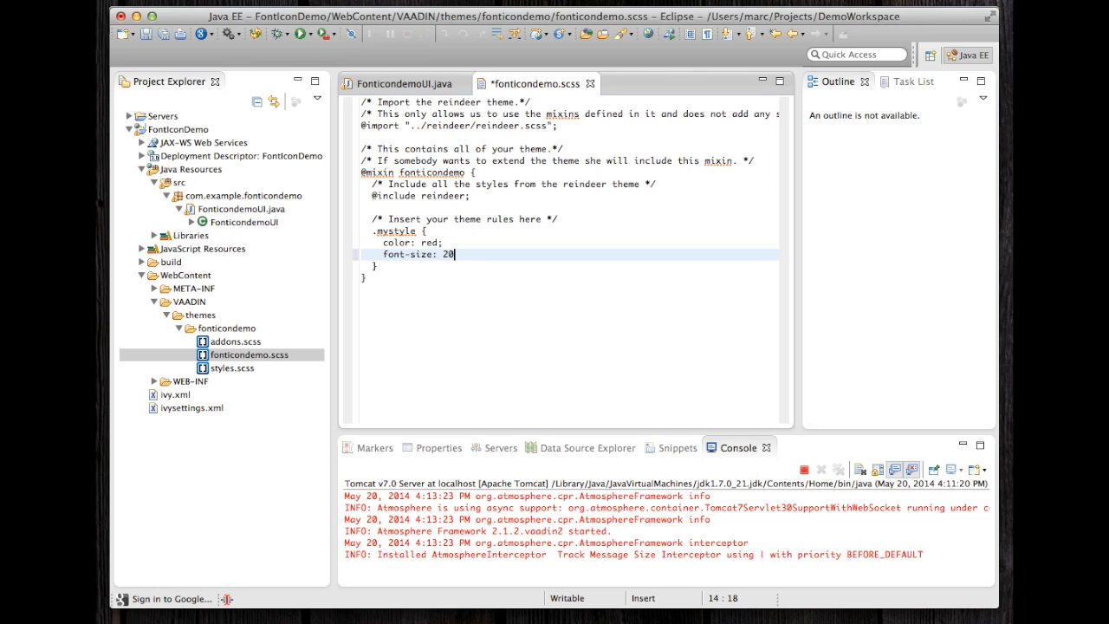
text(px;)
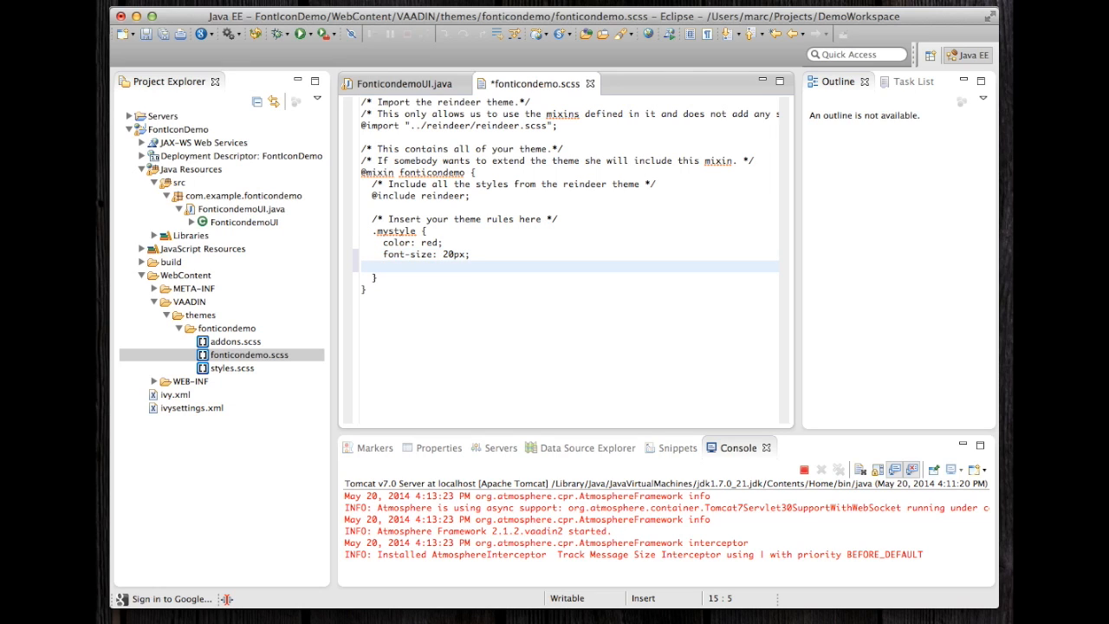
text(margin)
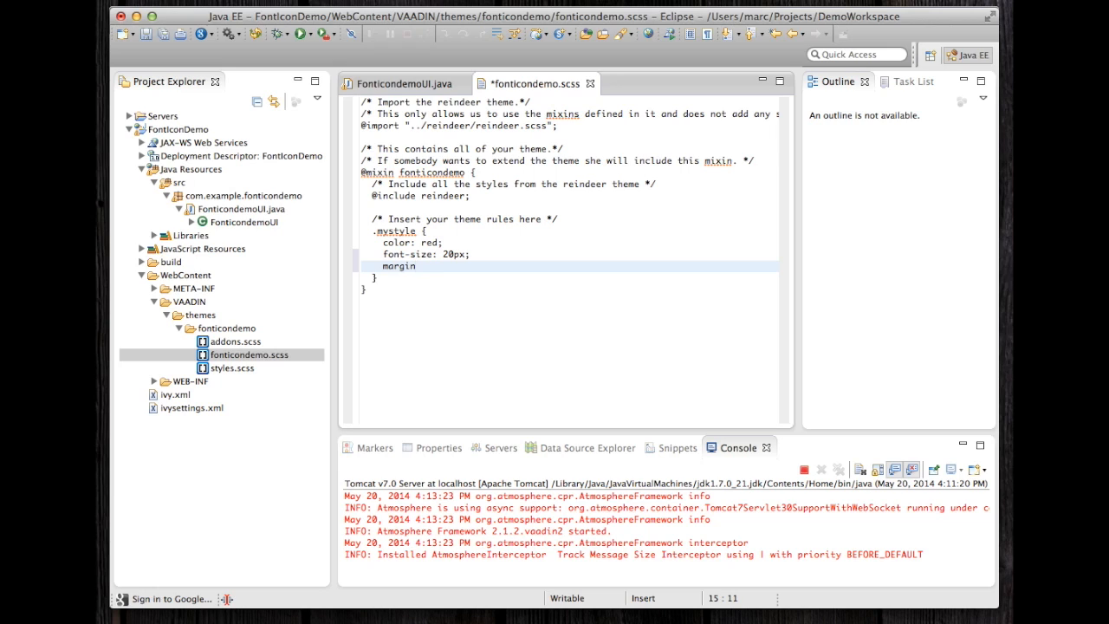
text(-top:)
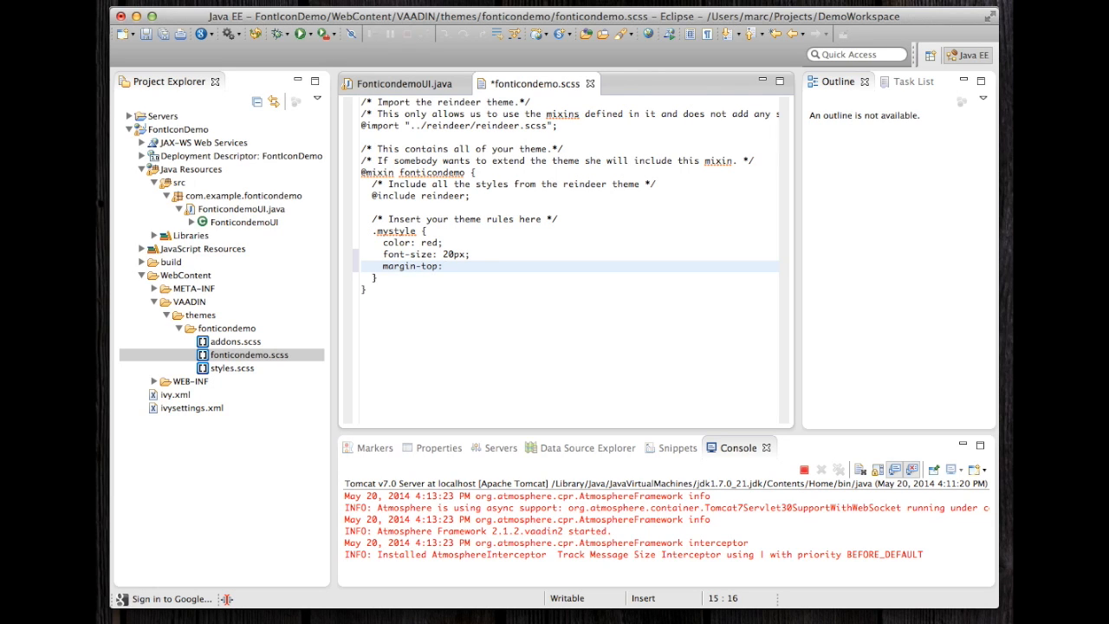
text(-8)
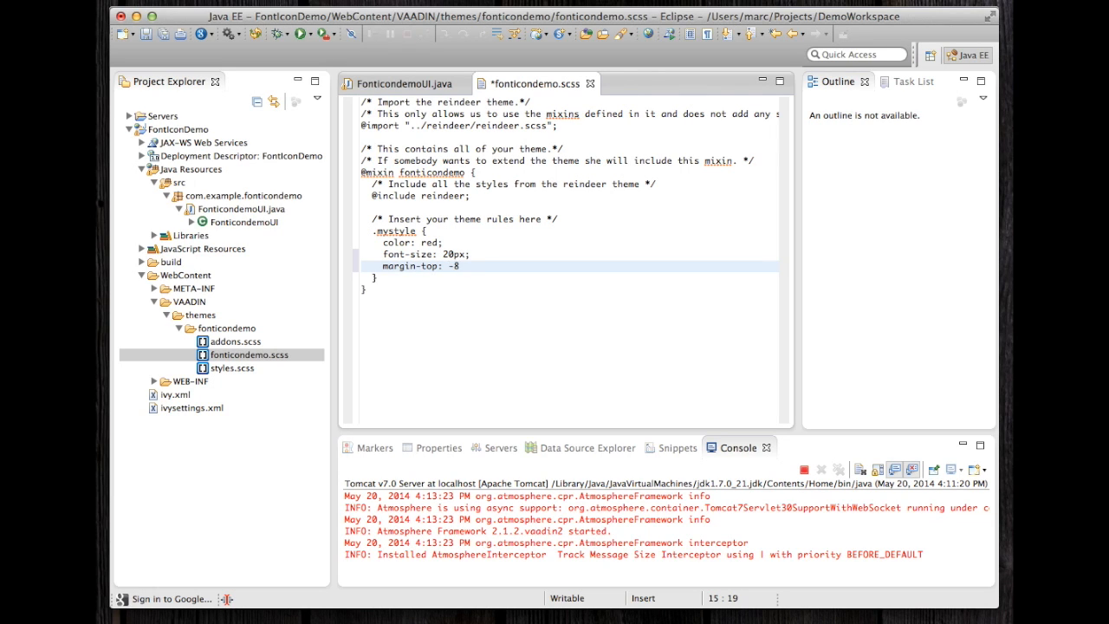
text(px;)
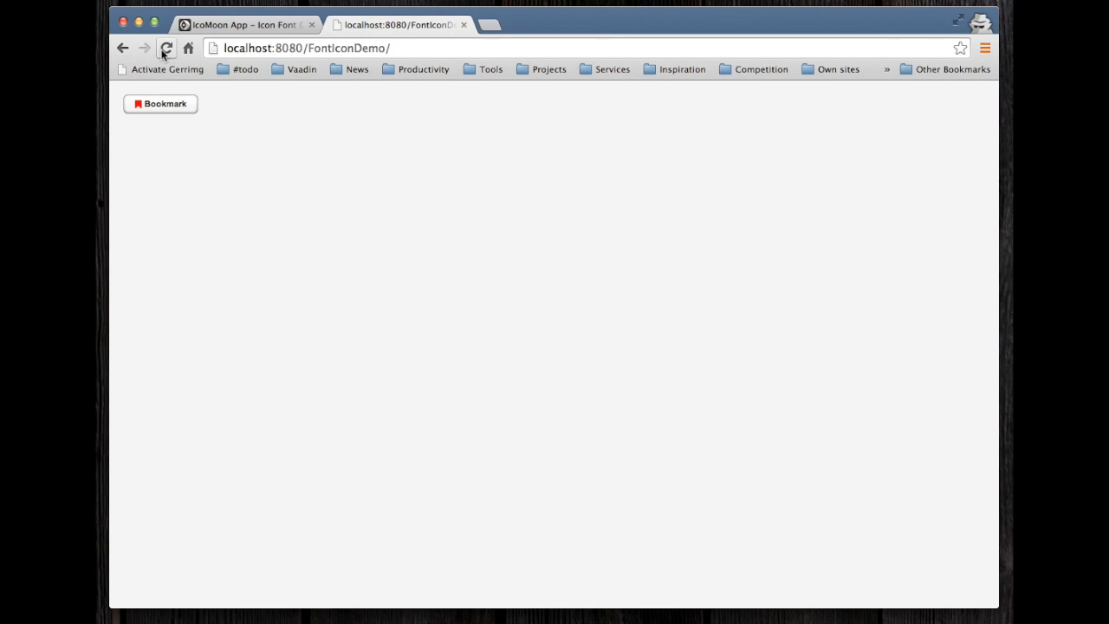
Reload the FontIconDemo page to check the enlarged red Bookmark icon.
click(166, 48)
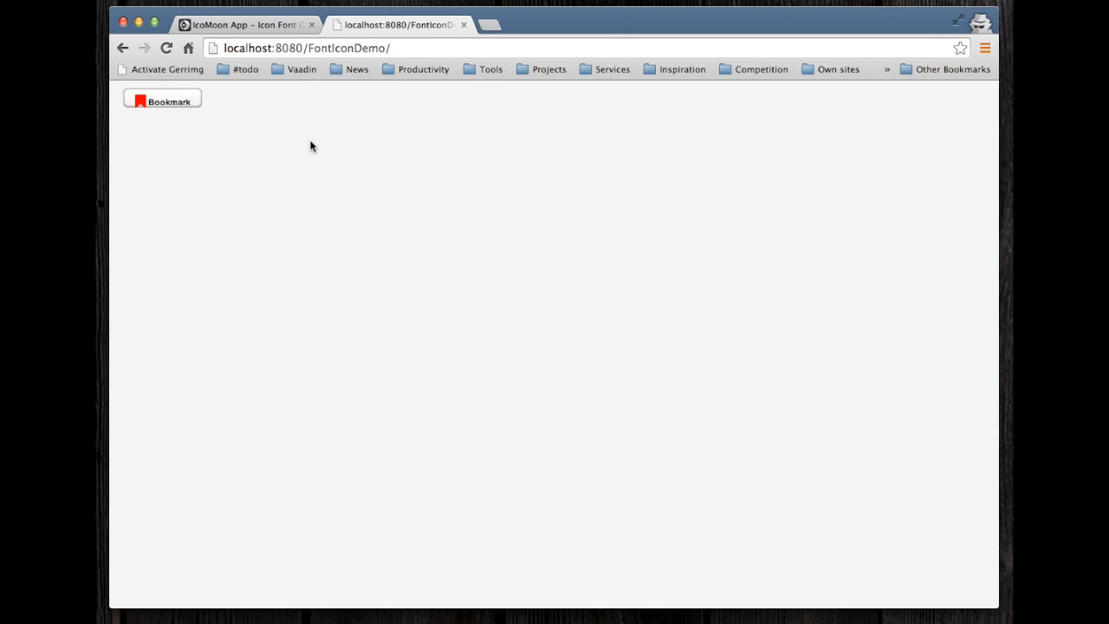
mouse_move(629, 235)
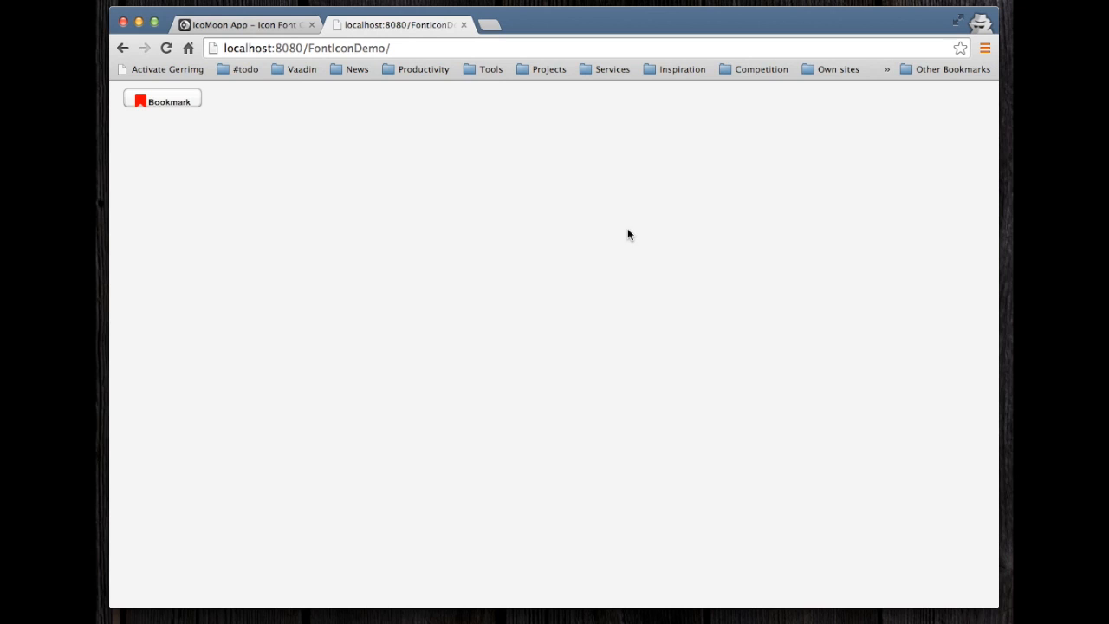
mouse_move(627, 249)
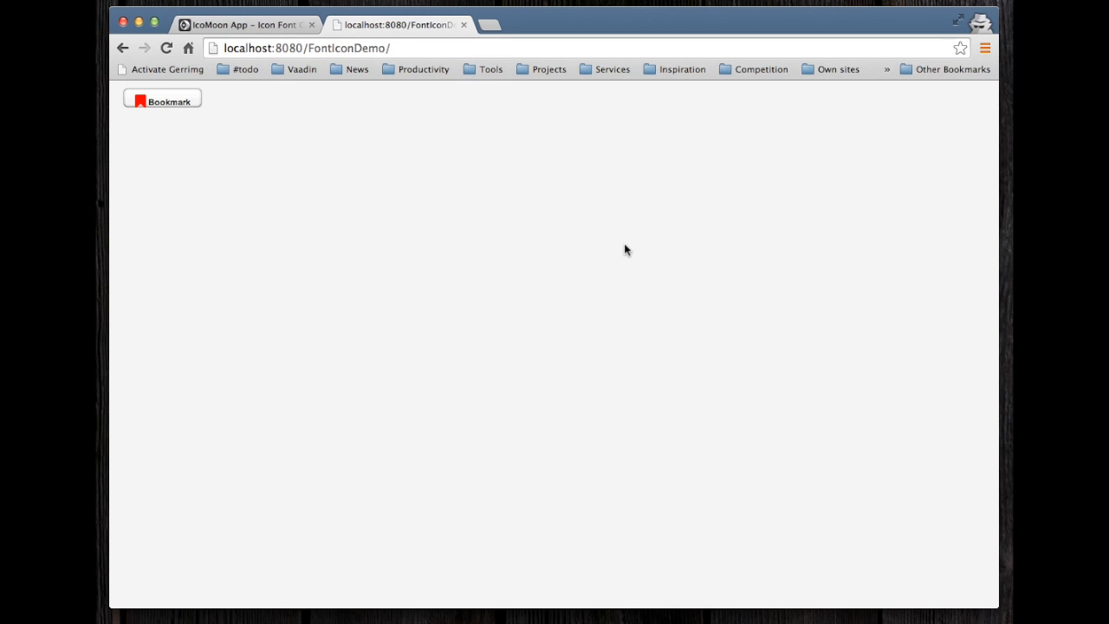
mouse_move(635, 252)
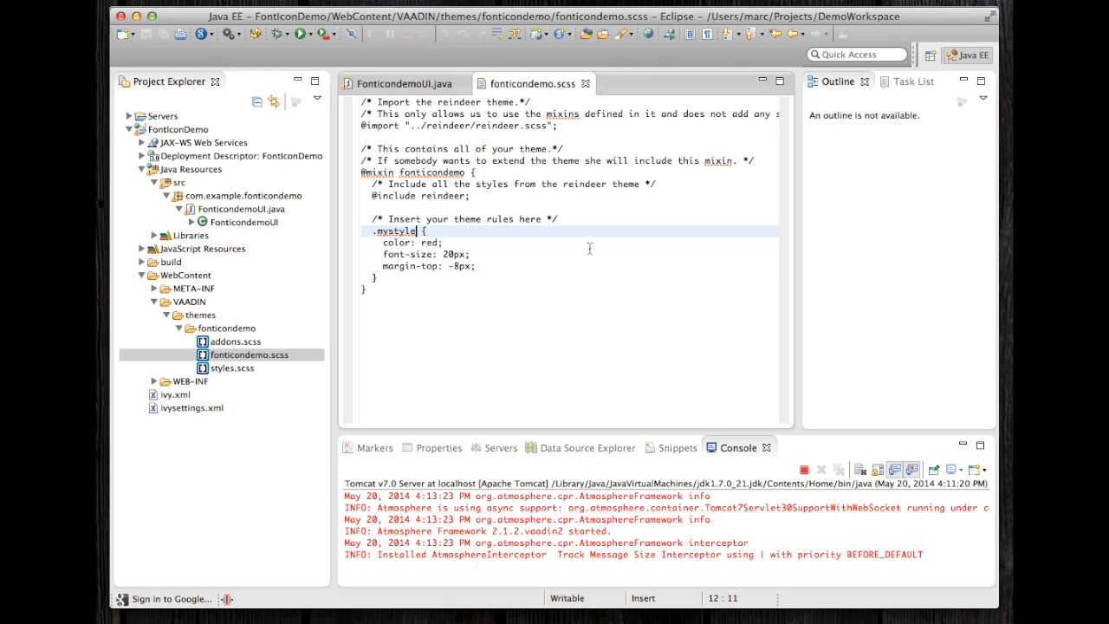
Change the selector to .mystyle .FontAwesome and save the stylesheet.
text(.Font)
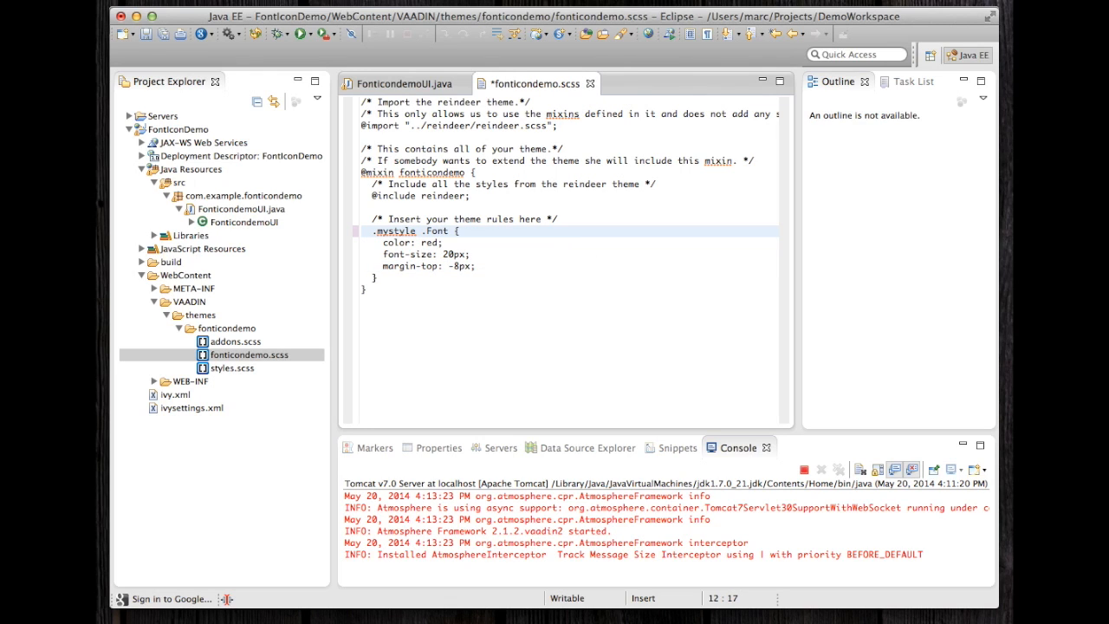
text(Awe)
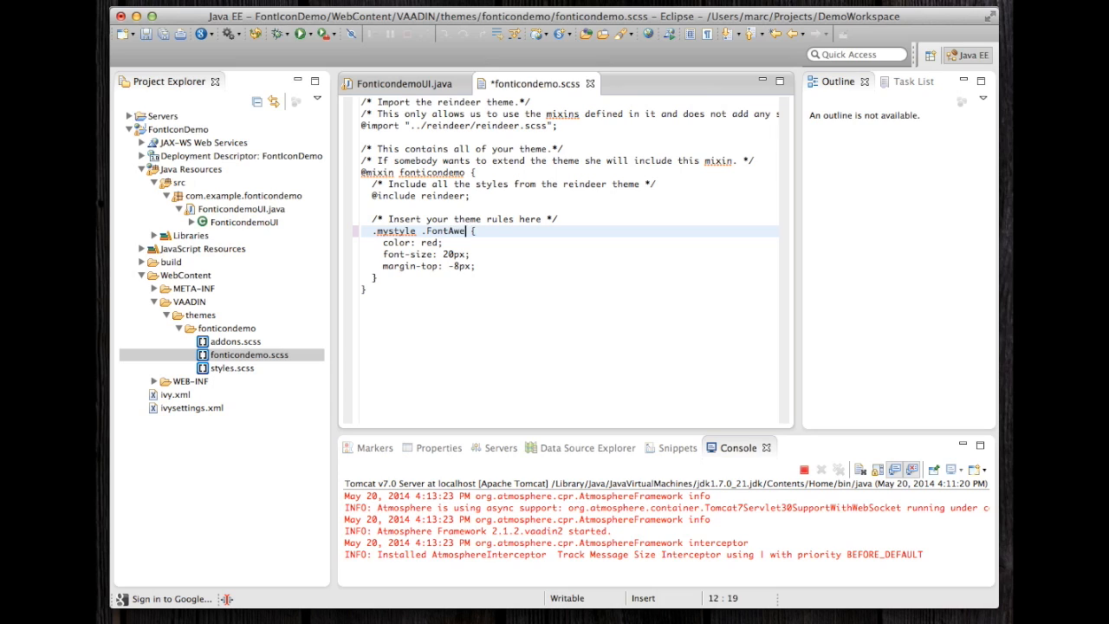
text(some)
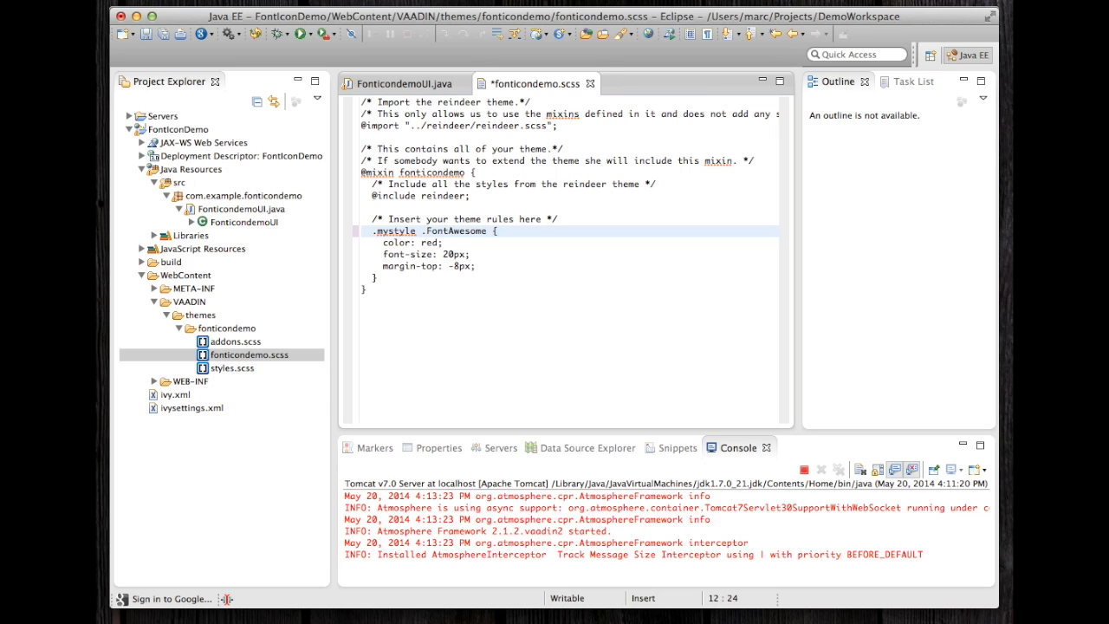
key(cmd+s)
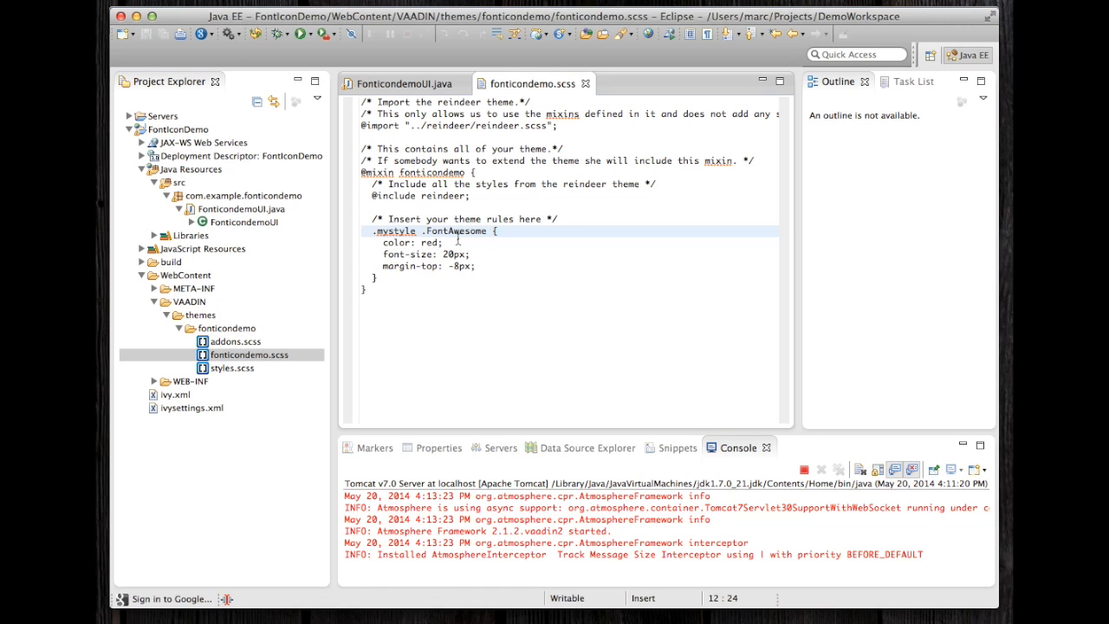
Try .v-icon as the selector, then revert to .FontAwesome.
double_click(455, 231)
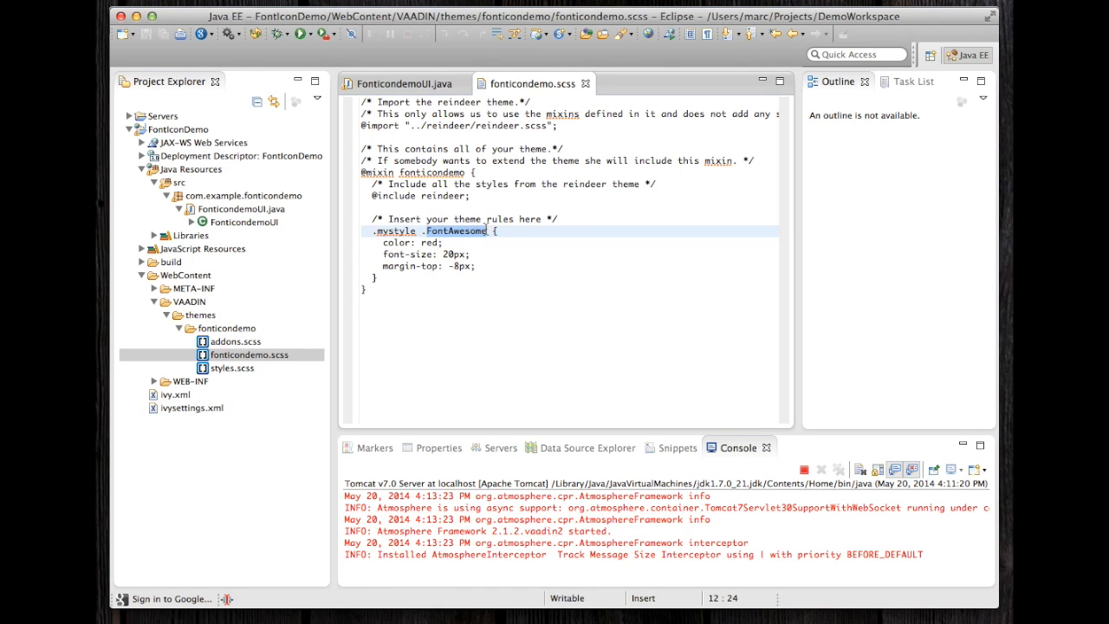
text(.v-icon)
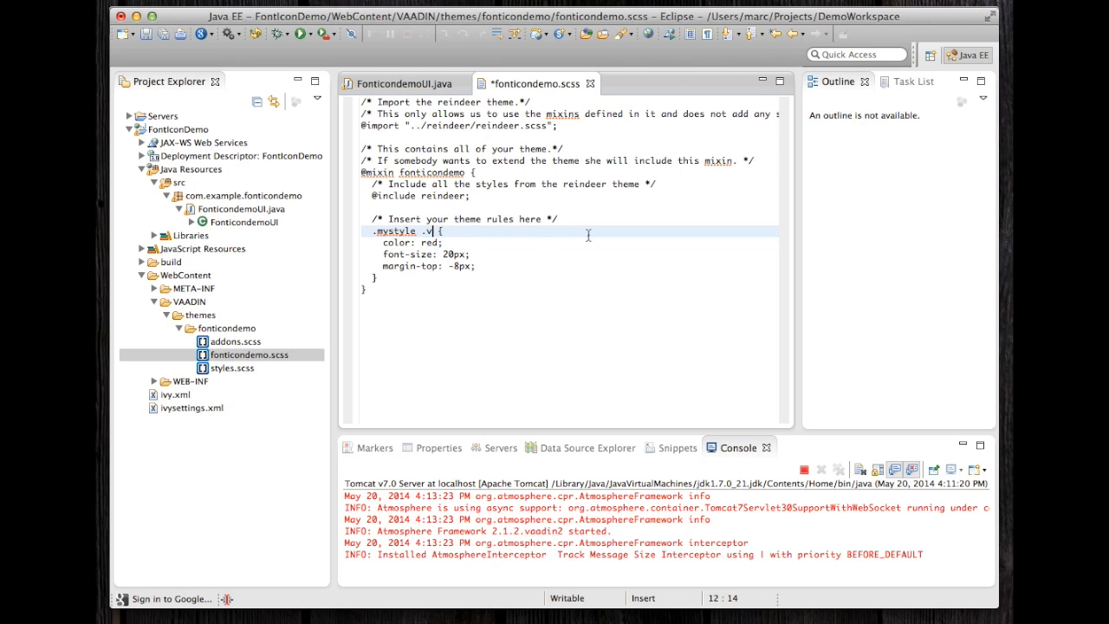
text(FontAwesome)
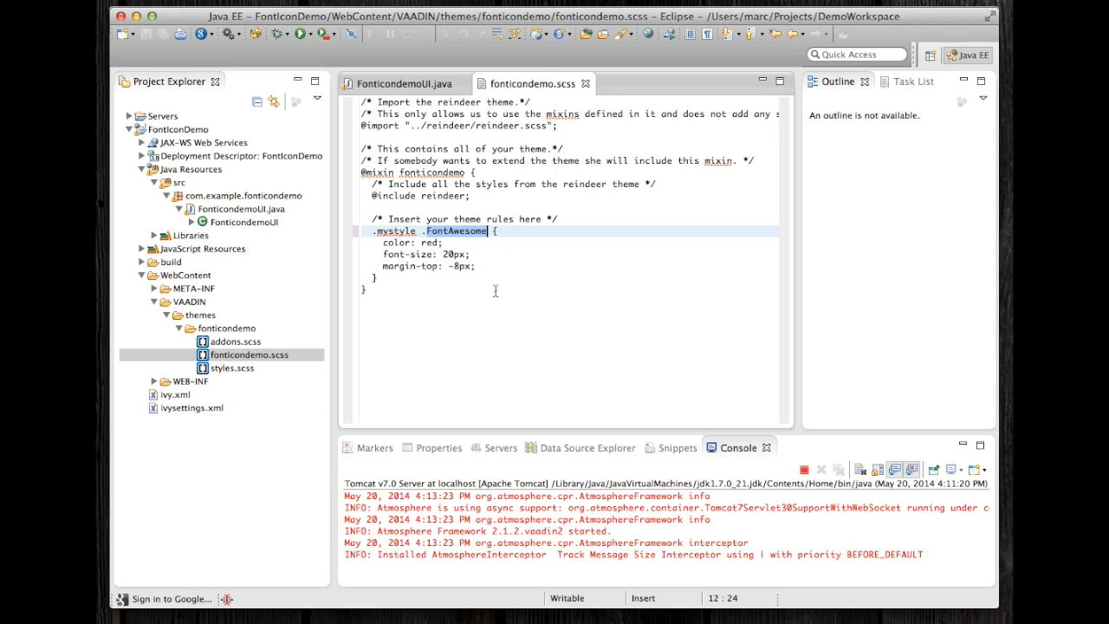
click(451, 278)
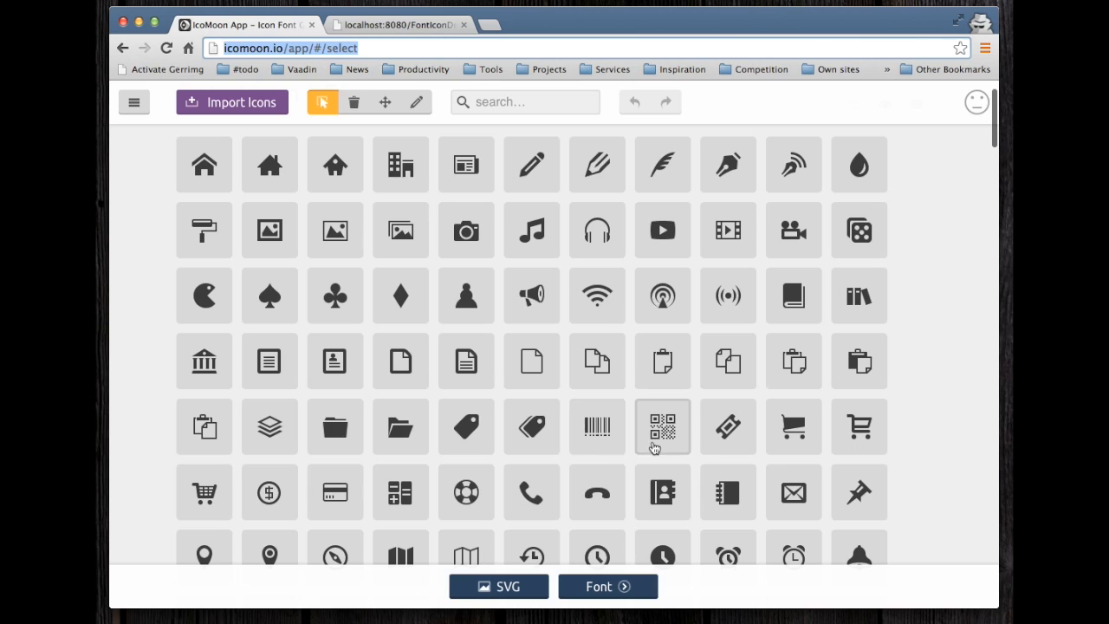
Open the Icon Library from the IcoMoon menu and add the Feather icon set.
scroll(down, 3)
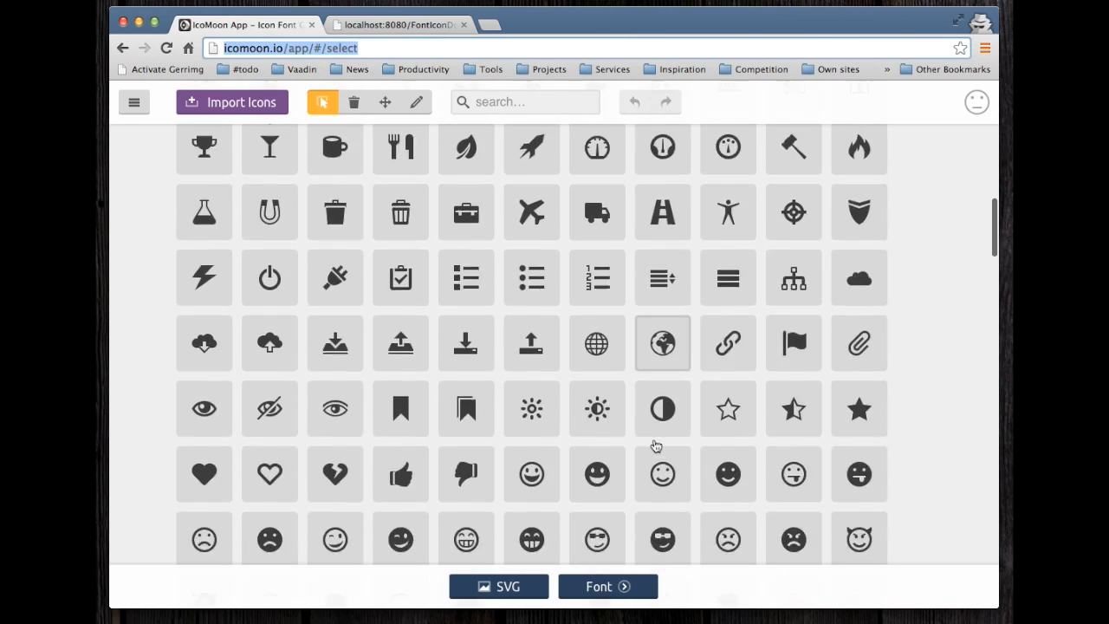
scroll(down, 3)
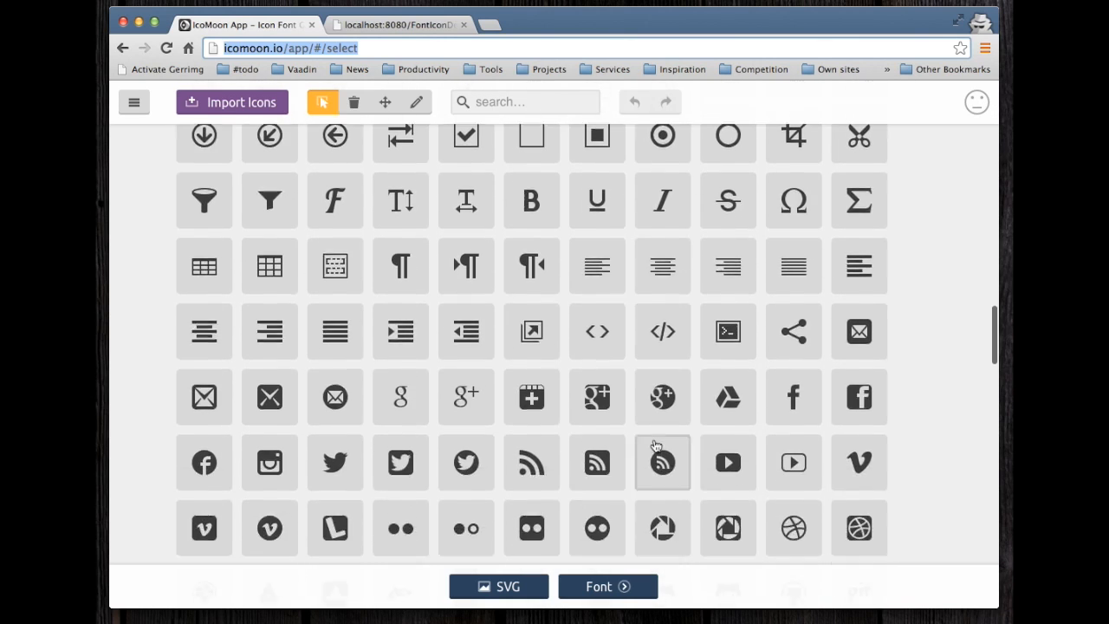
scroll(down, 3)
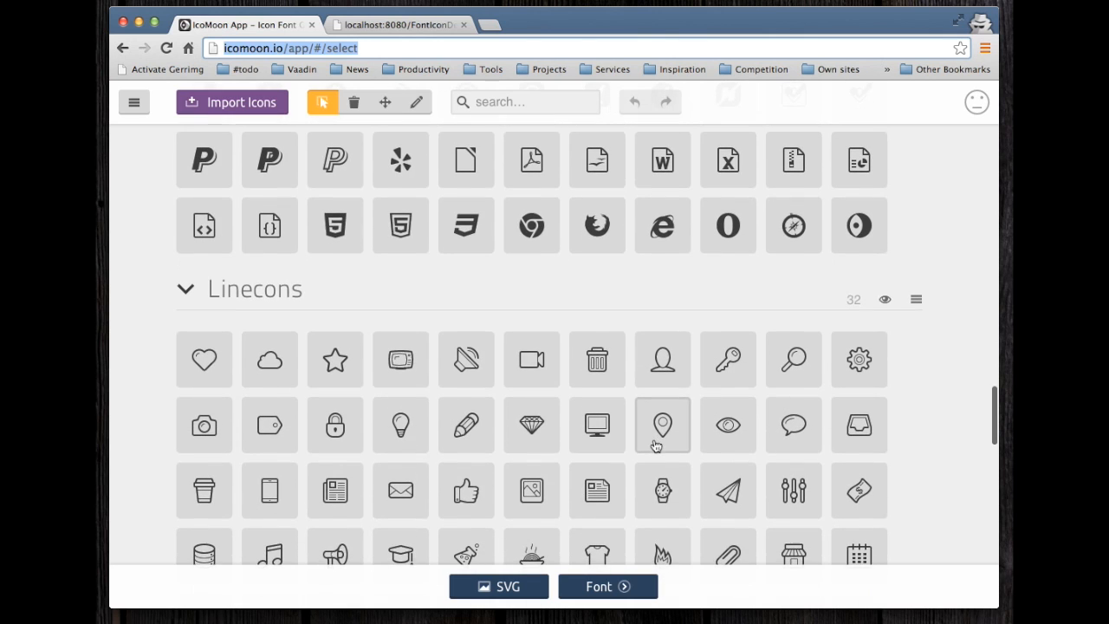
scroll(down, 3)
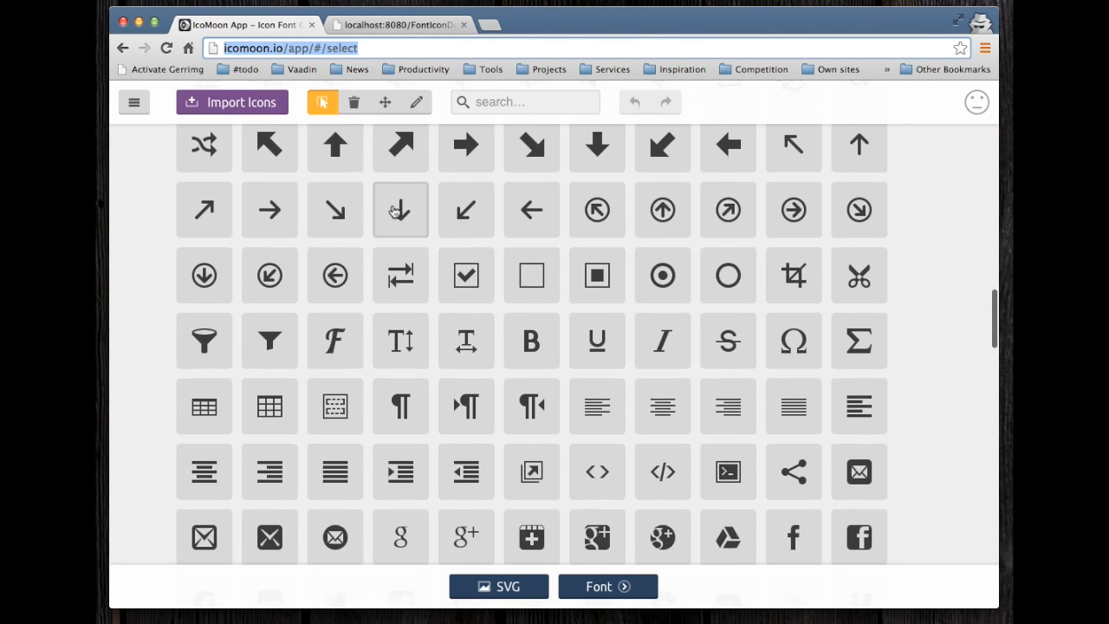
click(134, 102)
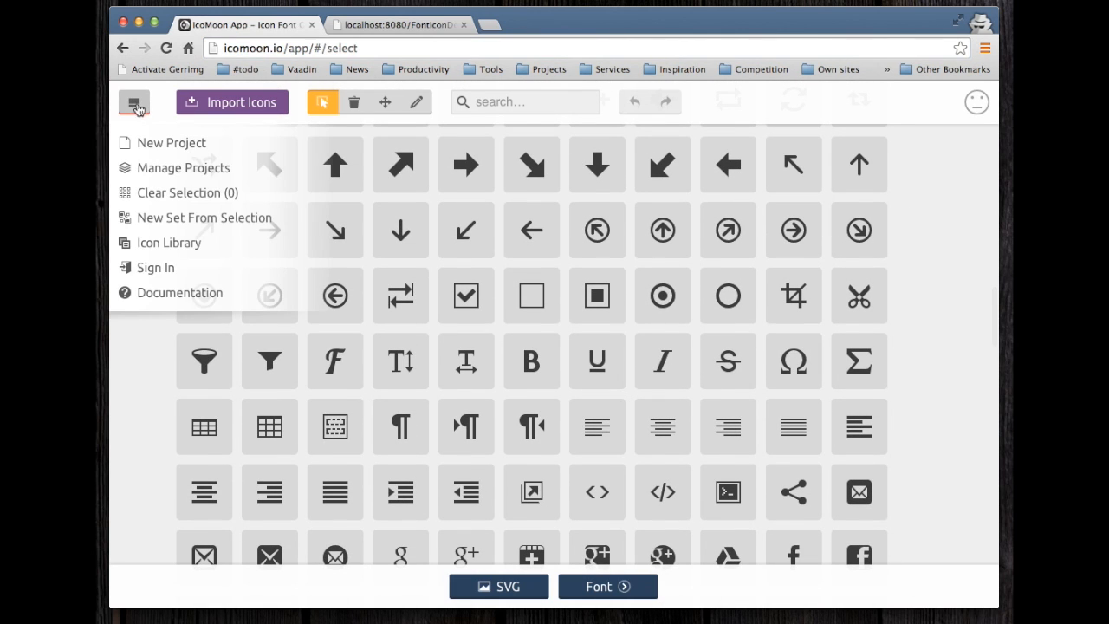
mouse_move(204, 218)
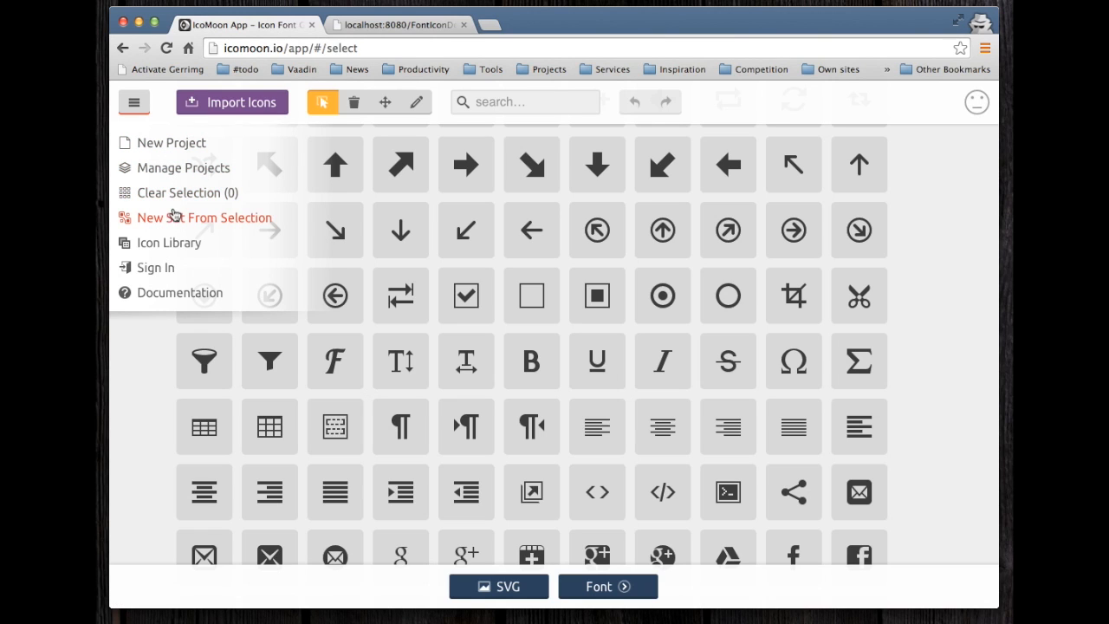
mouse_move(170, 143)
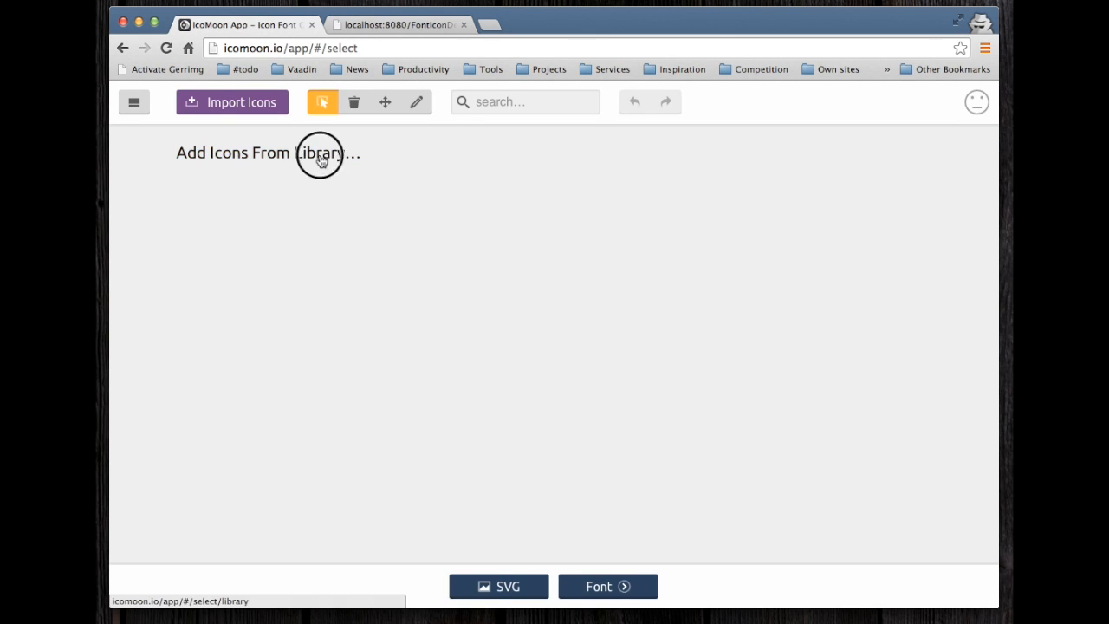
click(322, 160)
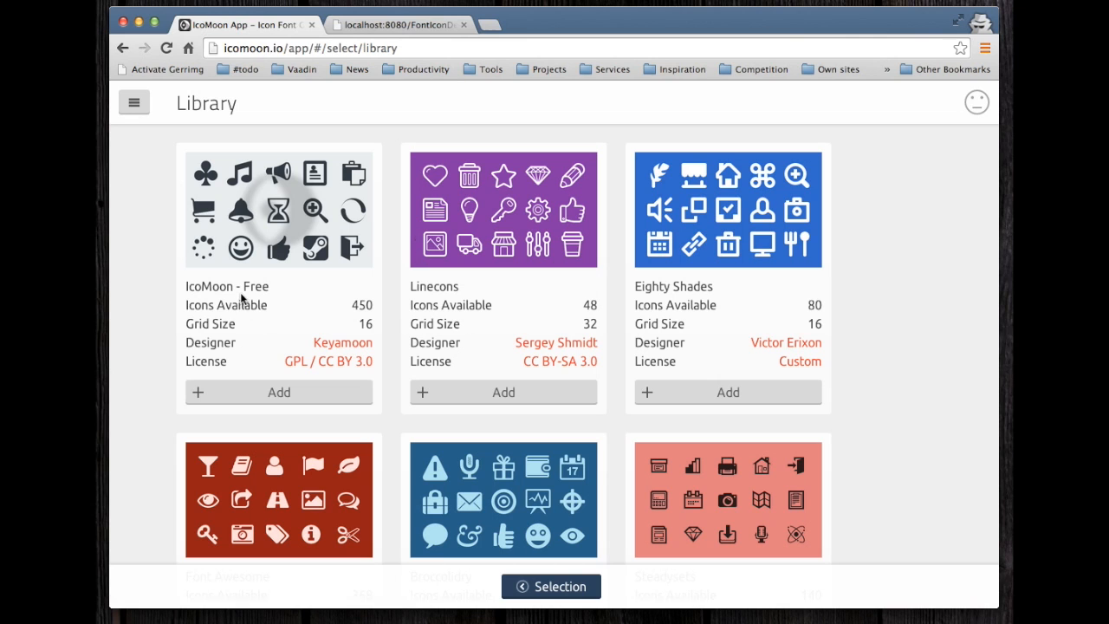
mouse_move(672, 323)
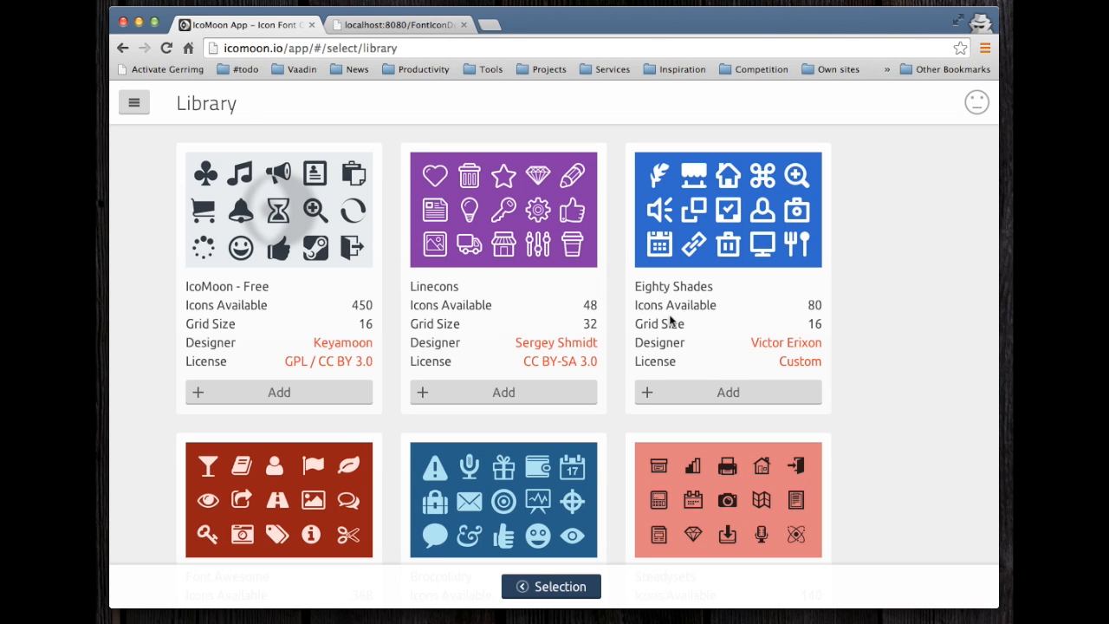
scroll(down, 3)
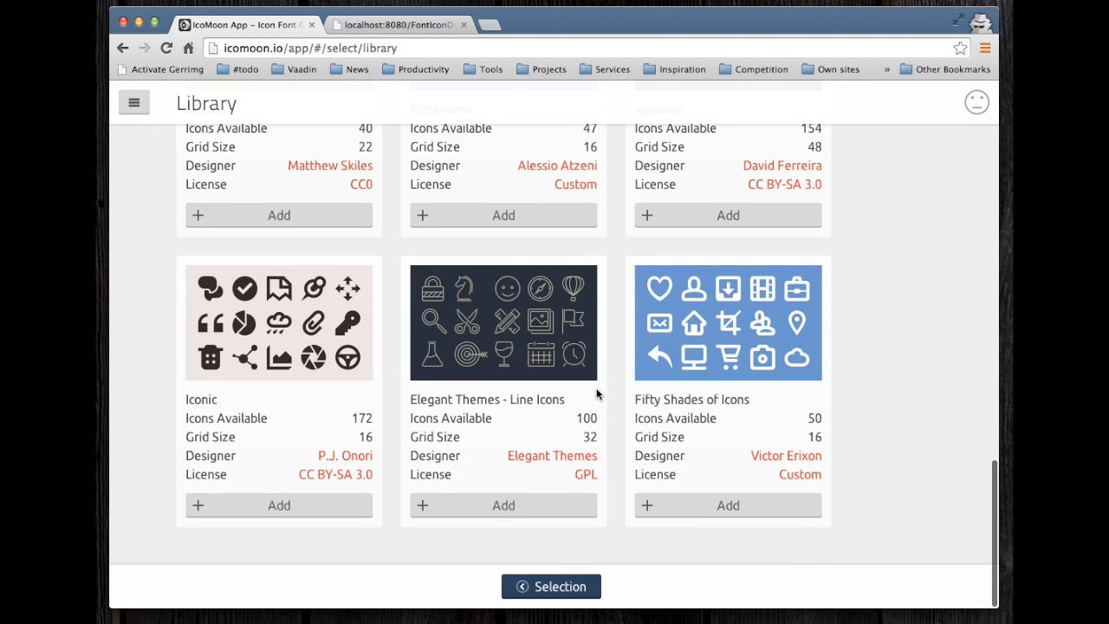
mouse_move(497, 361)
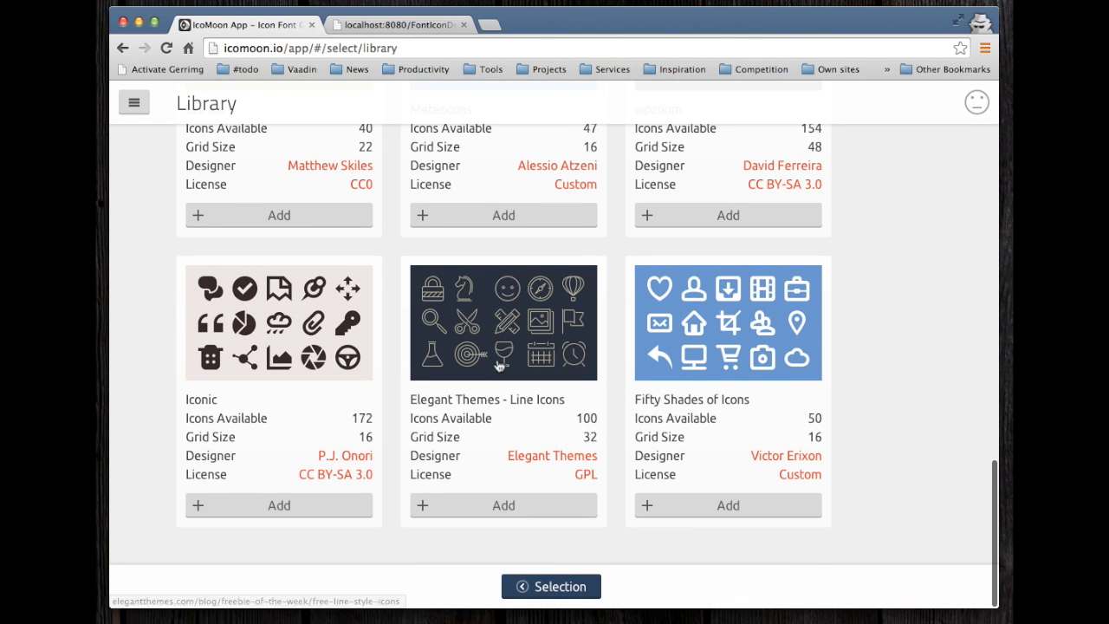
scroll(up, 3)
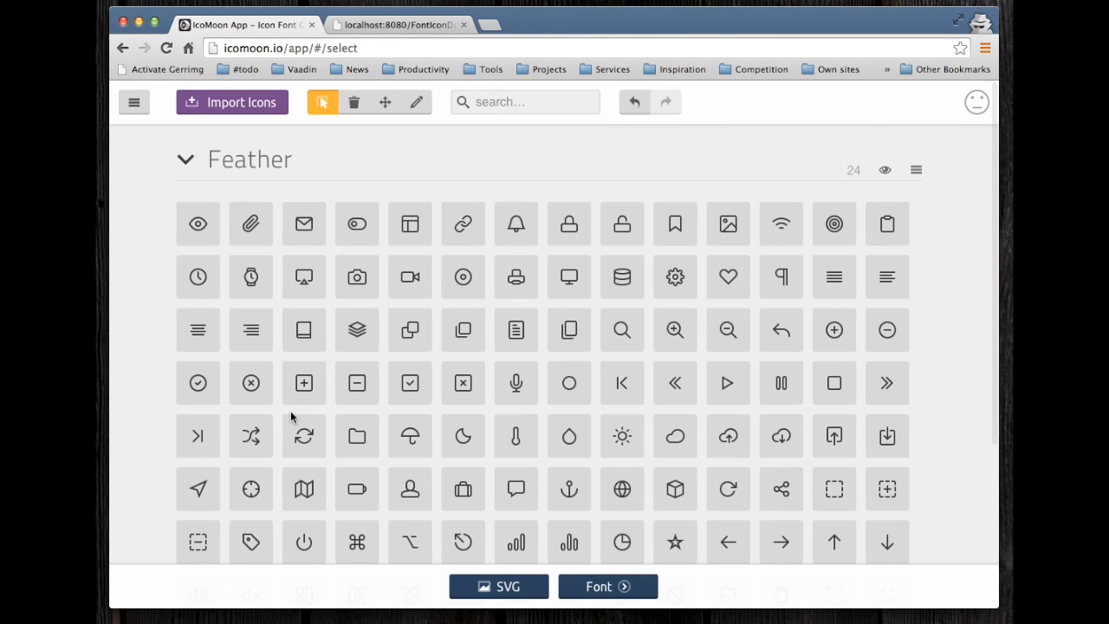
mouse_move(442, 309)
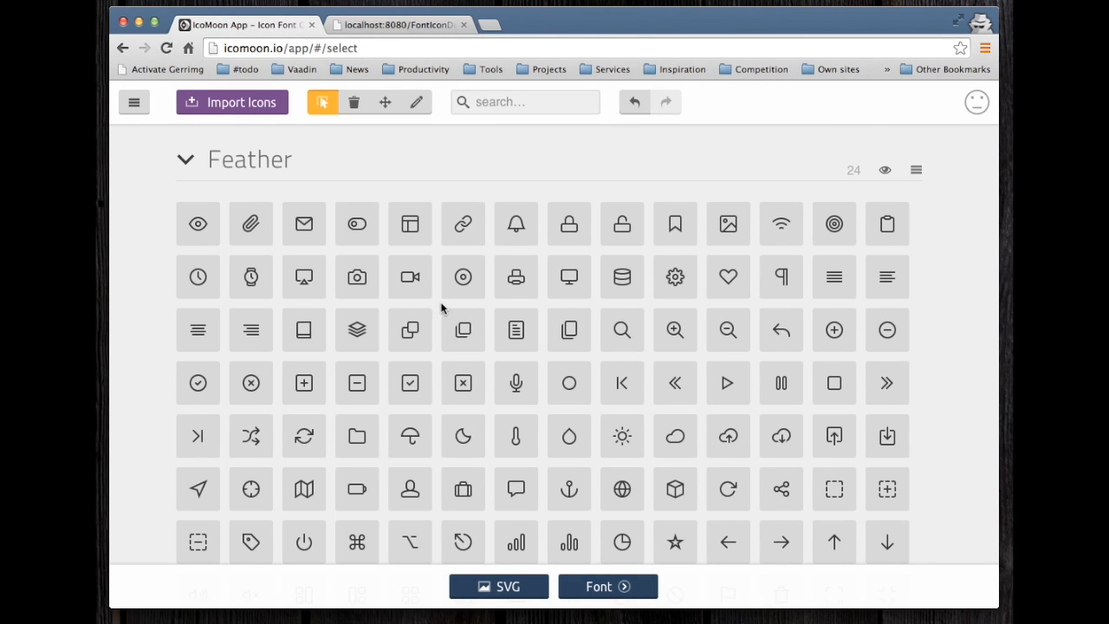
Select the Feather ribbon icon, generate its font, and download and open the package.
click(674, 224)
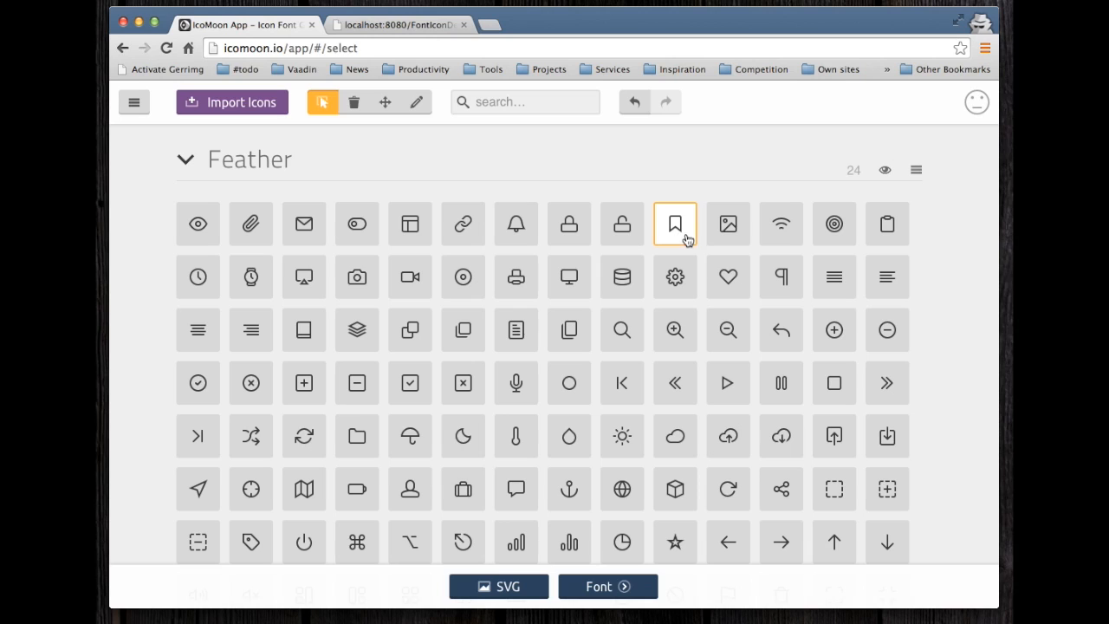
mouse_move(450, 349)
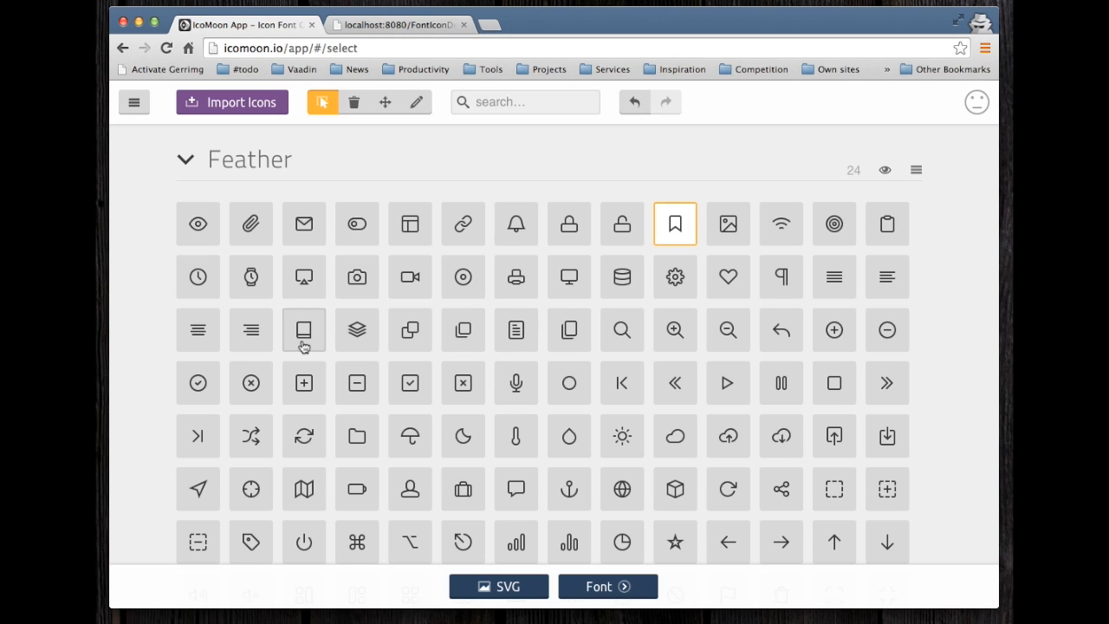
mouse_move(648, 587)
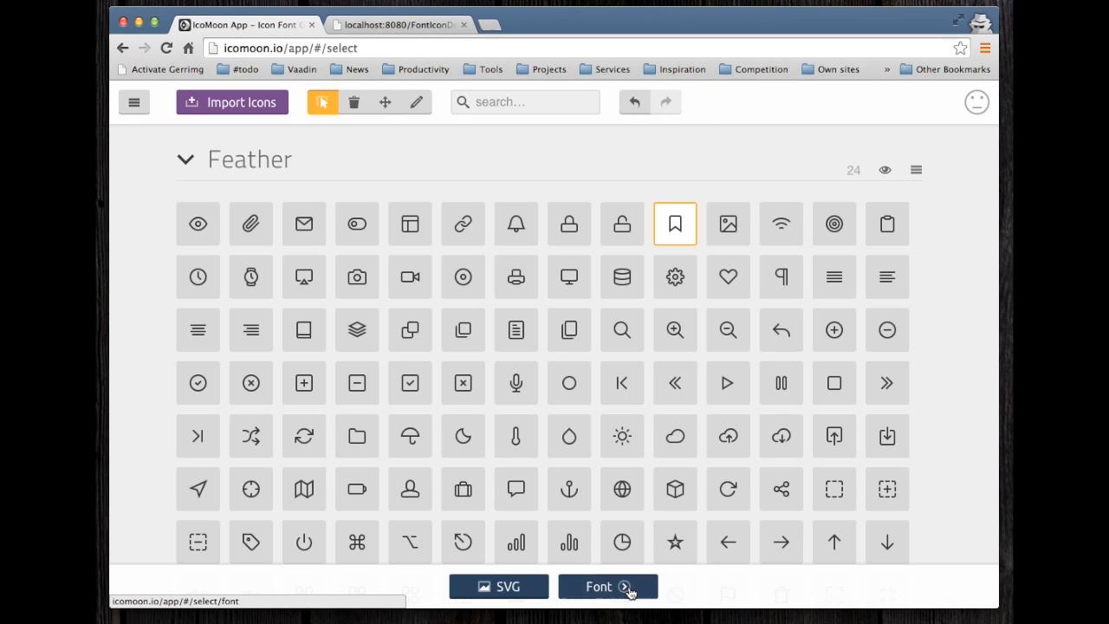
click(608, 586)
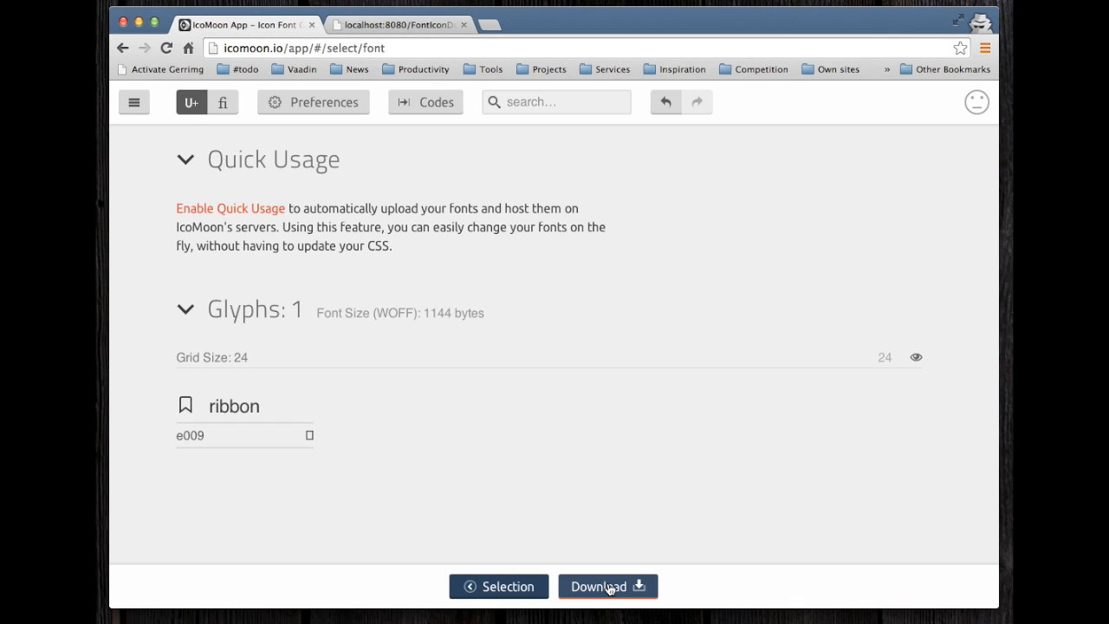
click(608, 586)
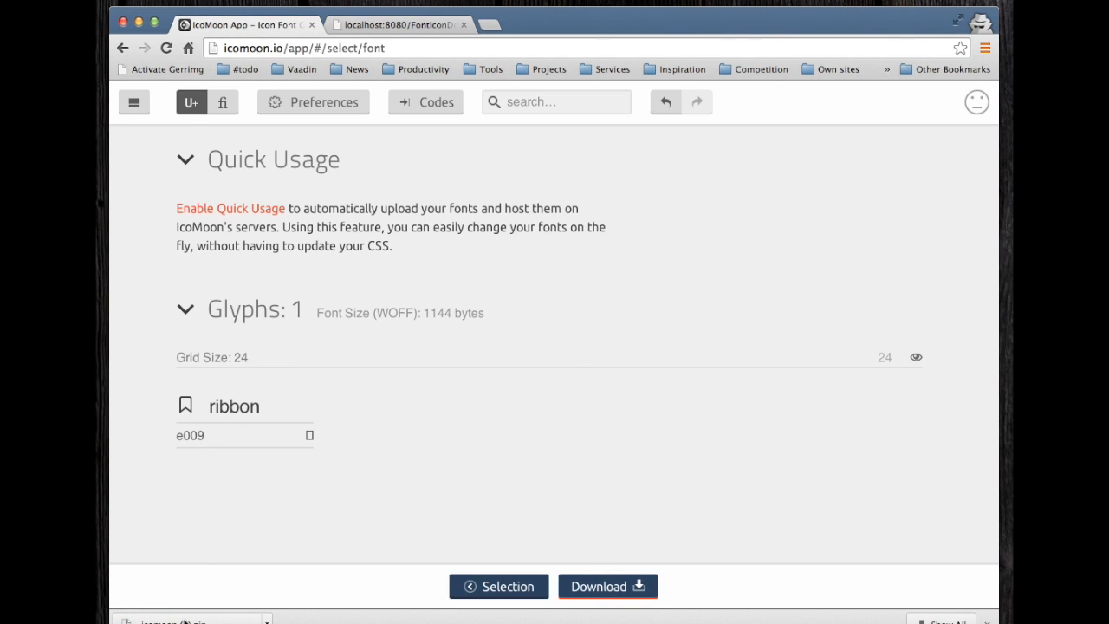
click(608, 586)
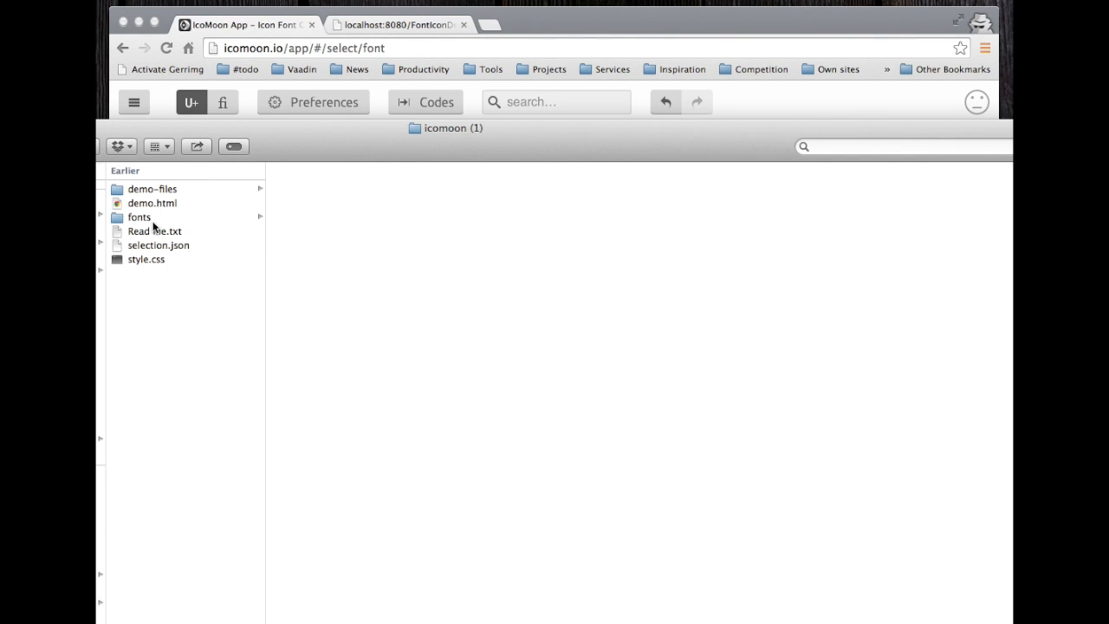
Copy the downloaded fonts folder into VAADIN/themes/fonticondemo using Copy files and folders.
click(139, 216)
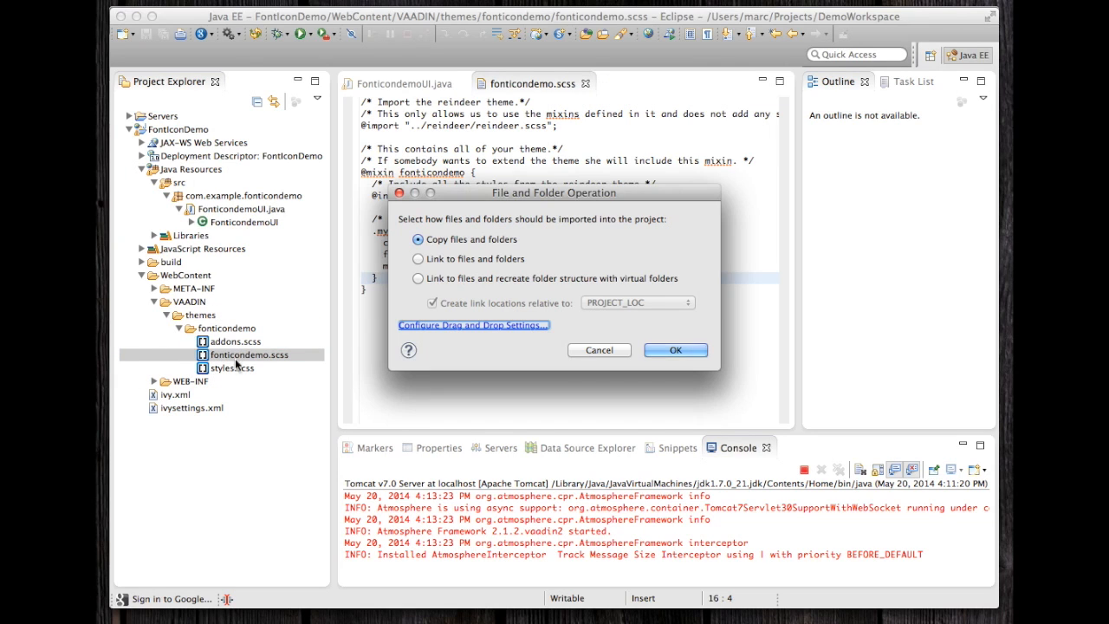
click(675, 350)
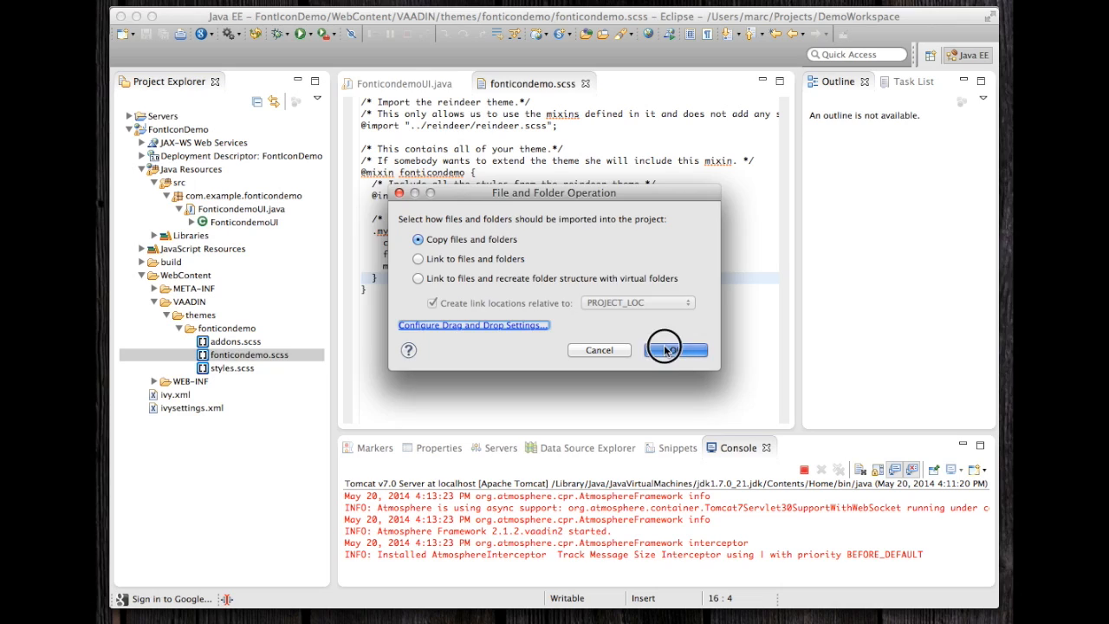
click(664, 350)
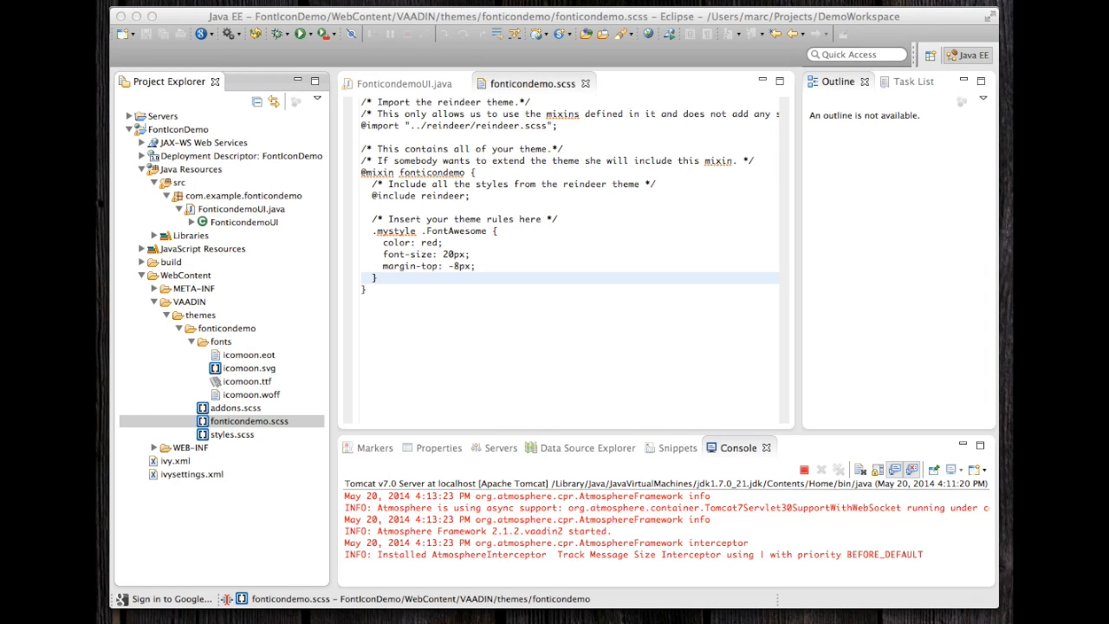
mouse_move(481, 270)
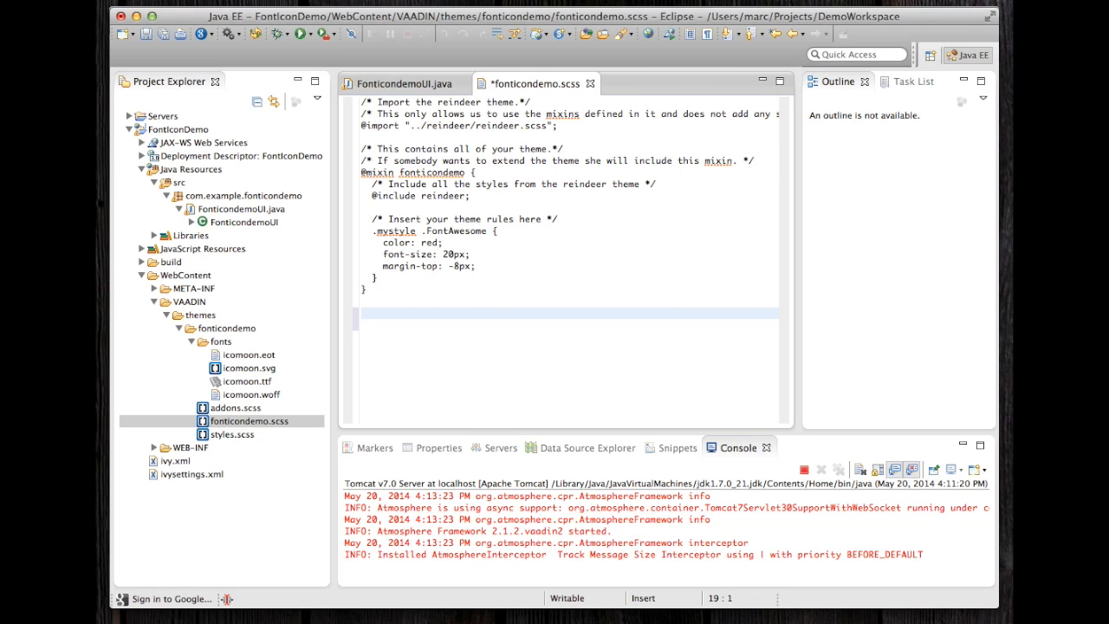
text(@include font(IcoMoon, '../../fonticondemo/fonts/icomoon');)
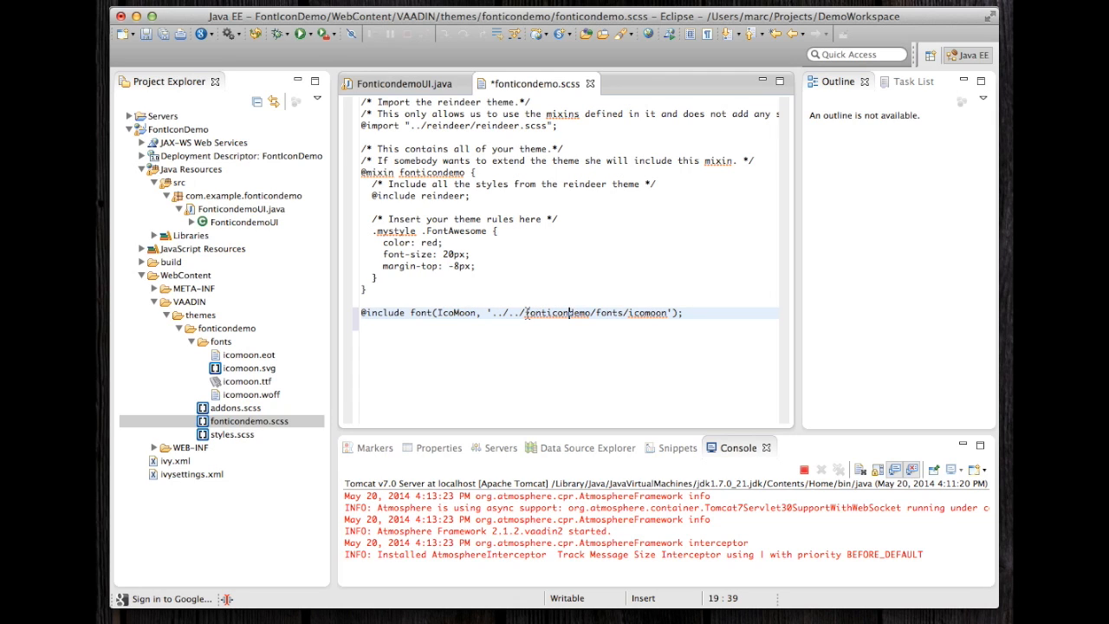
double_click(559, 312)
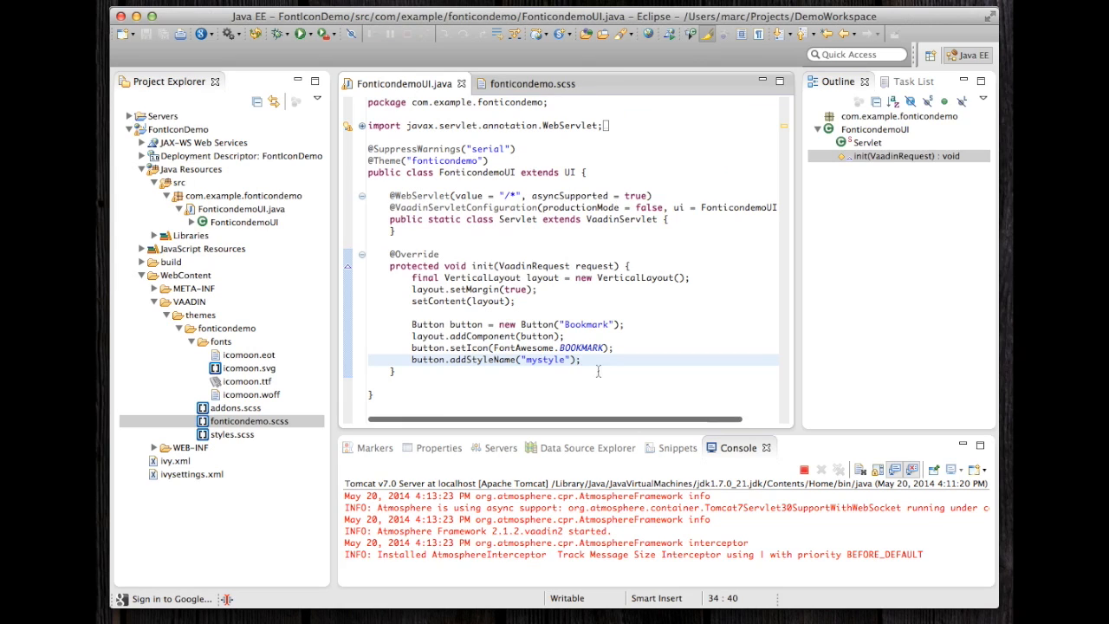
Declare a new Button labelled "IcoMoon Bookmark" in FonticondemoUI.java.
text(bu)
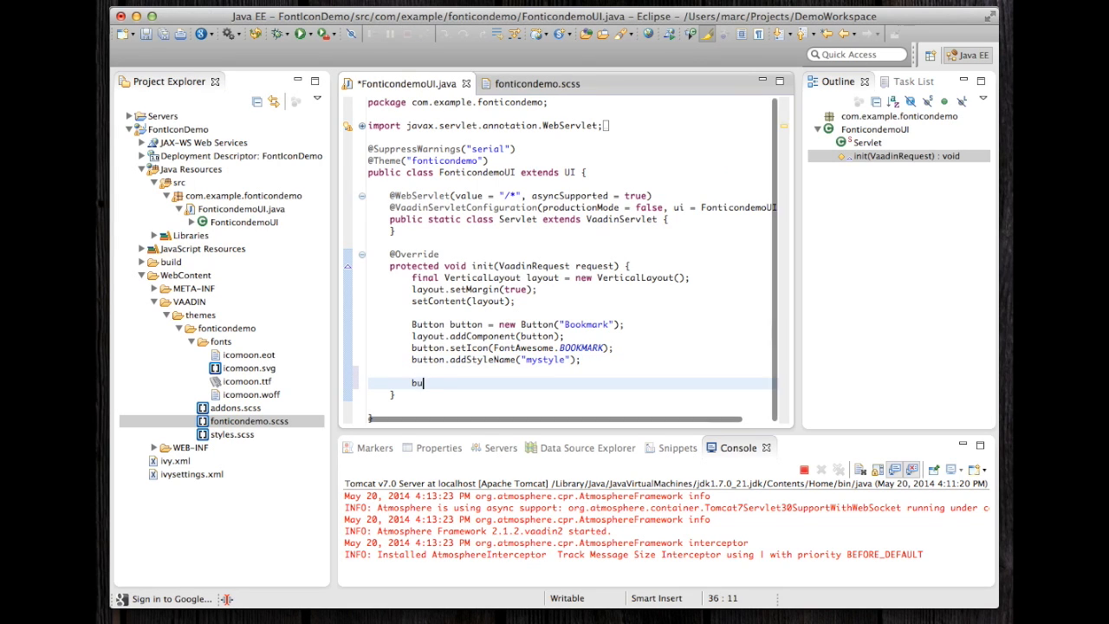
text(tton)
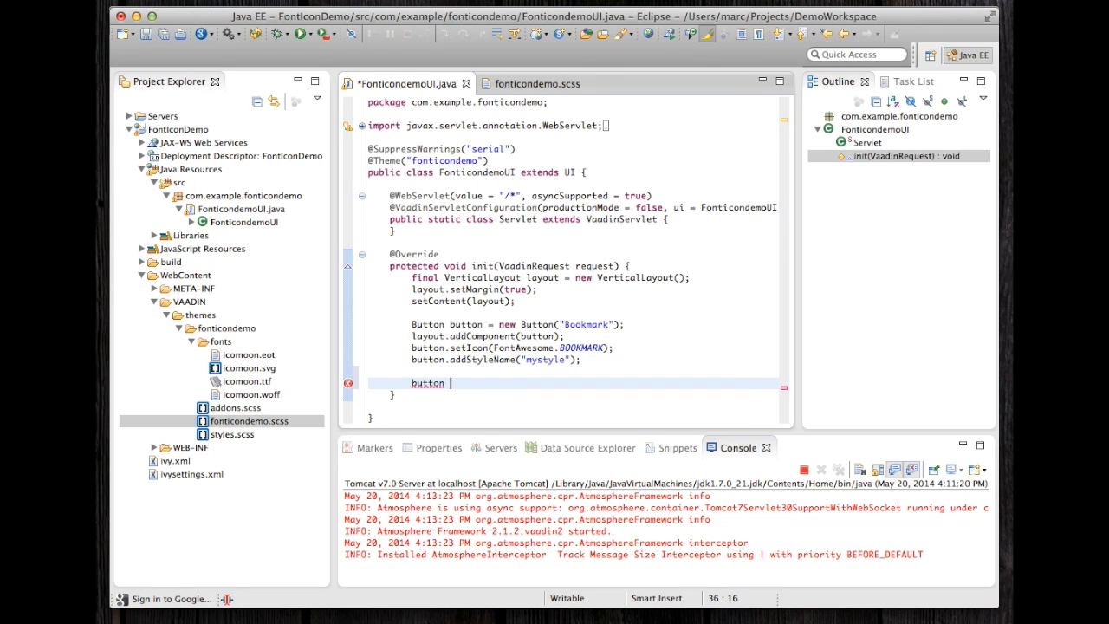
text(= new)
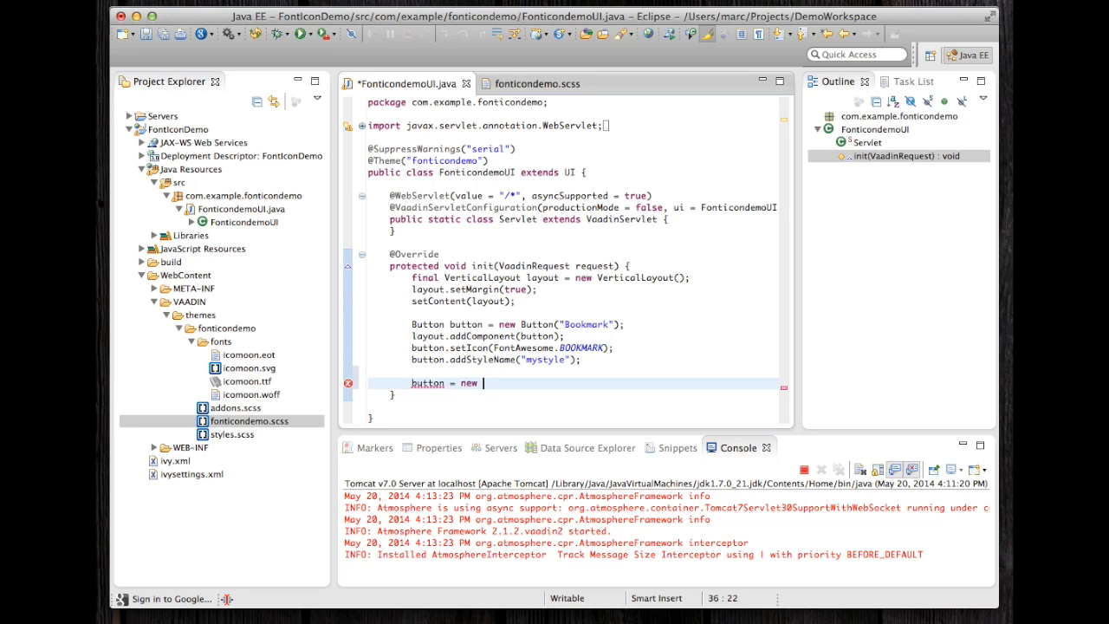
text(Button)
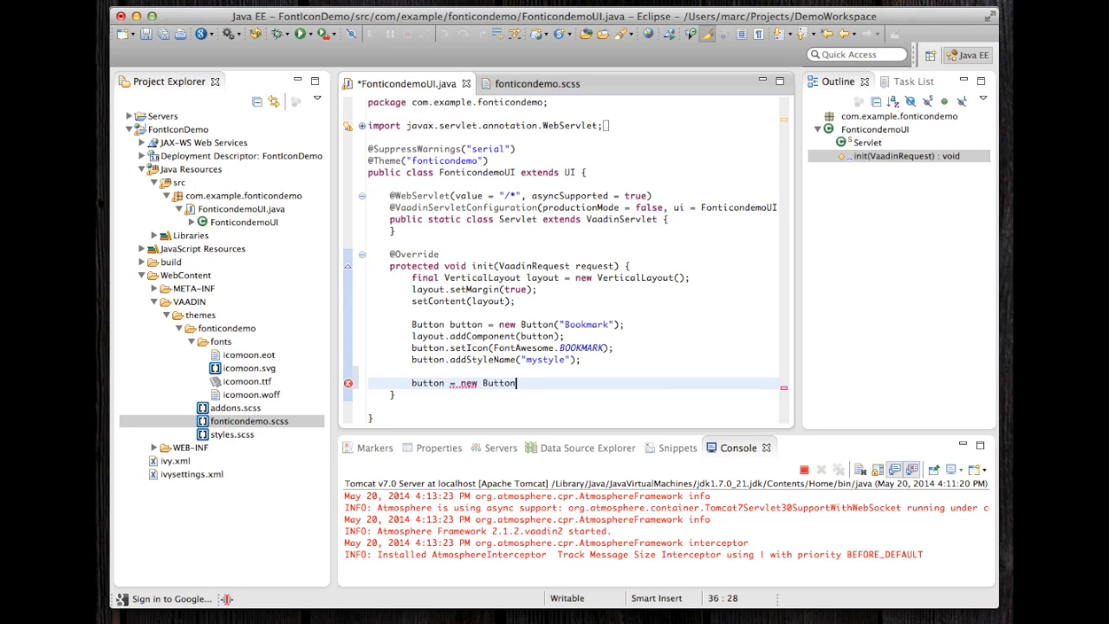
text(("Icon"))
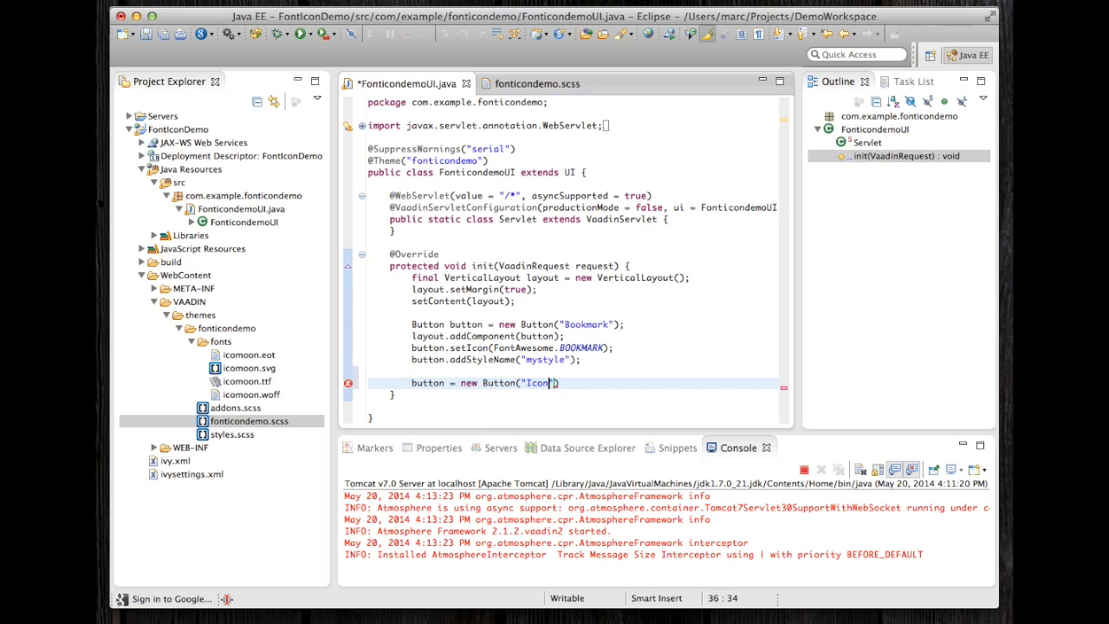
text(Moon Book)
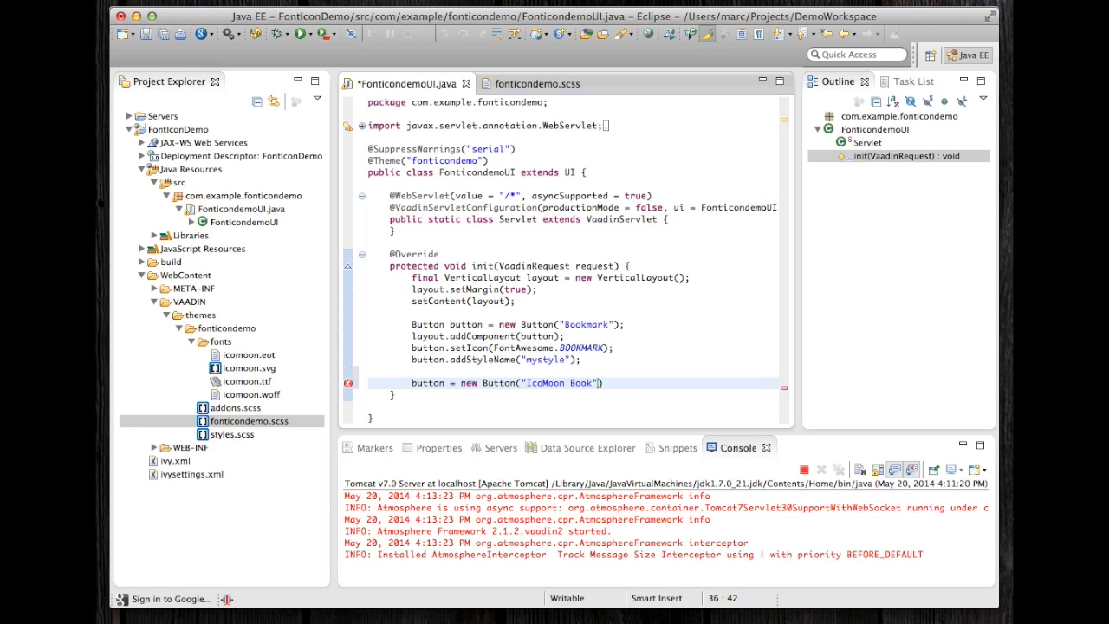
text(mark)
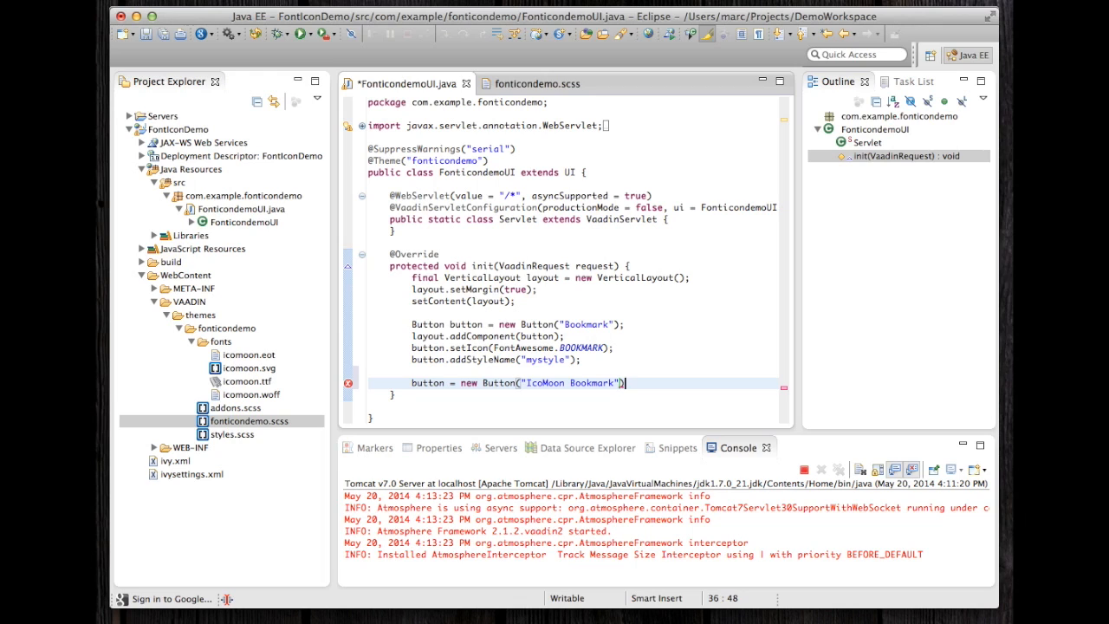
text(;)
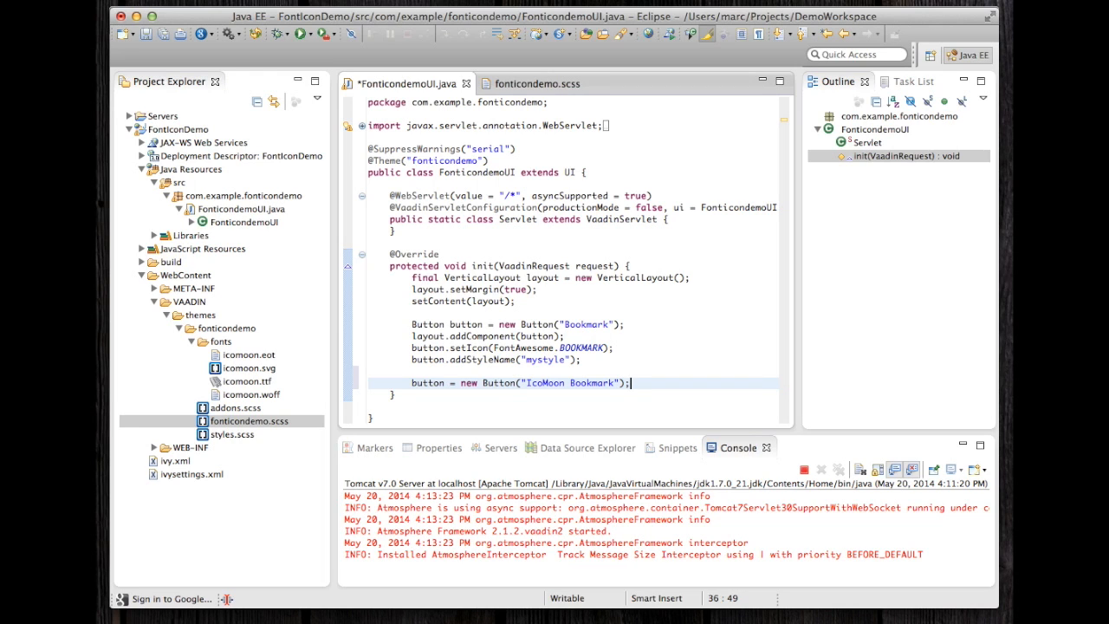
key(Enter)
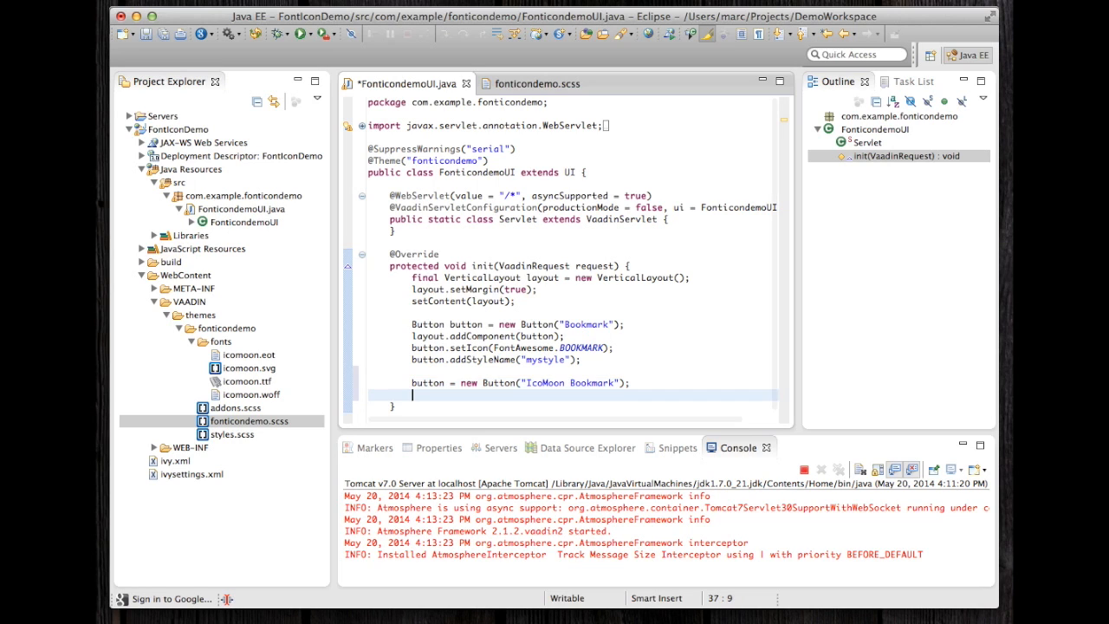
Add the button to the layout and begin a button.setIcon call.
text(la)
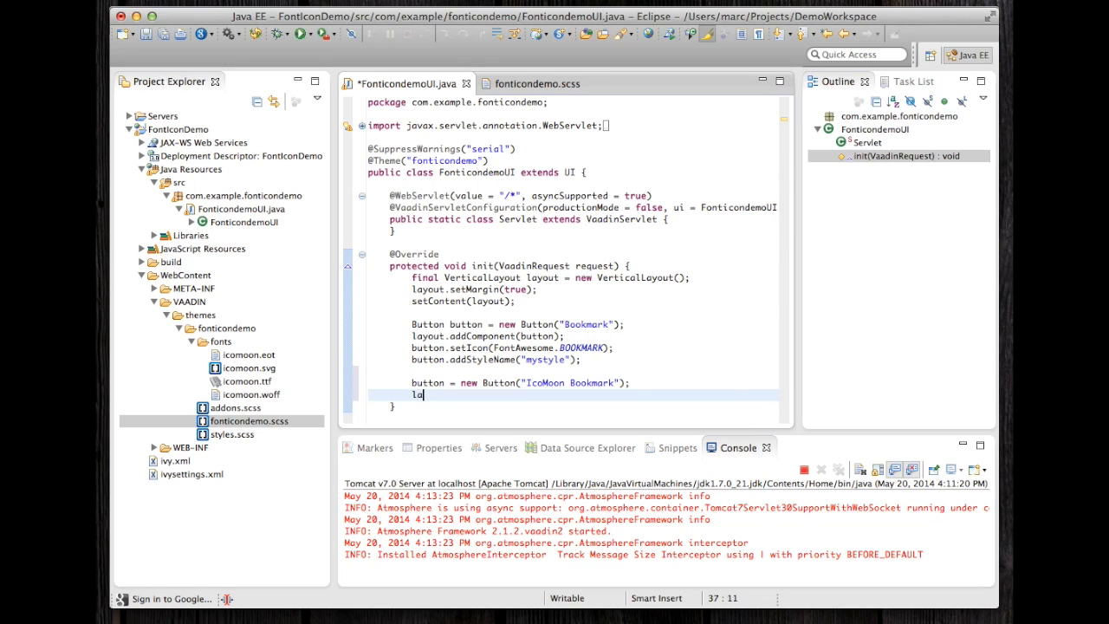
text(yout.addComponent(button);)
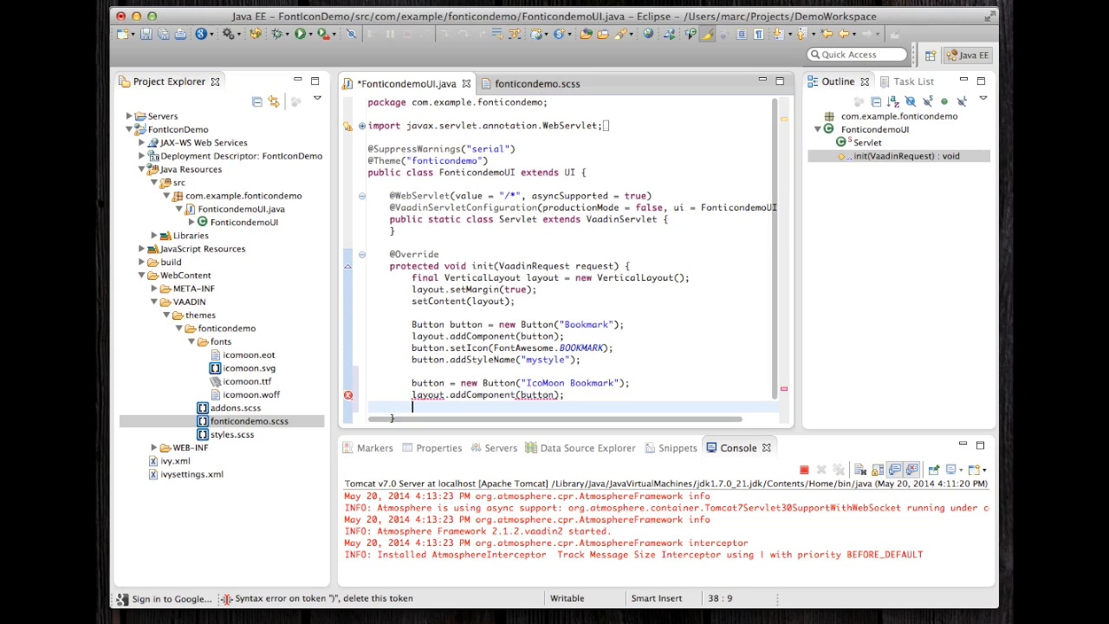
text(bu)
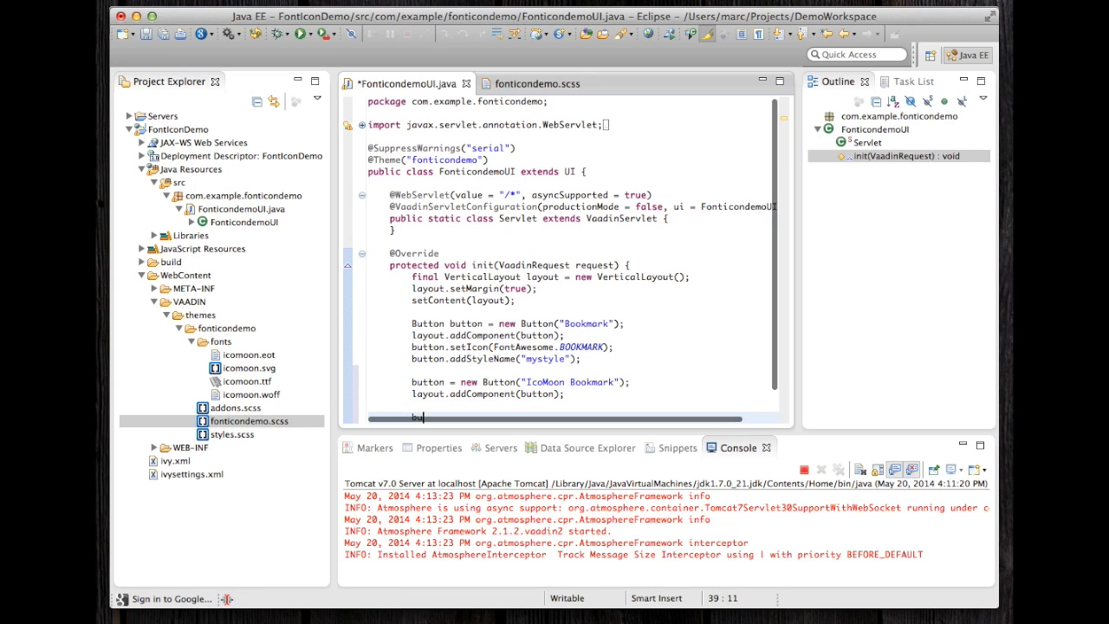
text(button.)
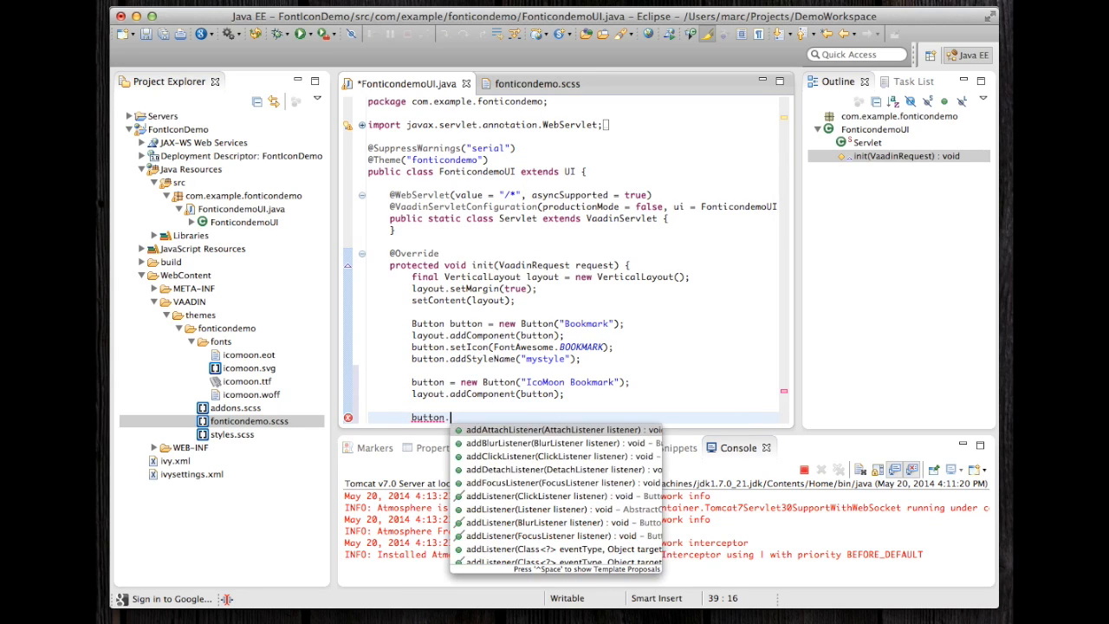
text(setIcon)
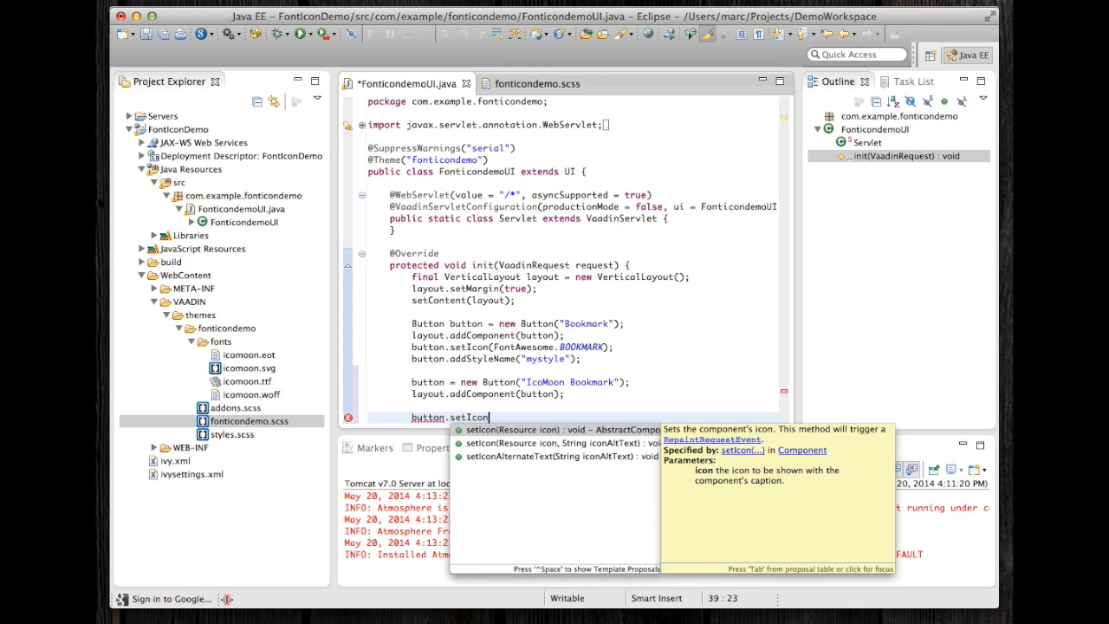
text(icon)
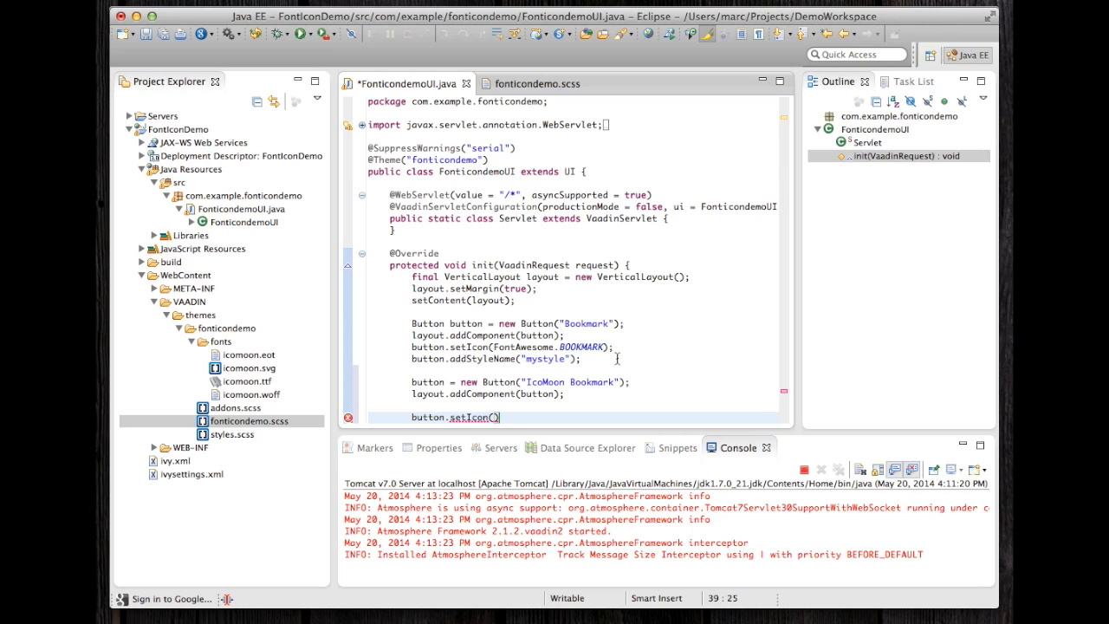
click(410, 418)
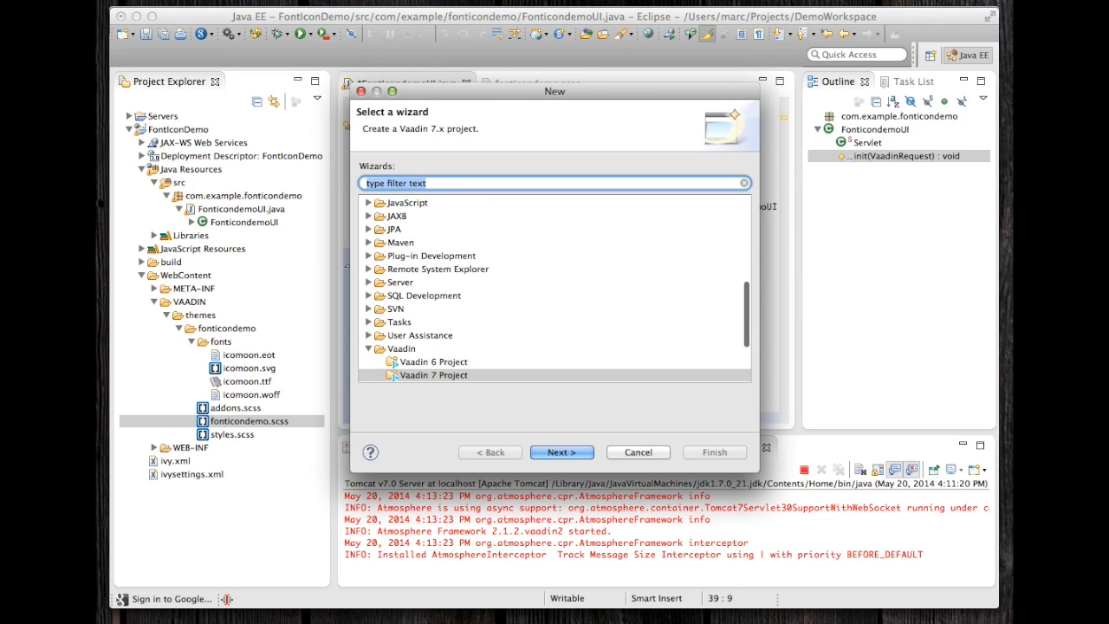
Create the IcoMoon enum via the Java Enum wizard and declare it implements FontIcon.
text(enum)
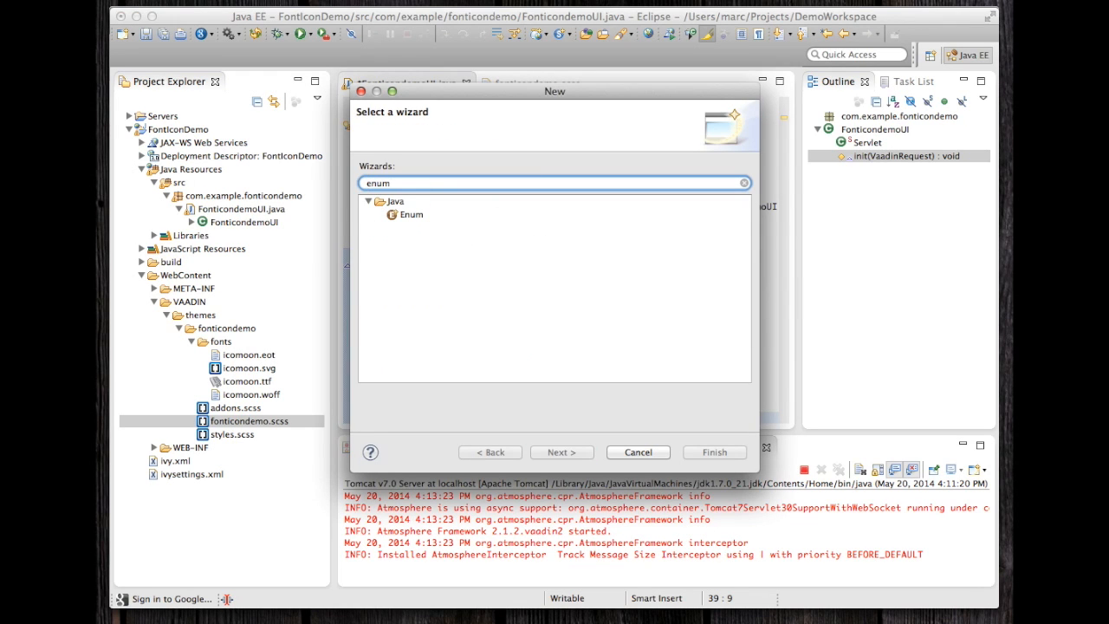
click(409, 214)
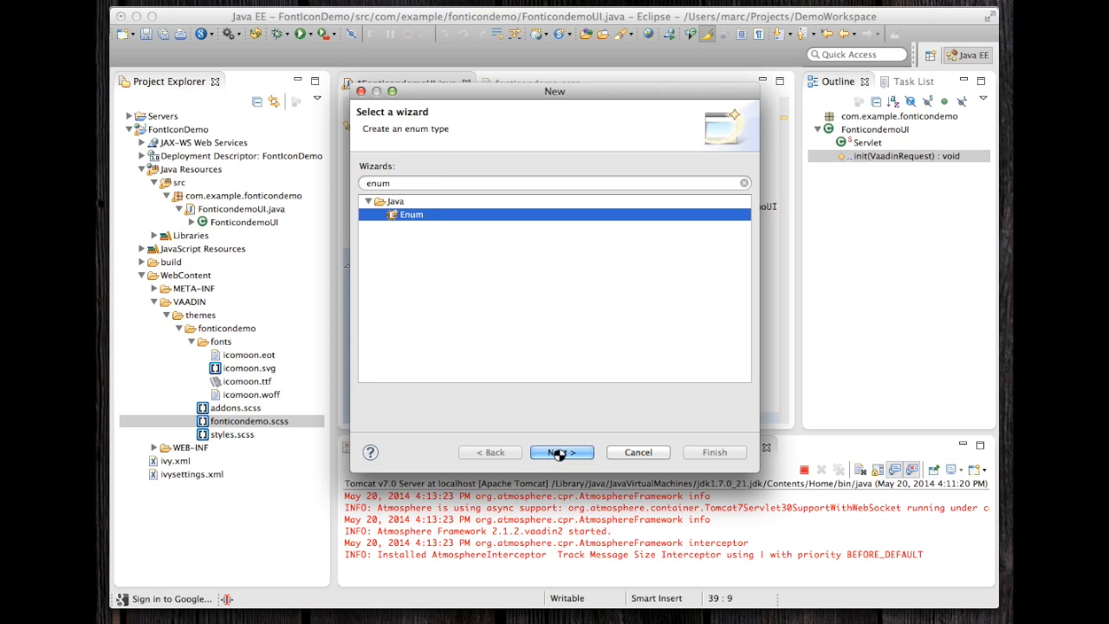
click(561, 453)
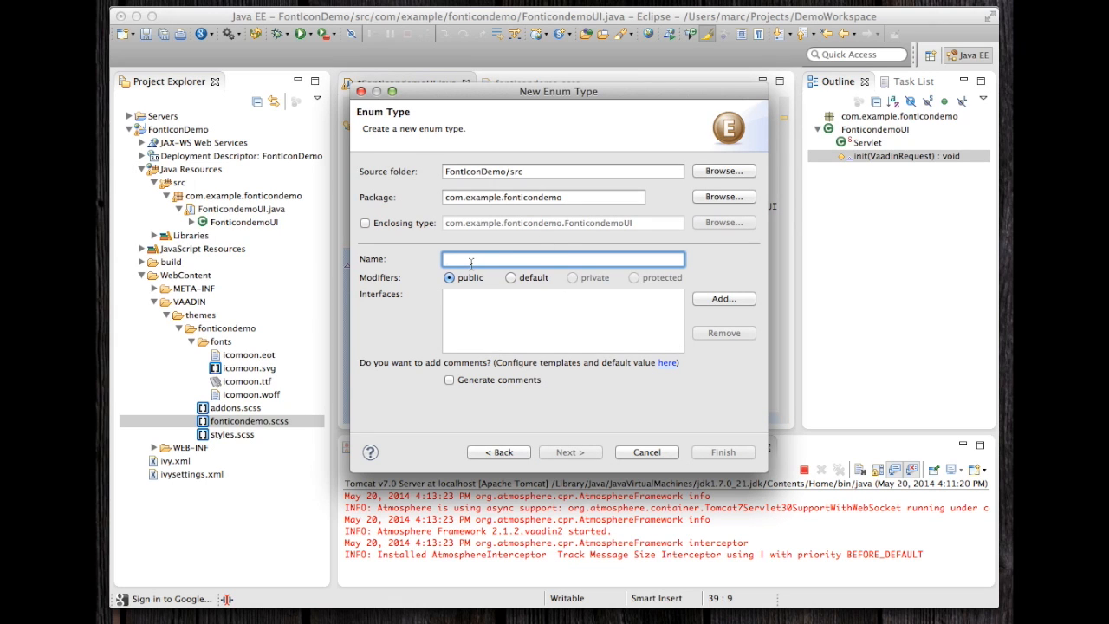
text(IcoMoon)
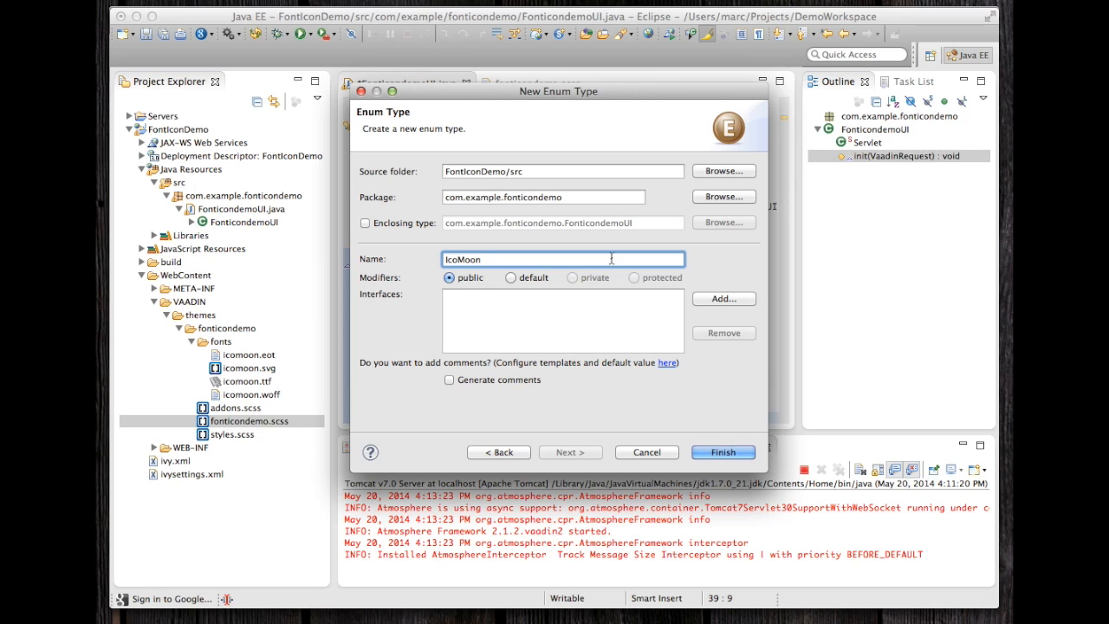
click(723, 453)
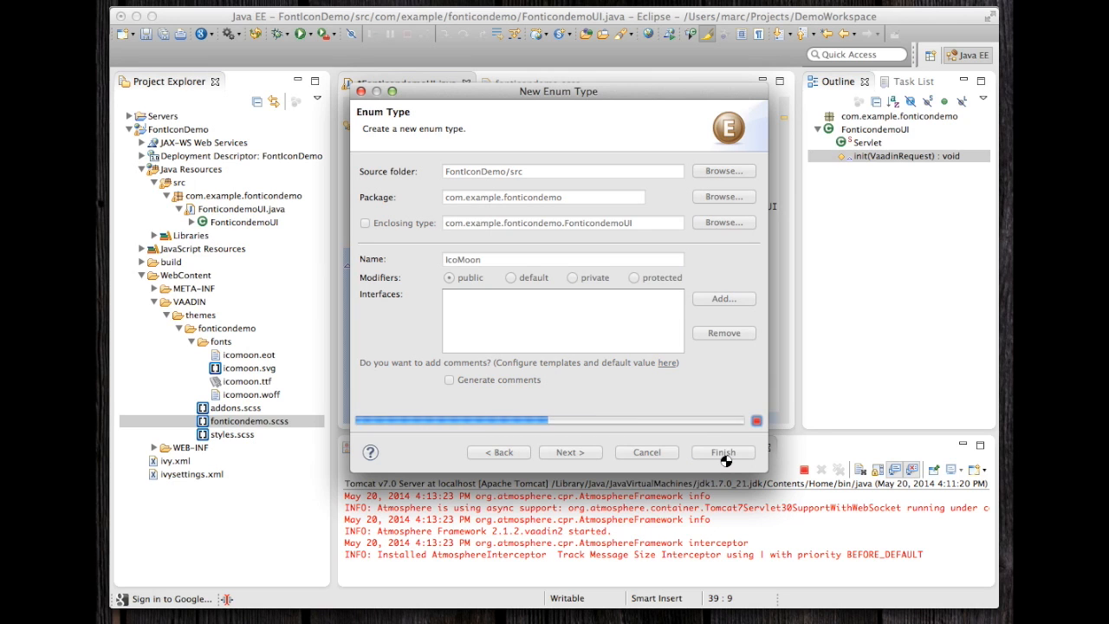
click(723, 453)
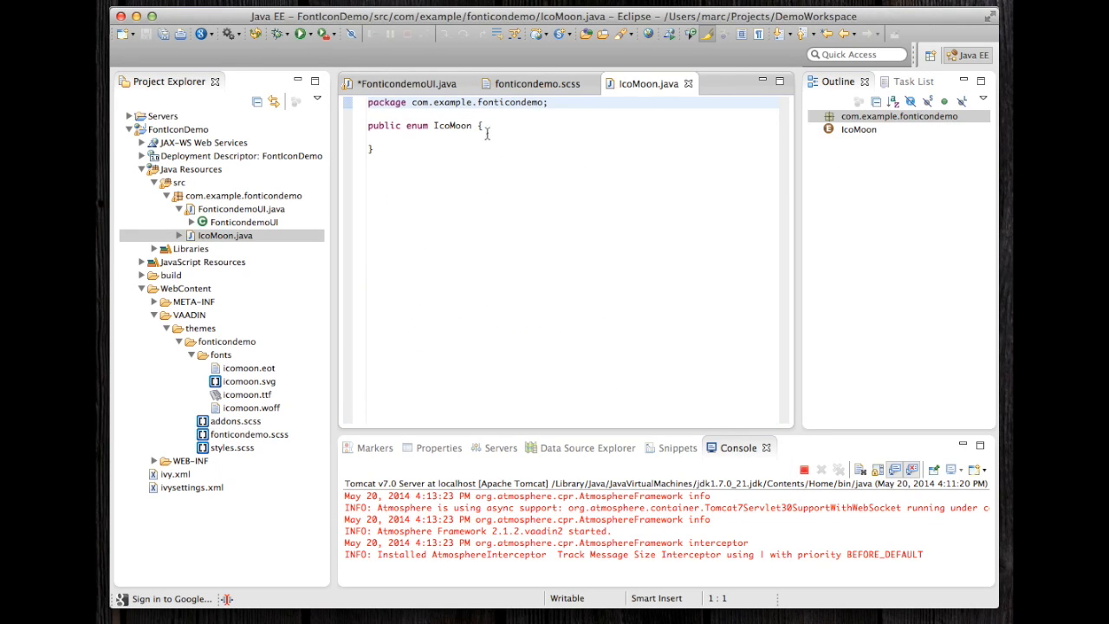
text(implements FontIcon)
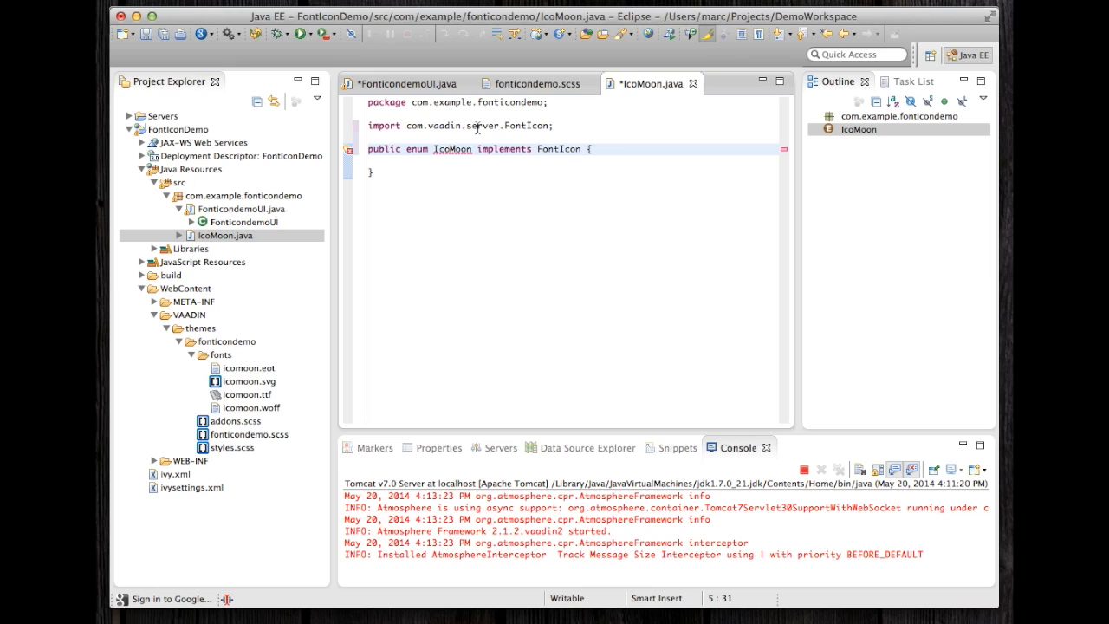
mouse_move(453, 148)
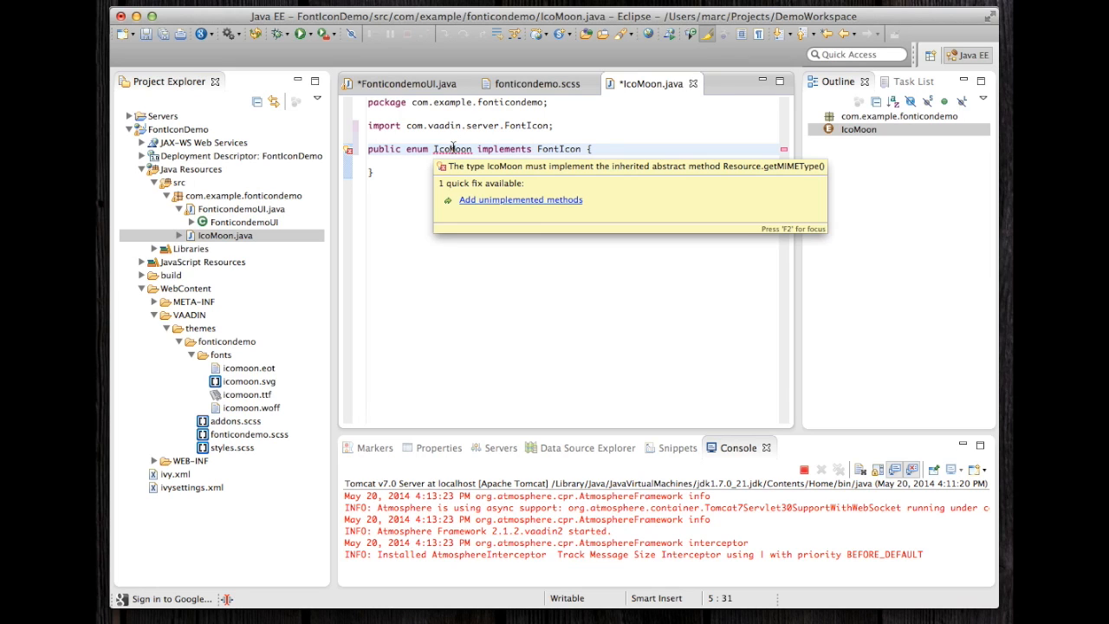
Quick-fix IcoMoon to generate getMIMEType, getFontFamily, getCodepoint and getHtml stubs.
click(520, 199)
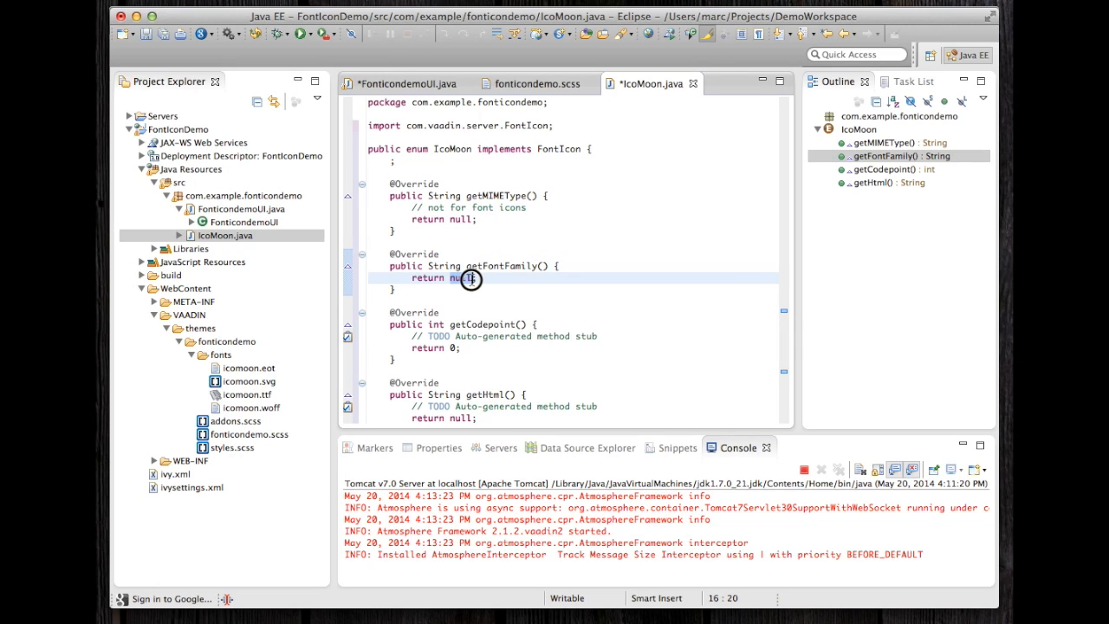
Make getFontFamily return "IcoMoon" and save the enum.
text("Ico)
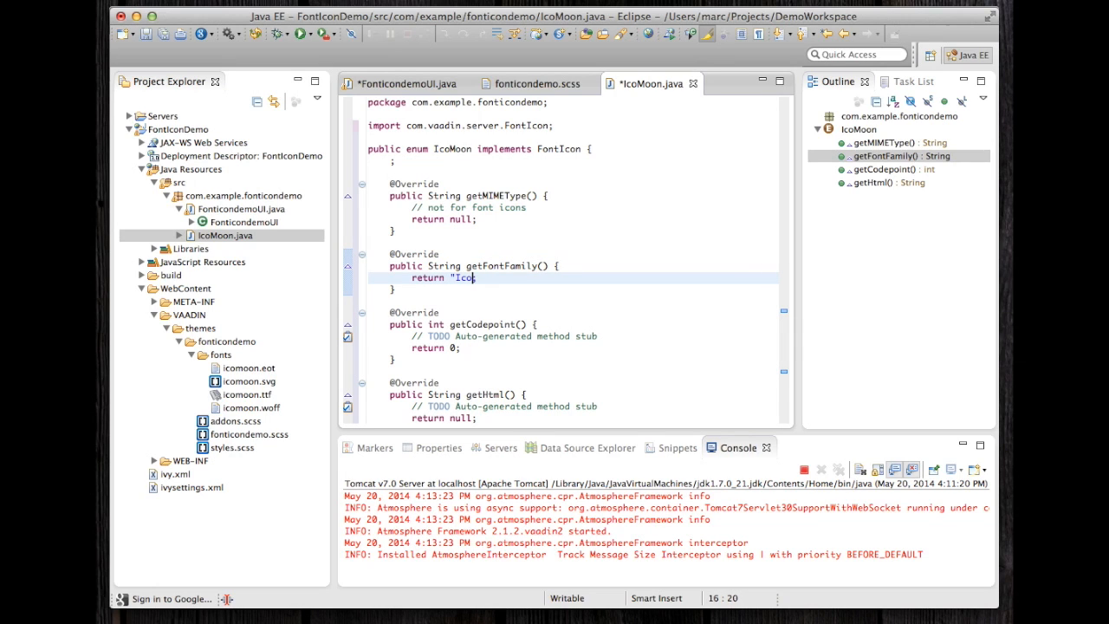
text(Moon)
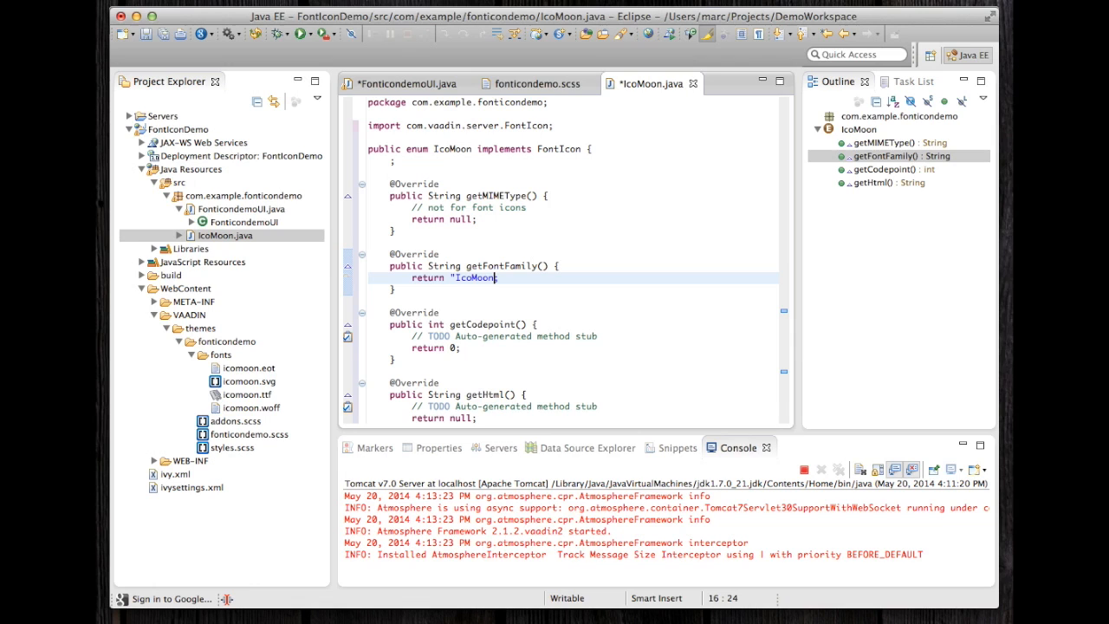
key(Cmd+s)
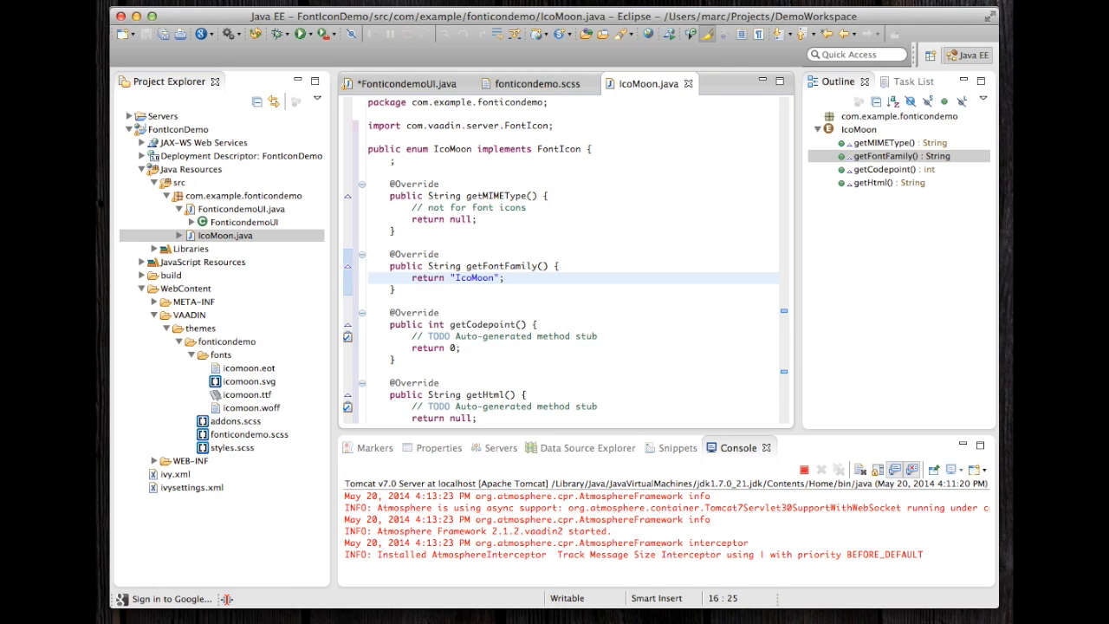
Confirm the IcoMoon font name in fonticondemo.scss, then return to the enum source.
click(540, 83)
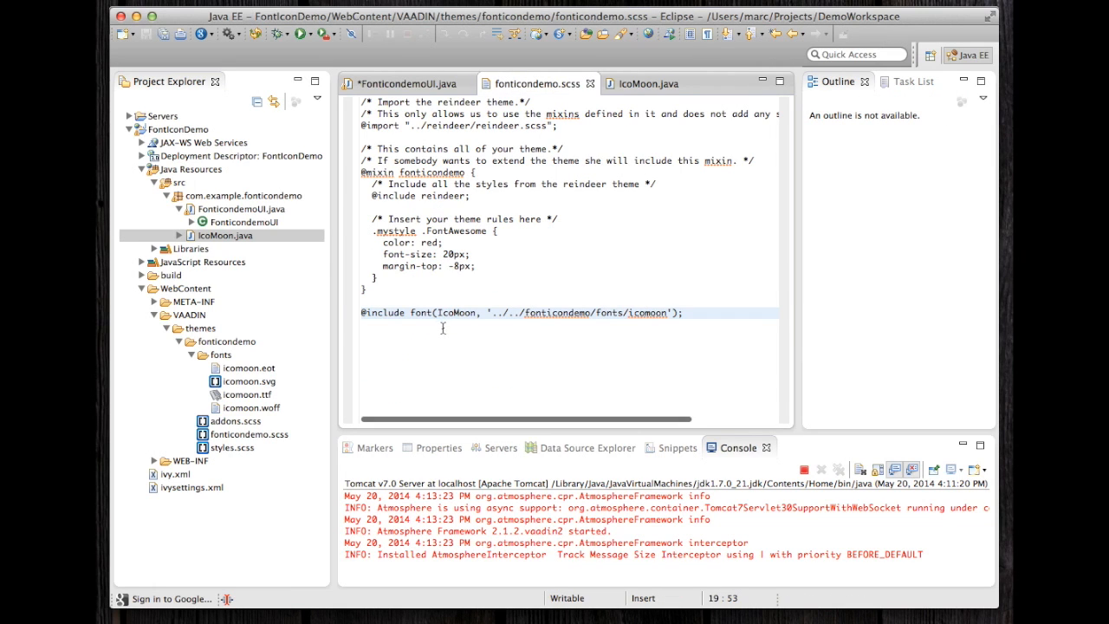
double_click(471, 313)
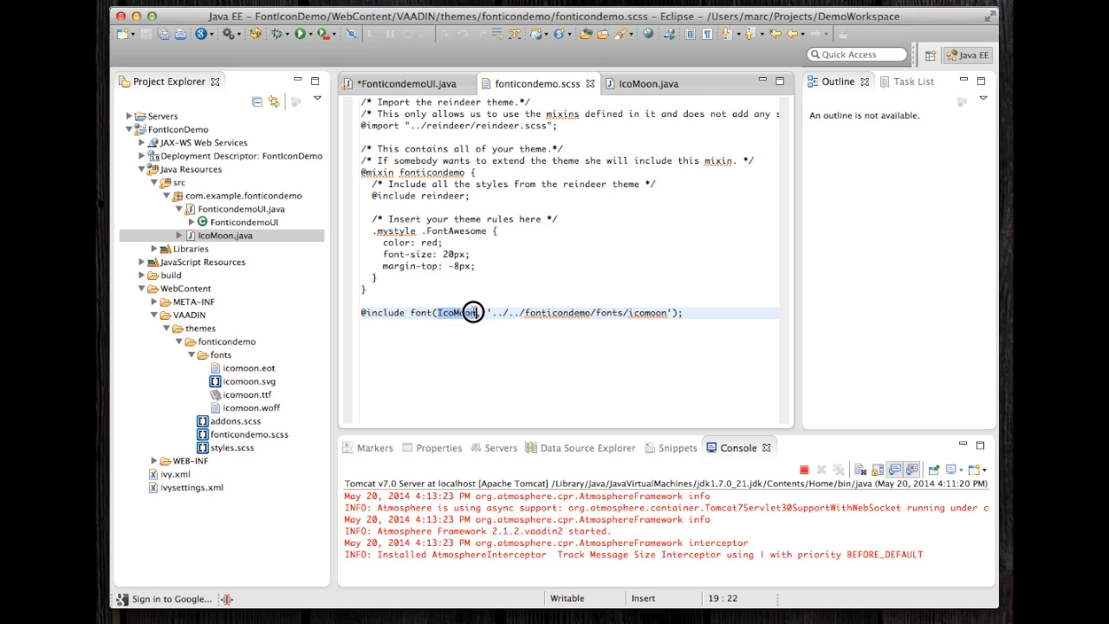
click(643, 84)
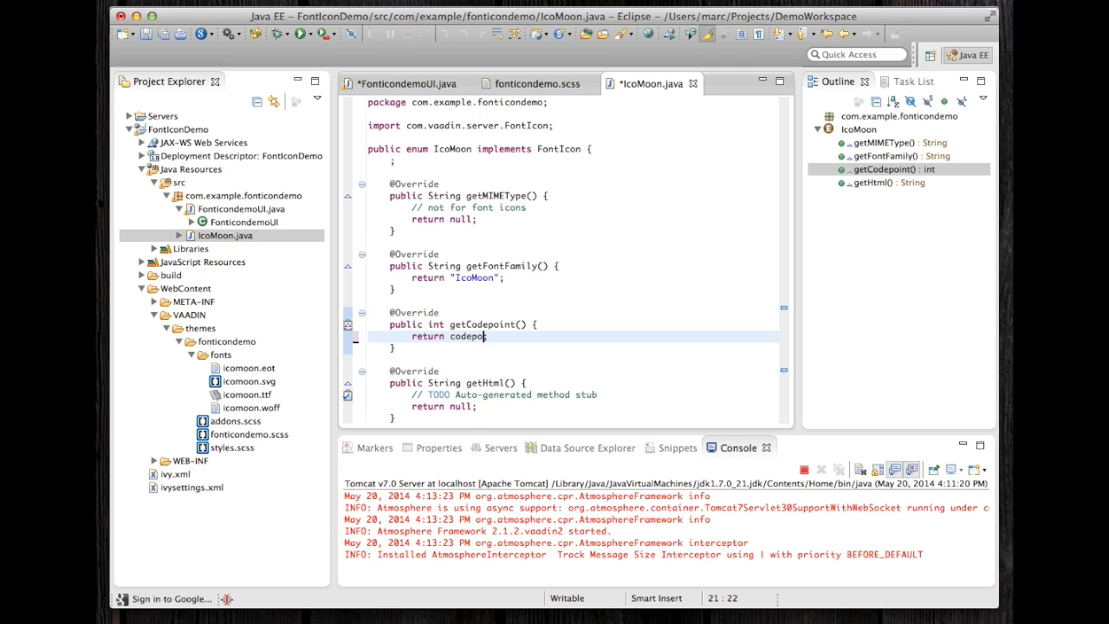
Add a private int codepoint field and move into the getHtml stub to replace it.
text(int;)
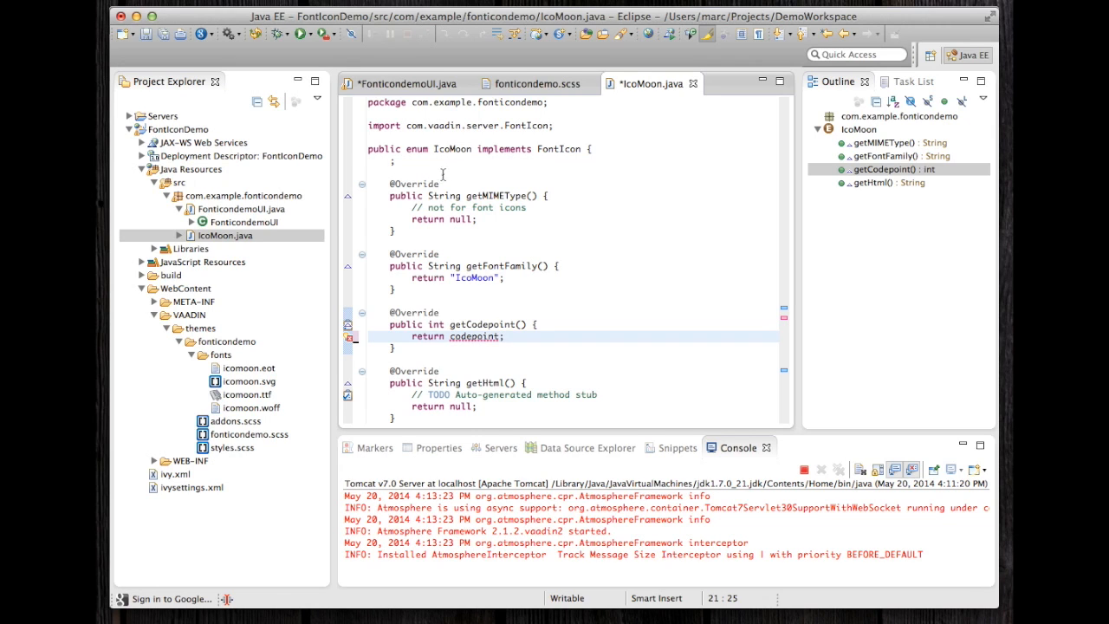
text(p)
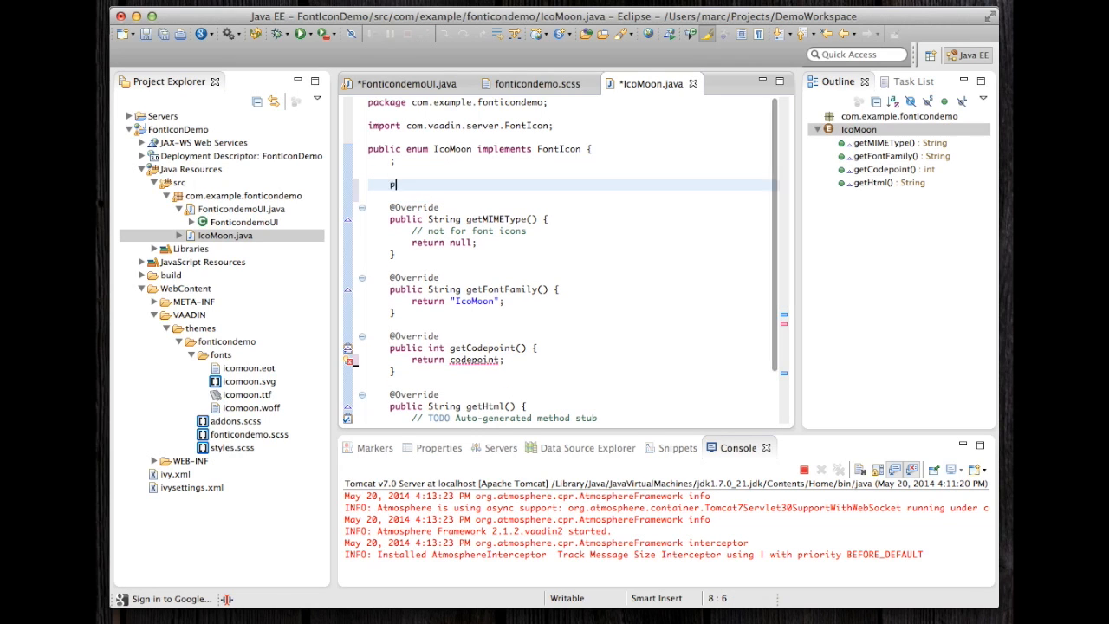
text(rivate int)
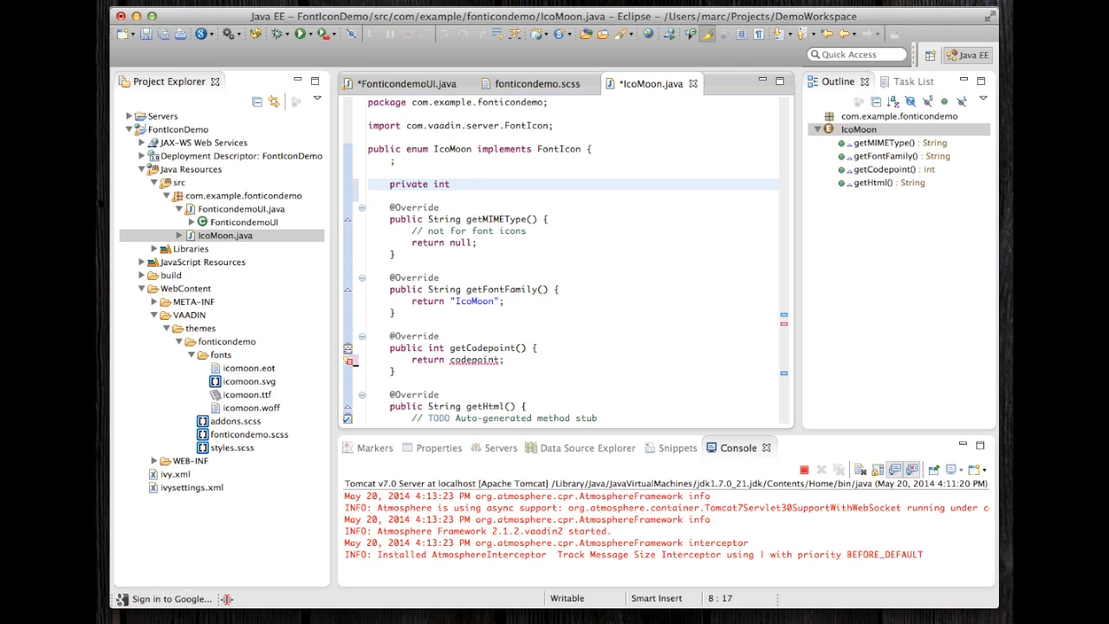
text(codepoint)
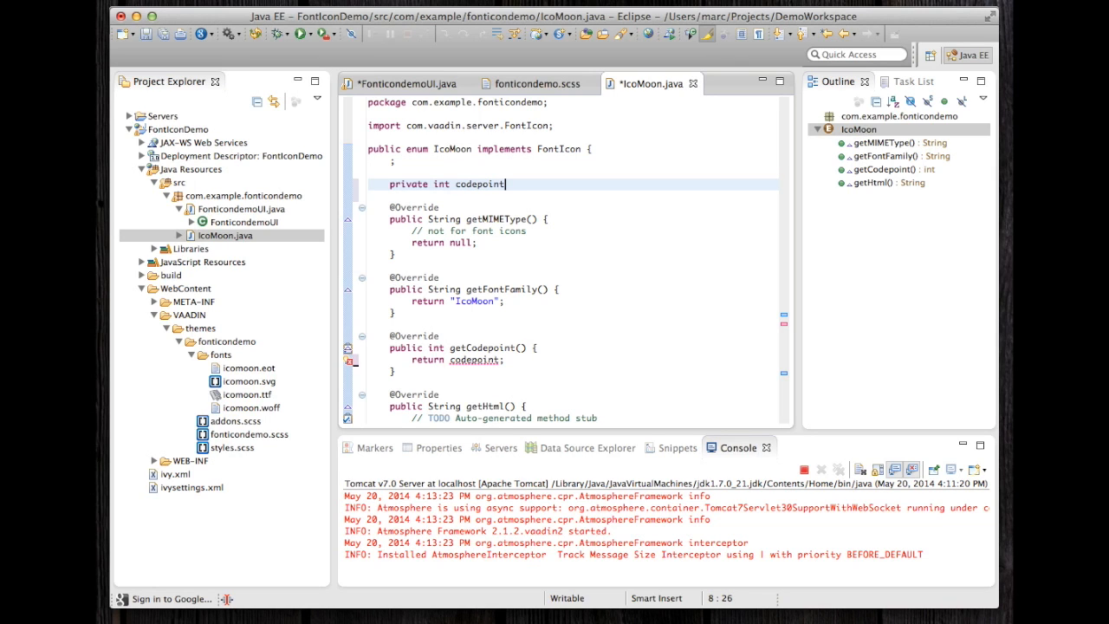
text(;)
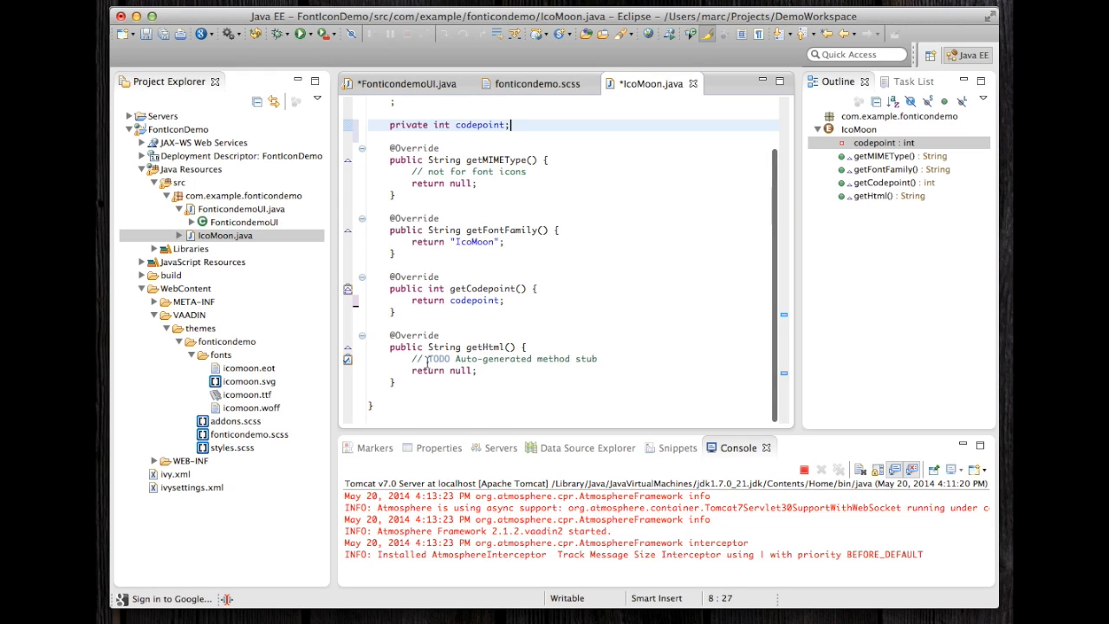
click(416, 359)
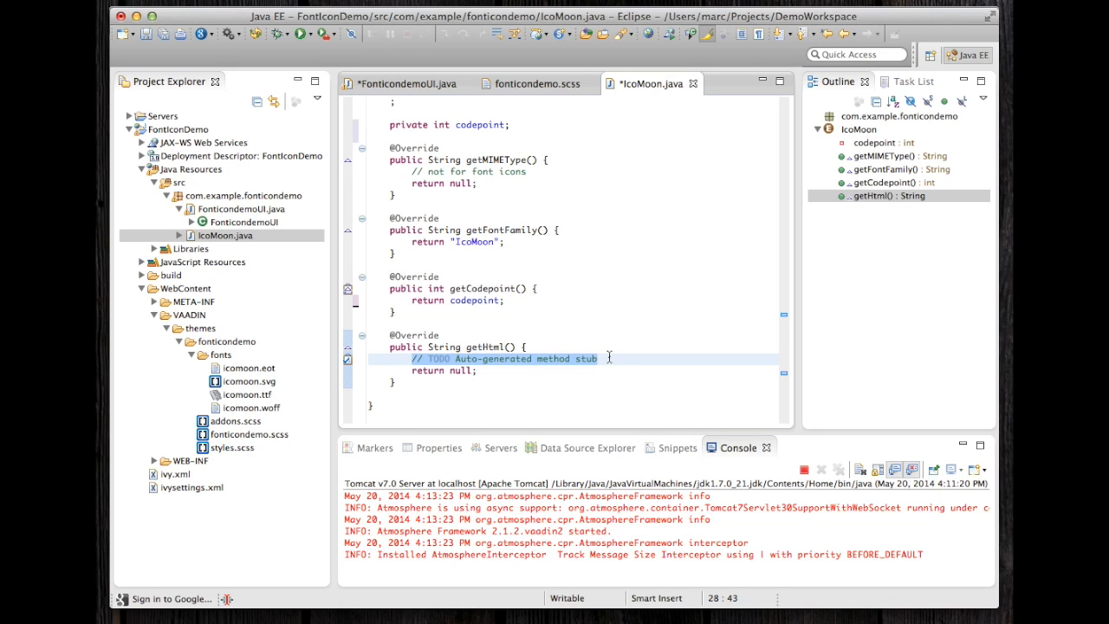
click(603, 358)
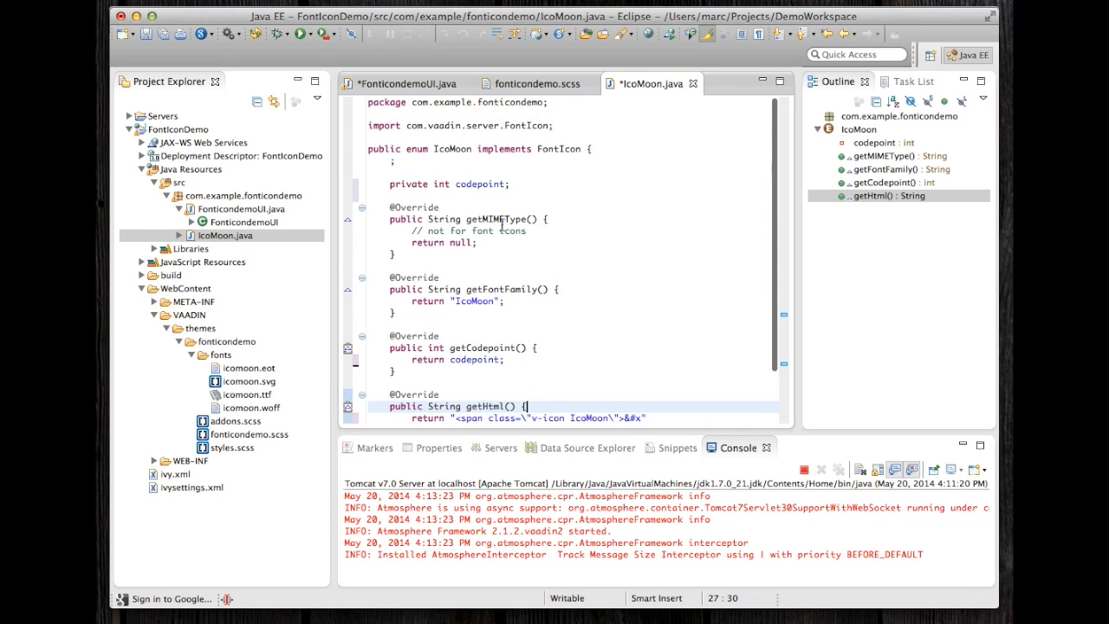
Add an IcoMoon(int codepoint) constructor storing this.codepoint, and a RIBBON(0xe009) constant.
text(IcoMoon()
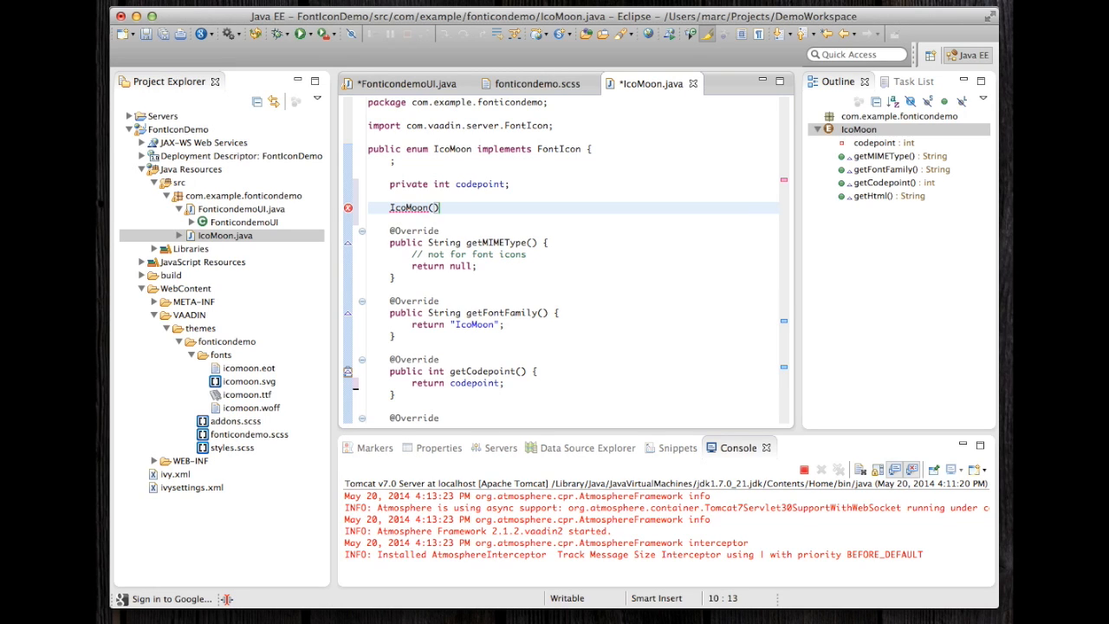
text(int codepoin)
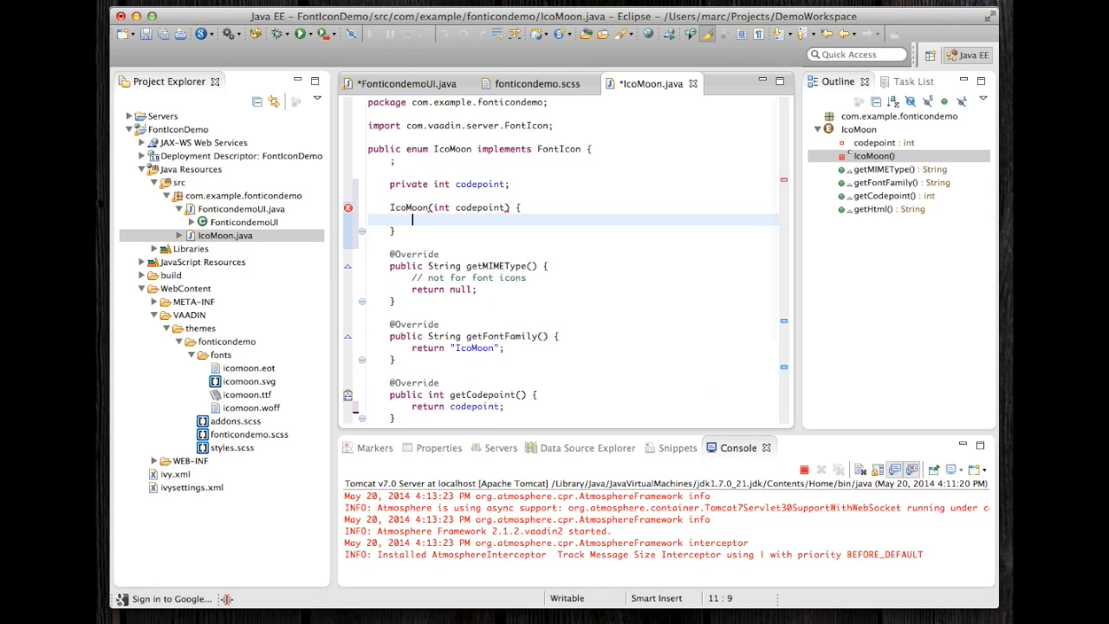
text(this.codepoint = codepoint;)
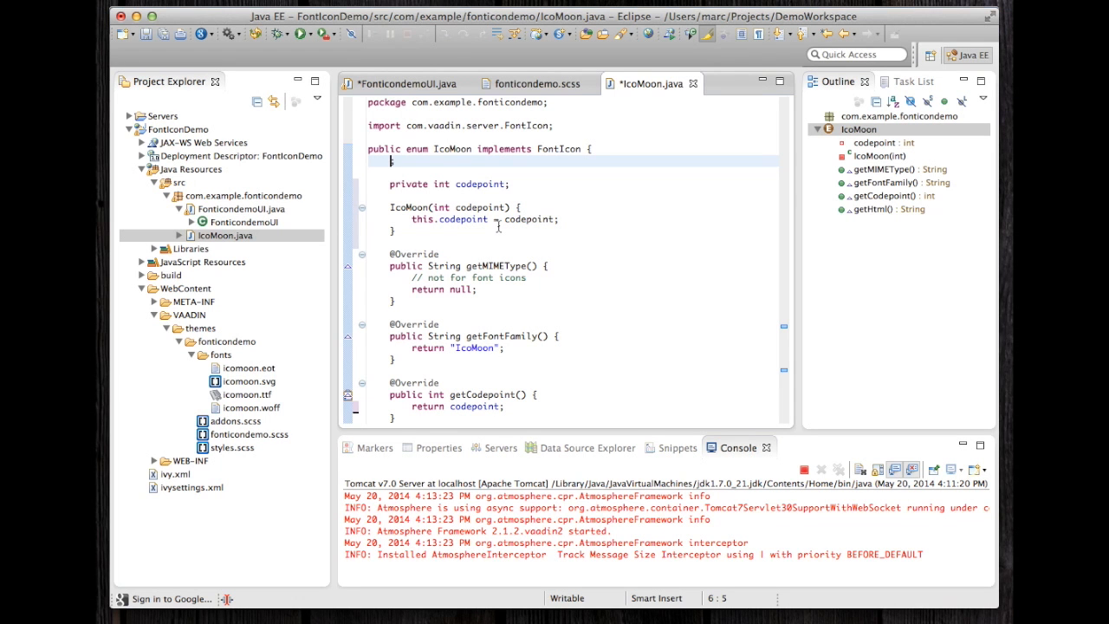
text(RI;)
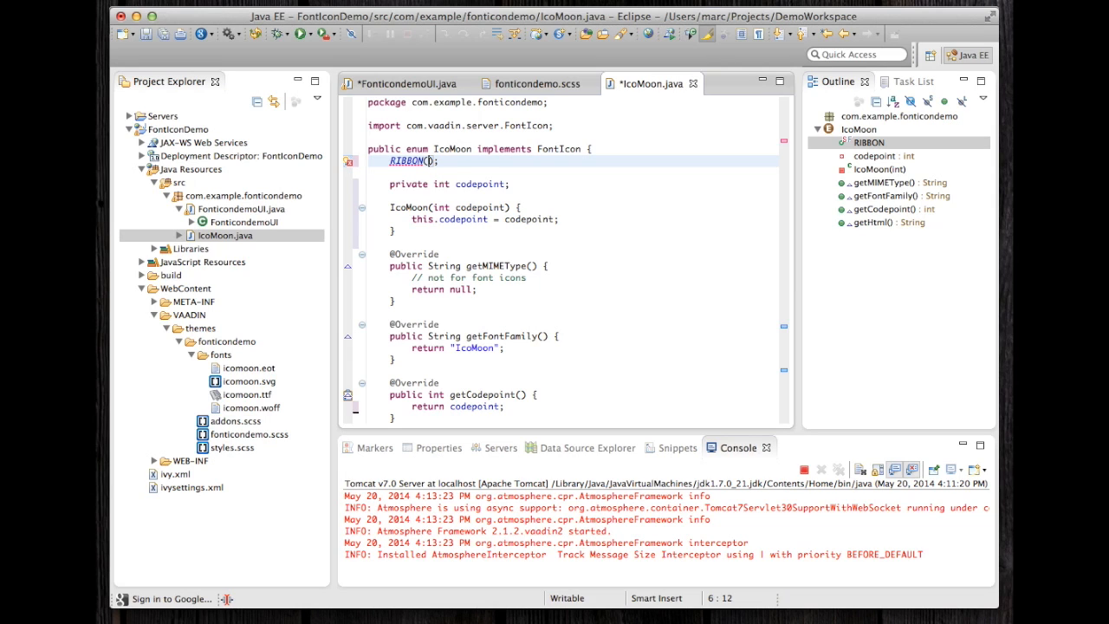
mouse_move(540, 199)
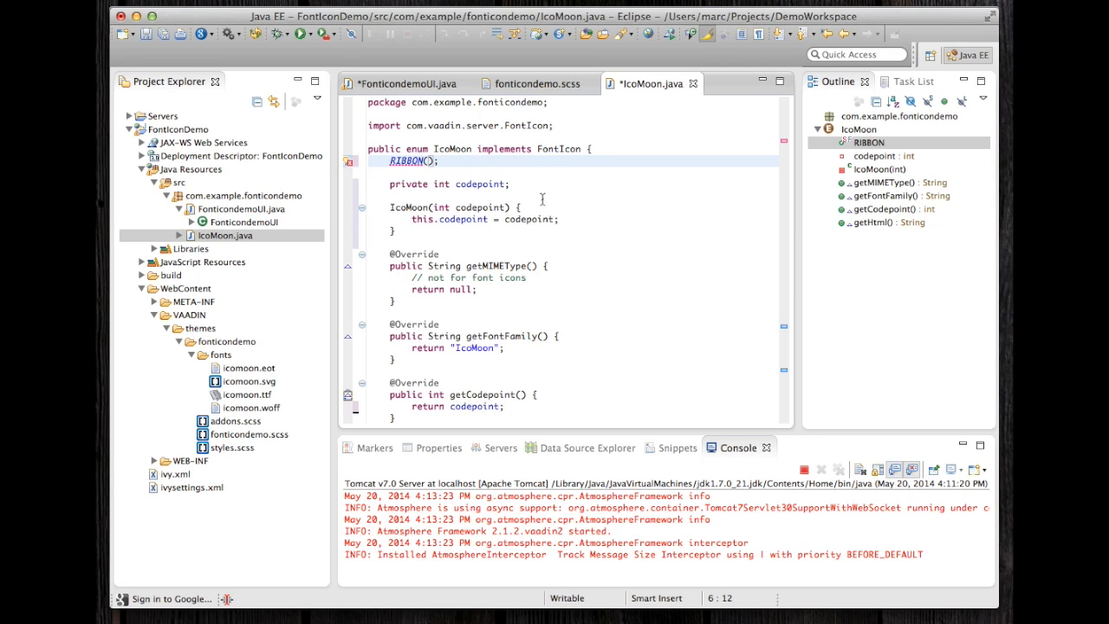
text(0xe009)
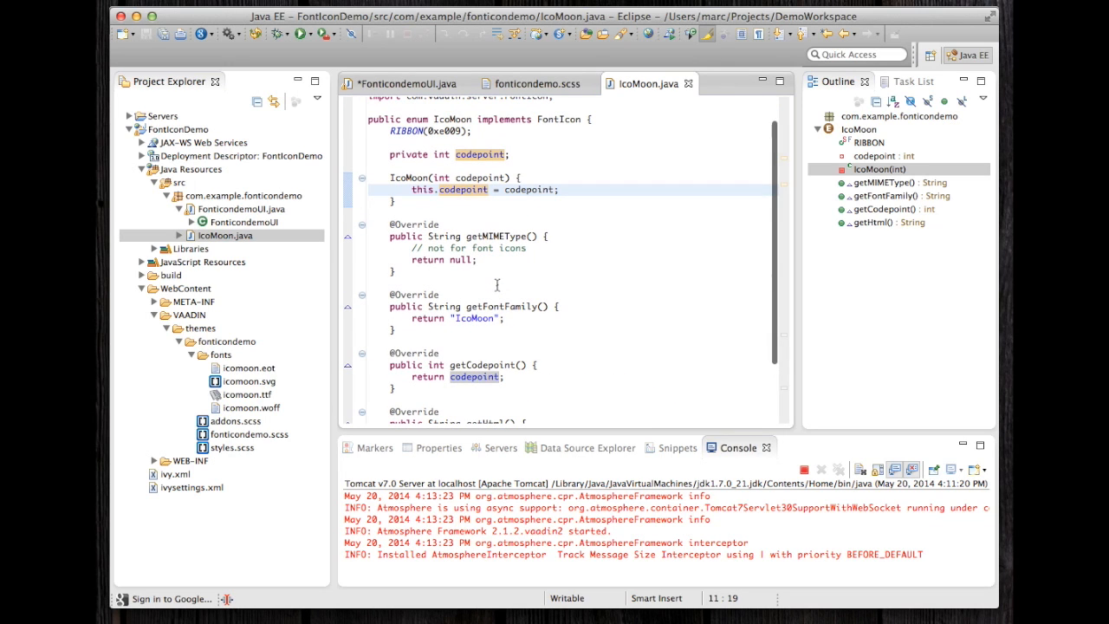
In FonticondemoUI.java, call button.setIcon(IcoMoon.RIBBON) on the Bookmark button.
click(424, 83)
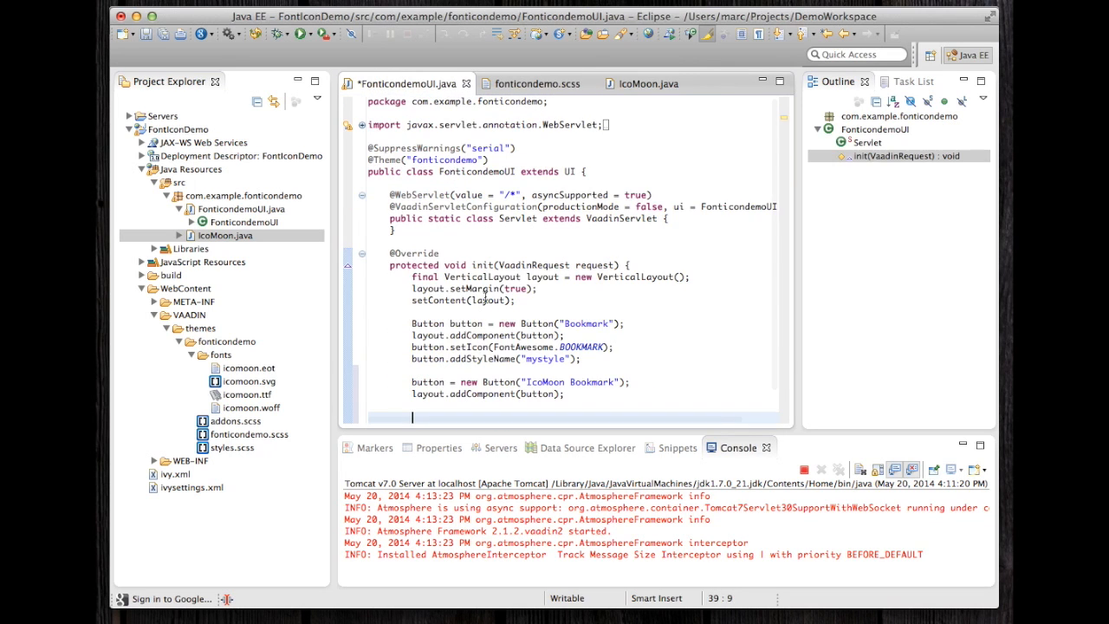
text(b)
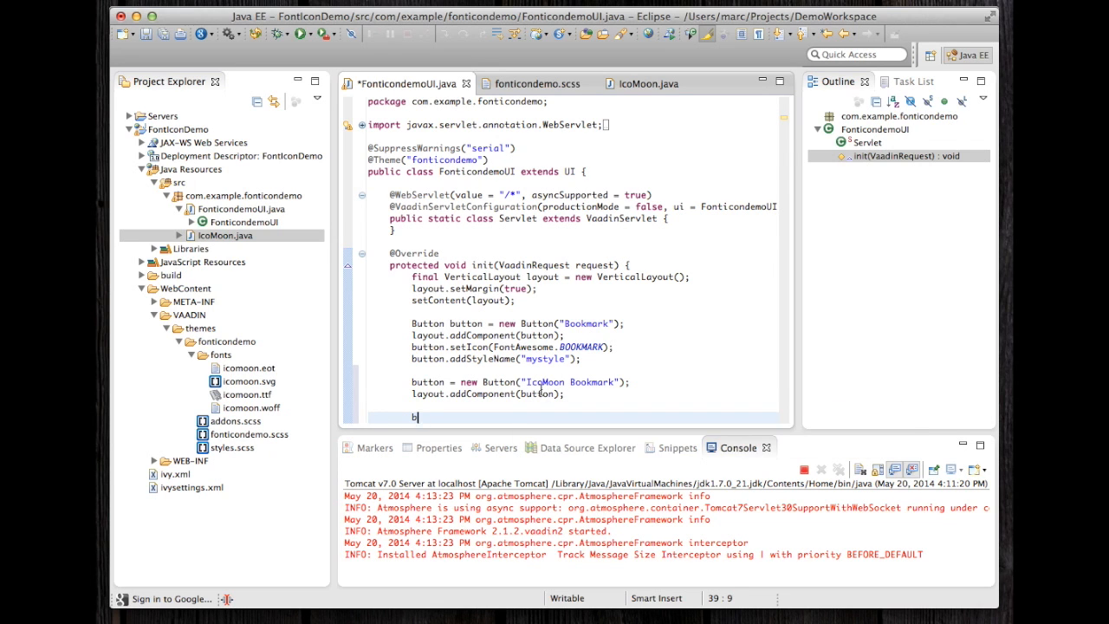
text(utton.setIcon(icon)
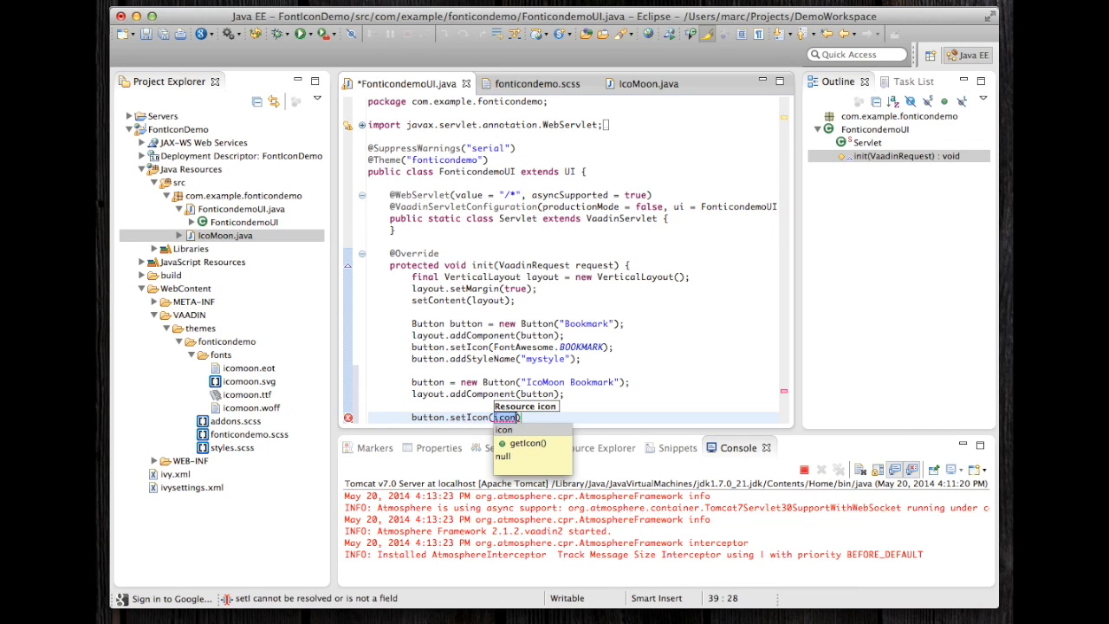
text(IcoMoon)
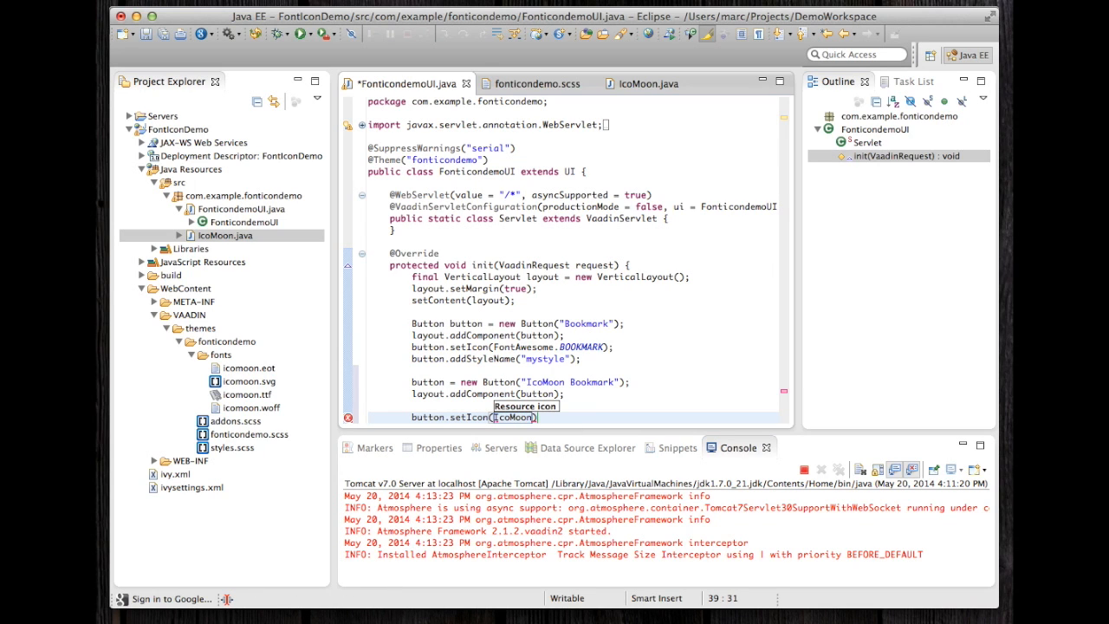
text(.RIBBON)
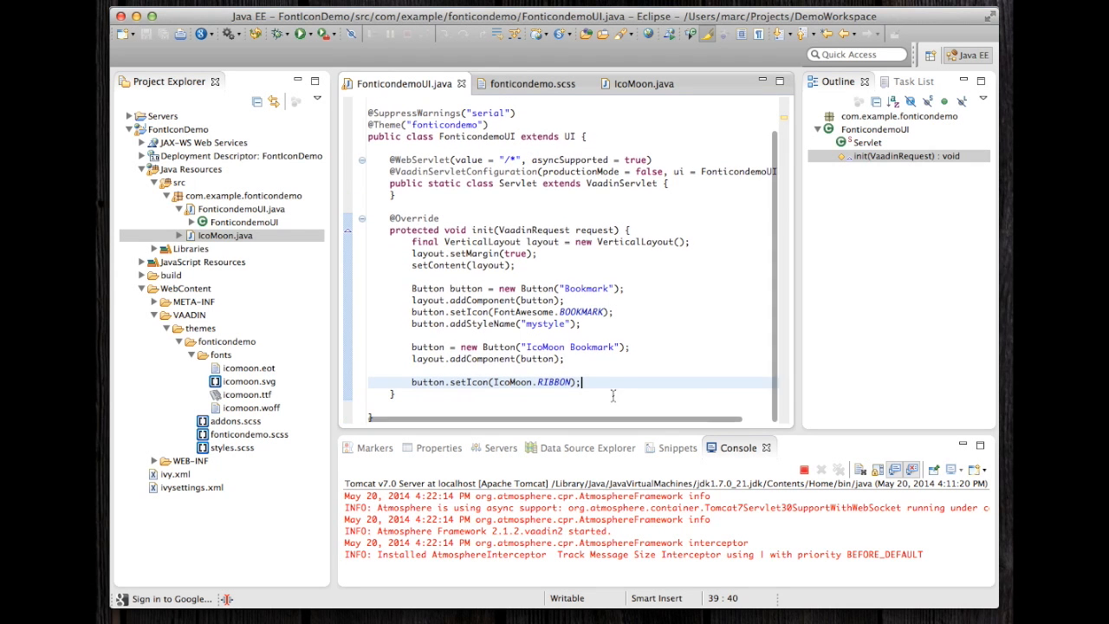
text(LAbel label = new)
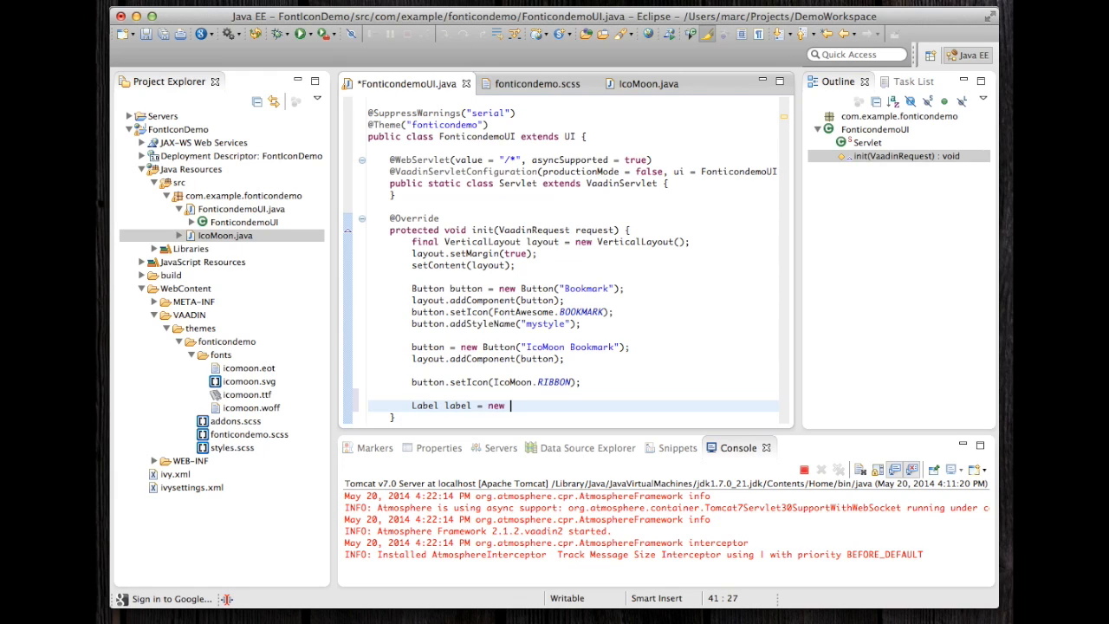
Create a Label with text "Compare " + FontAwesome.BOOKMARK + " to " + IcoMoon.RIBBON.
text(Label();)
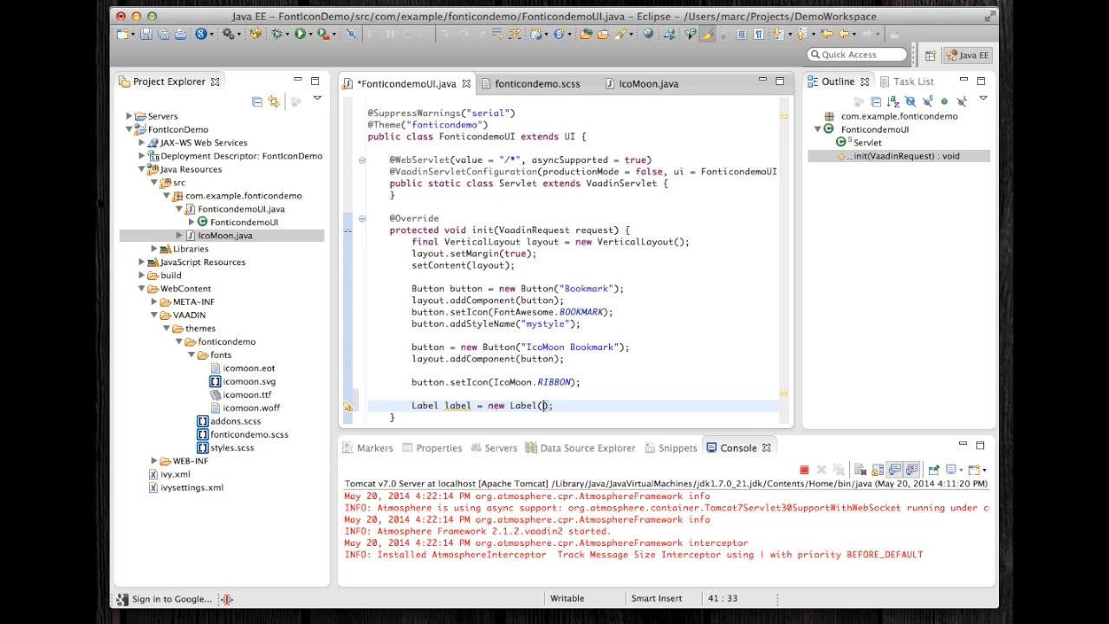
text("")
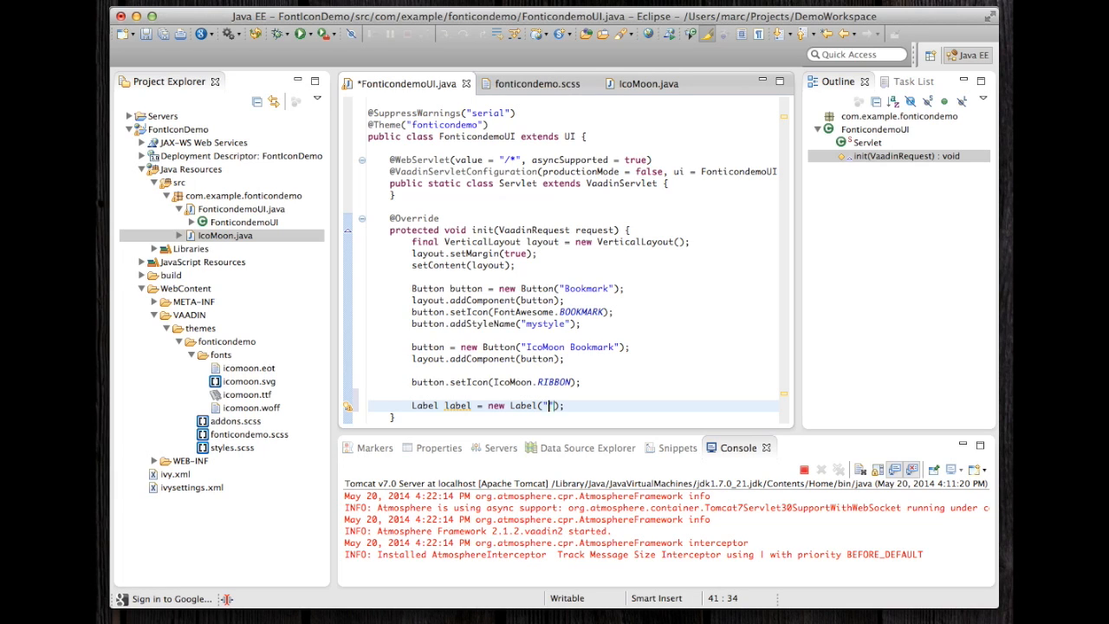
text(Compare)
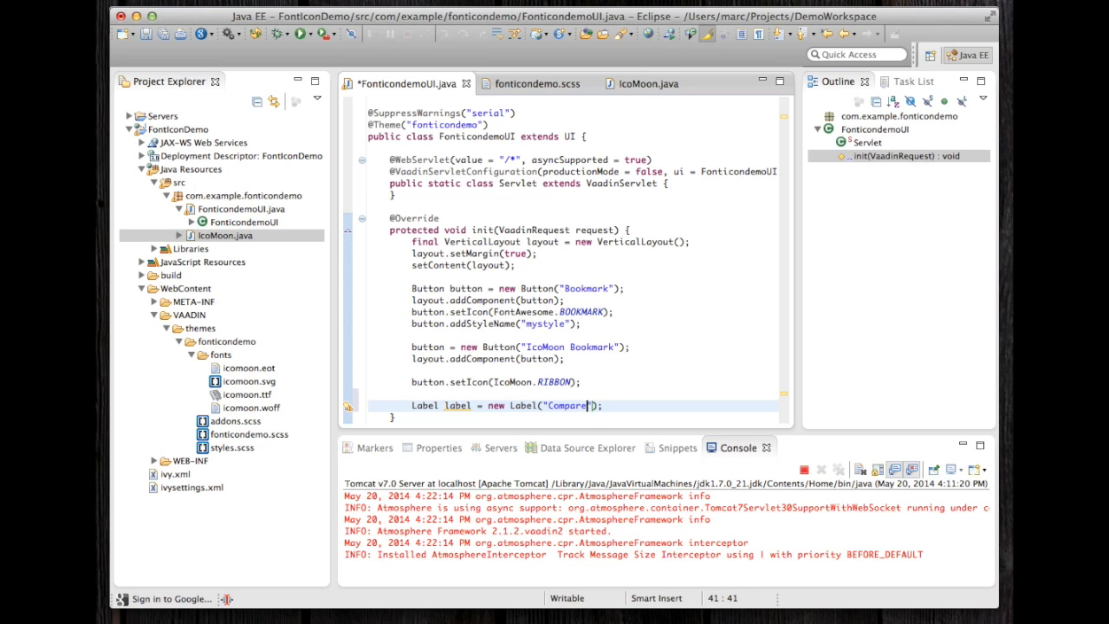
text(" ")
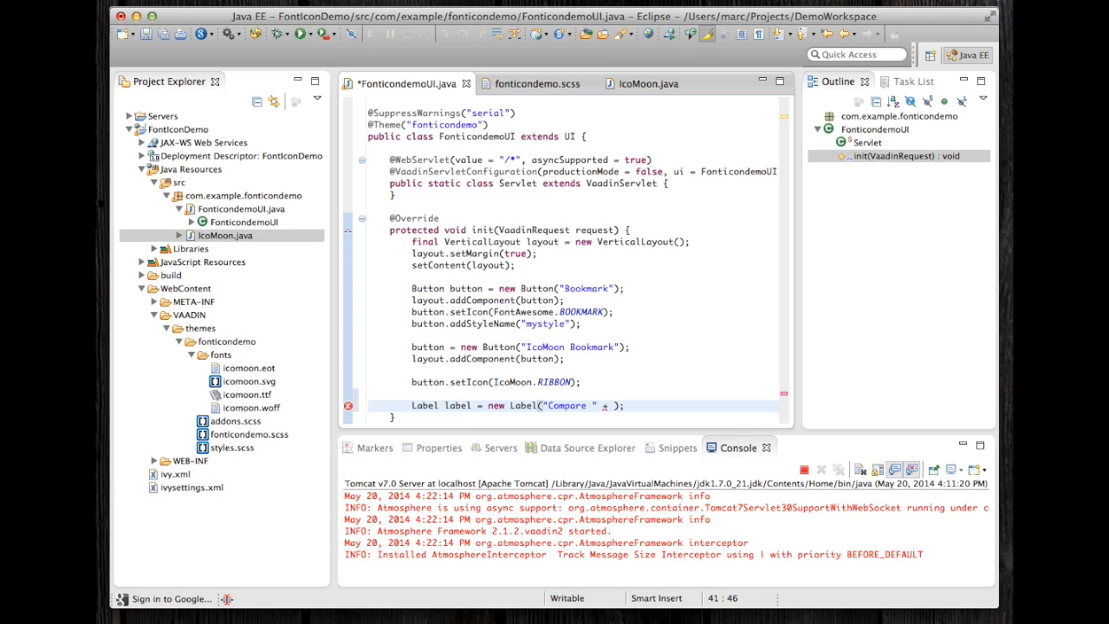
text(FontAwesome)
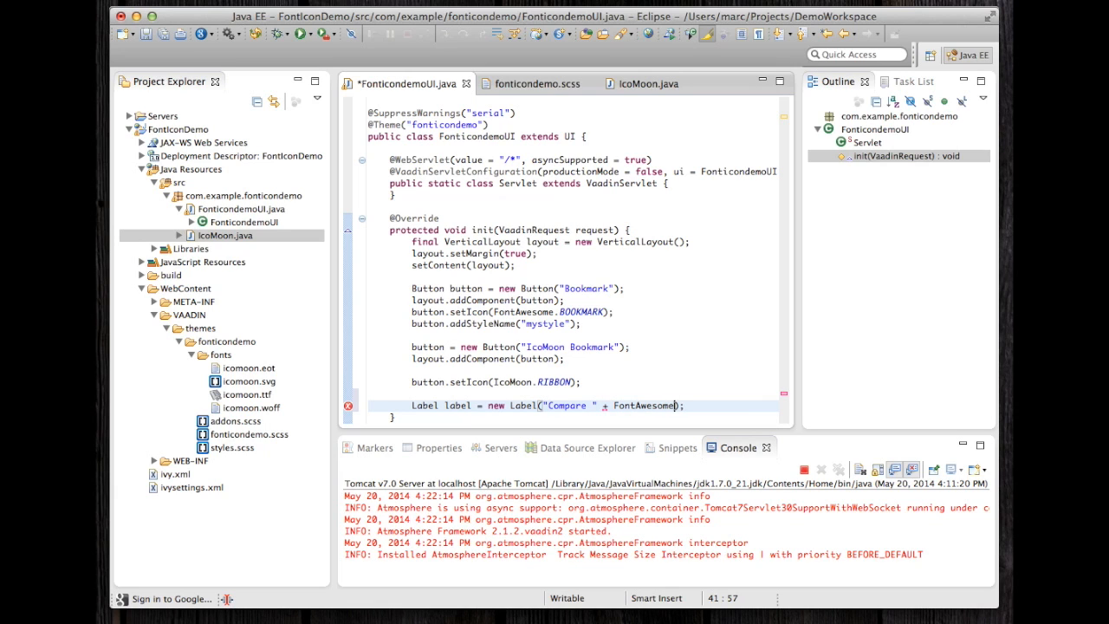
text(.)
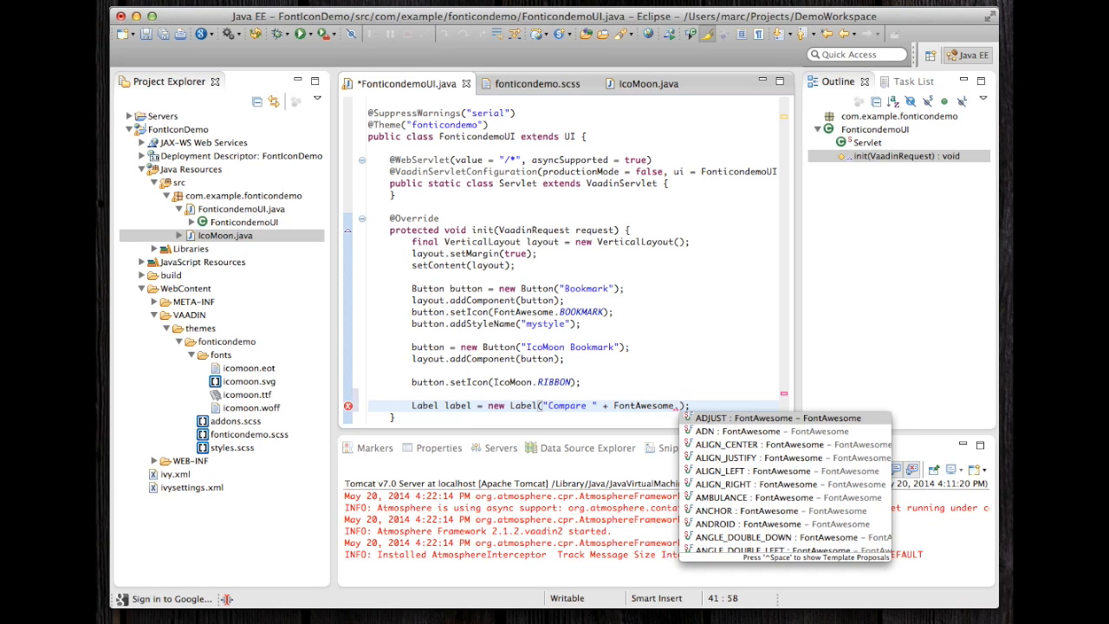
text(BOOKMARK + " to)
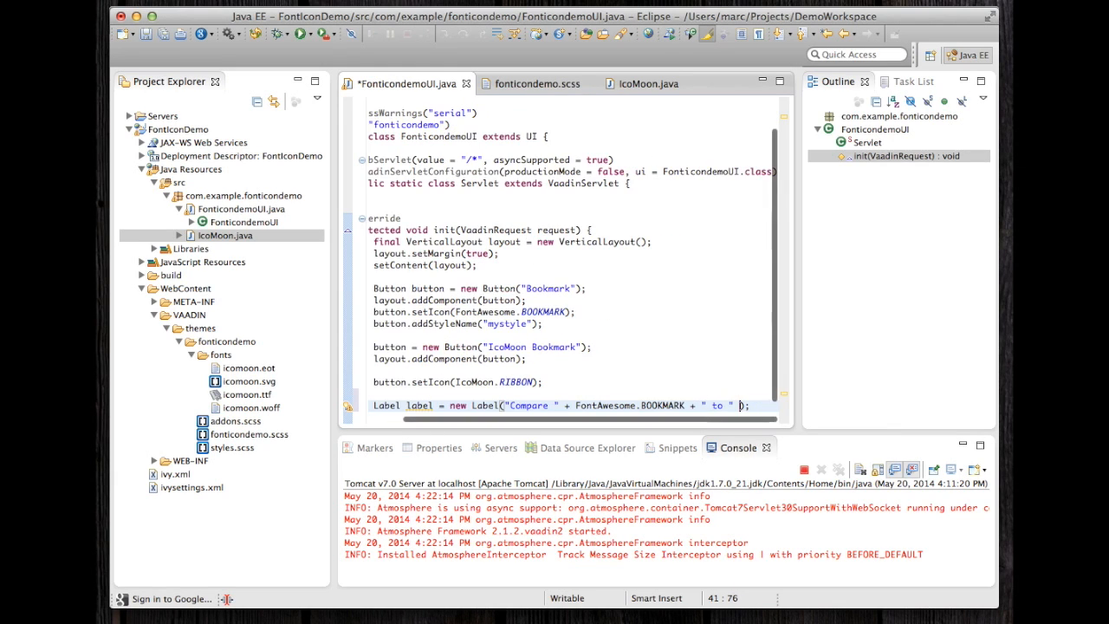
scroll(right, 3)
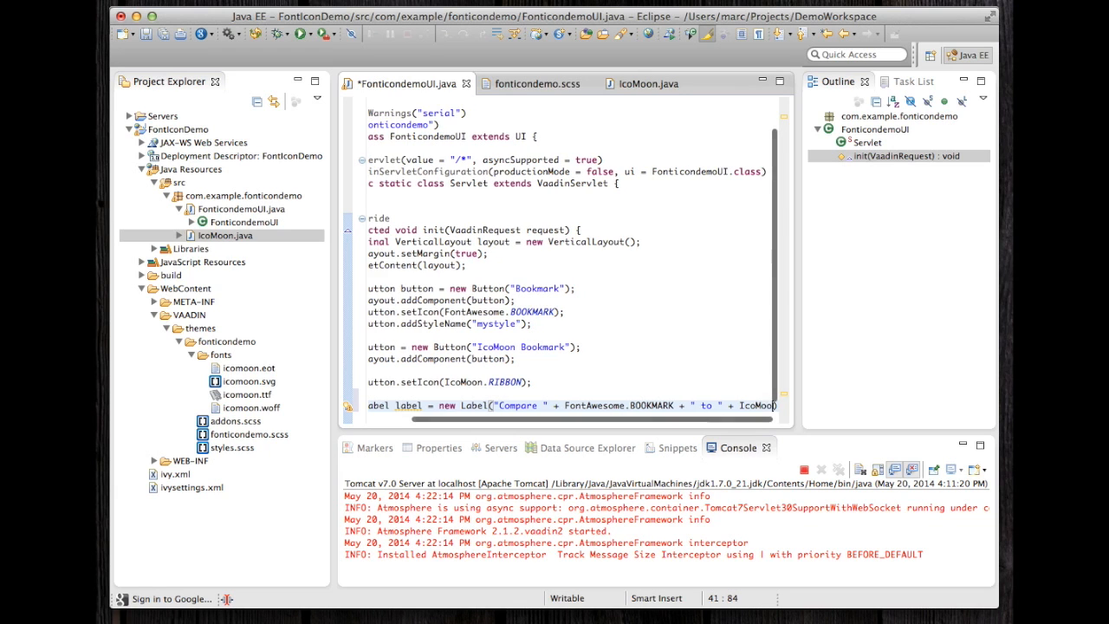
text(.RIBBON);)
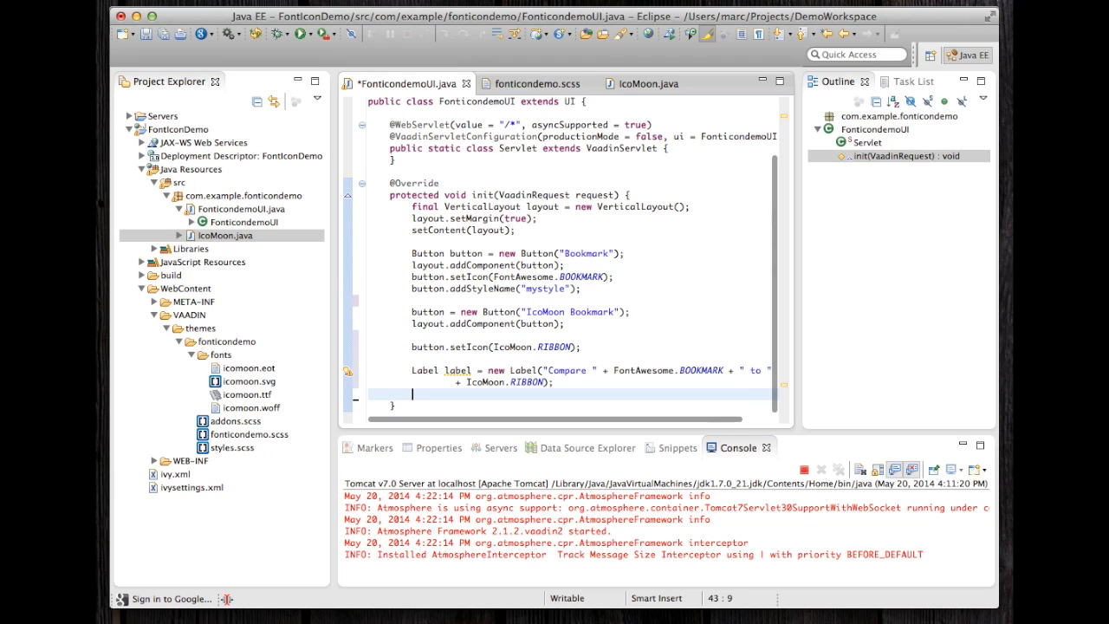
Set the label to ContentMode.HTML, add it to the layout, and append getHtml().
text(label.set)
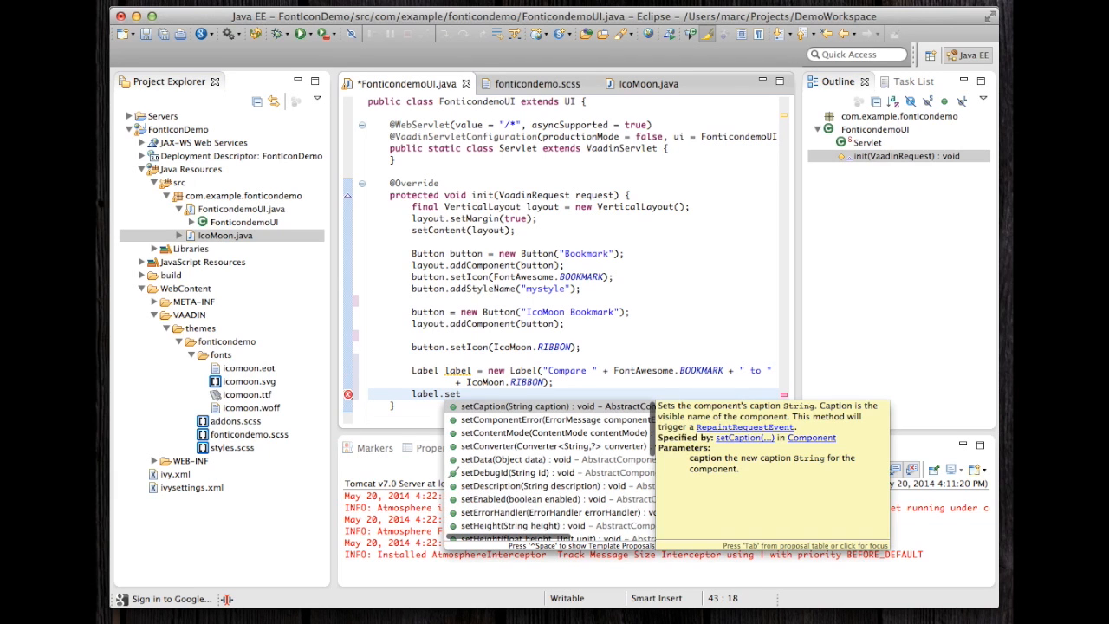
text(ContentMode(ContentMode.)
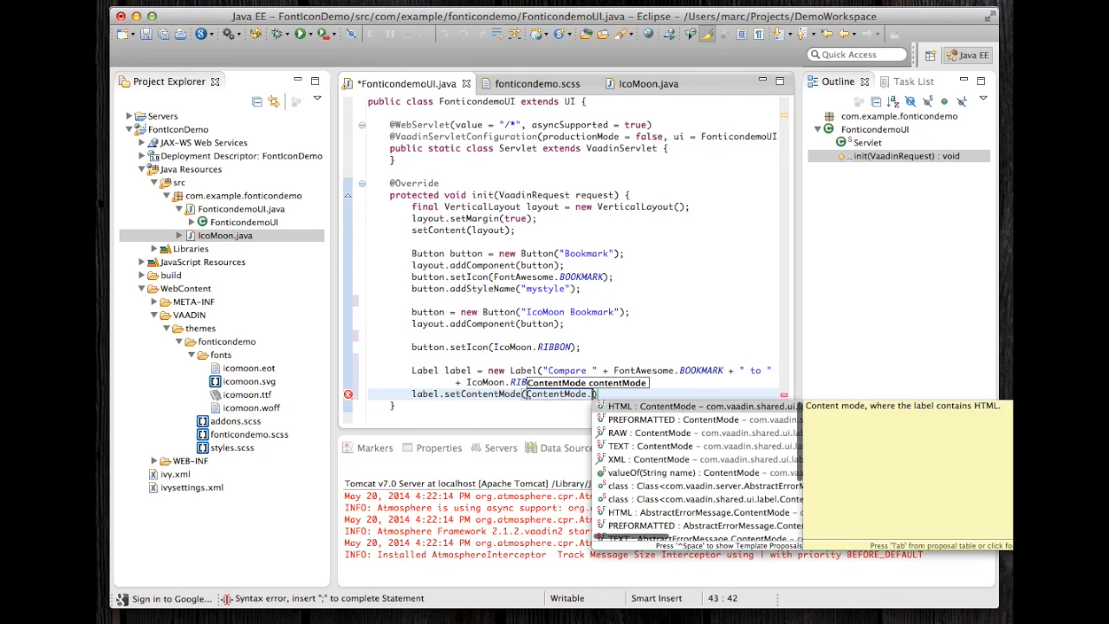
click(629, 406)
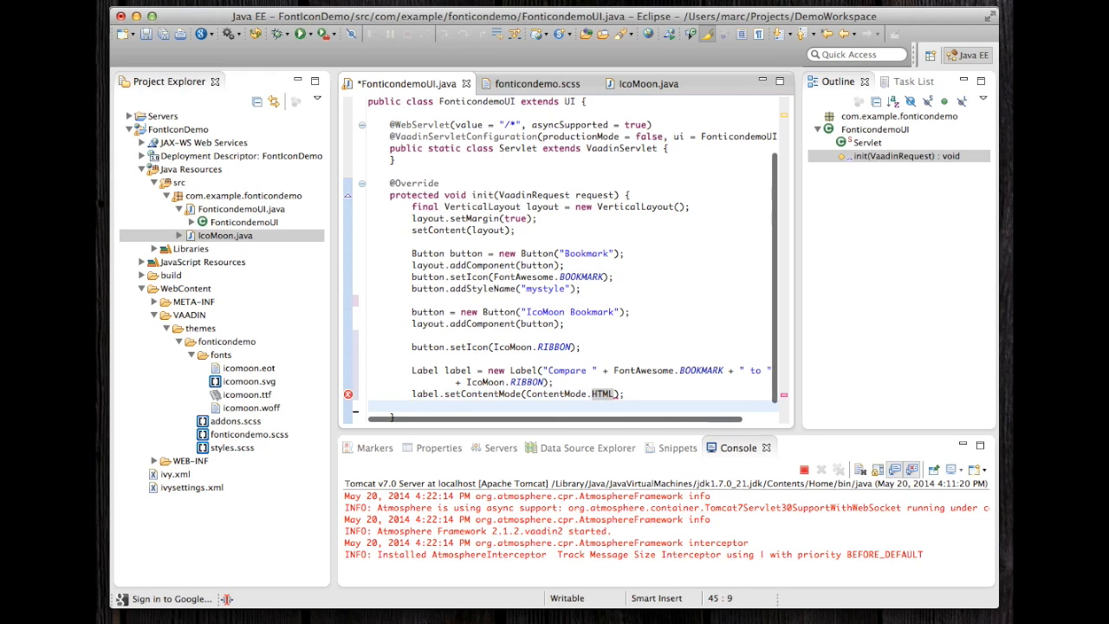
text(layout.addComponent(label);)
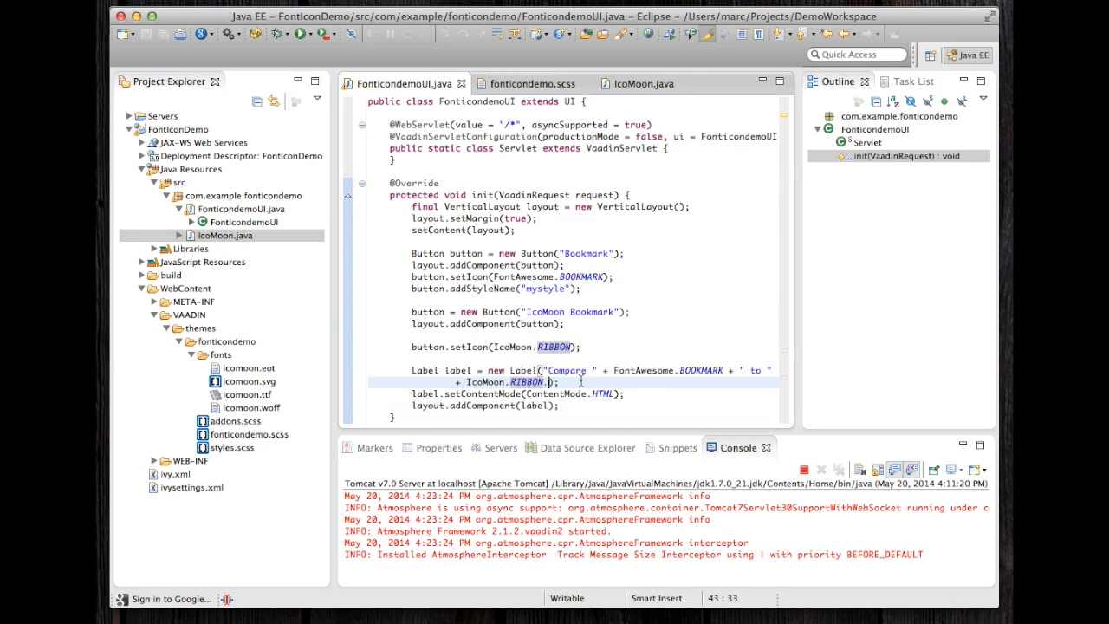
text(getHtml())
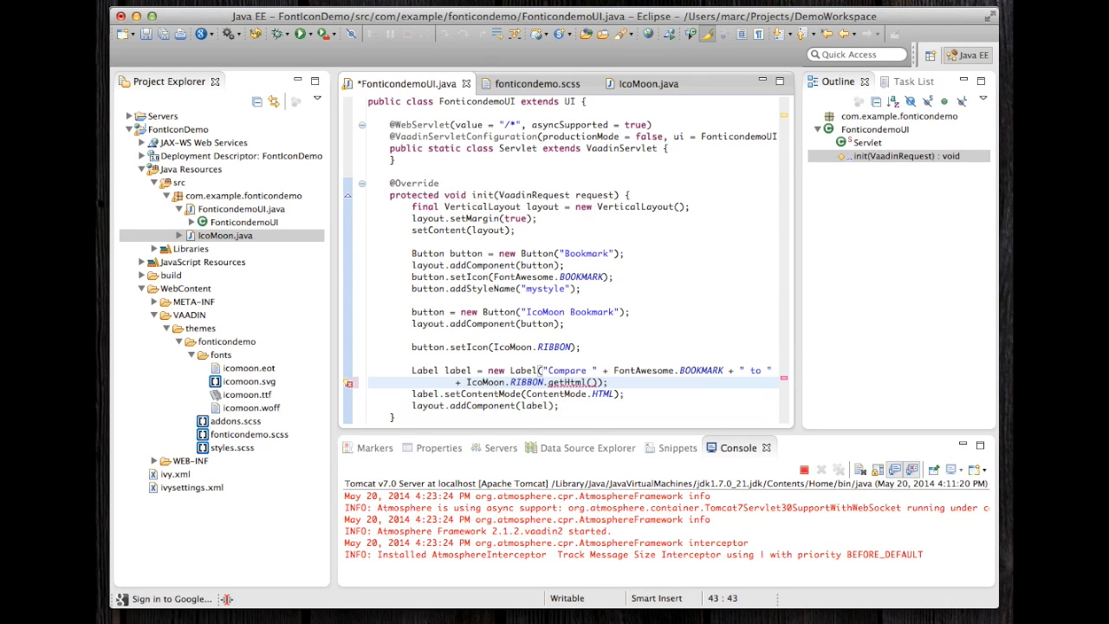